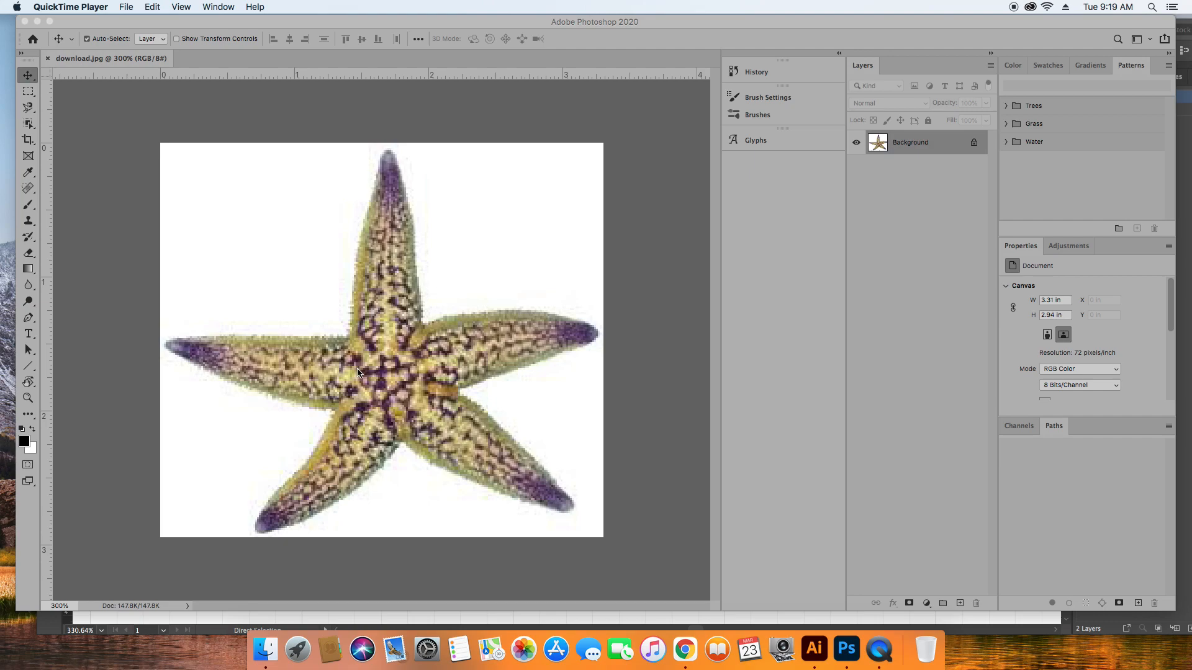
mouse_move(400, 387)
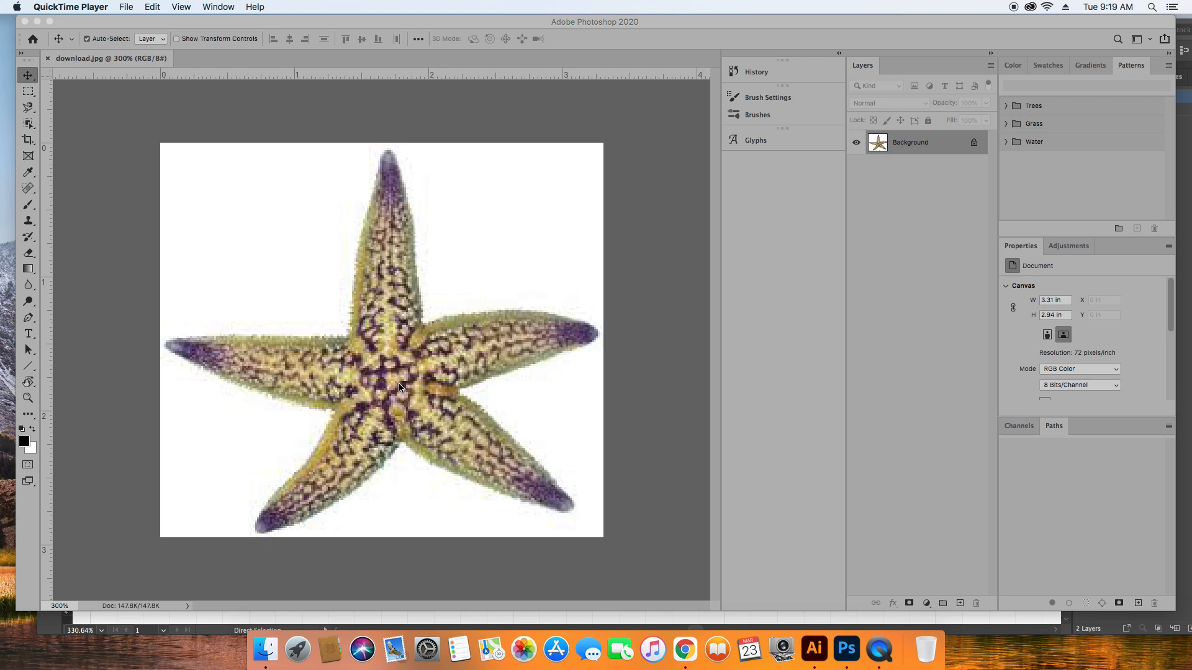
Select the starfish with Object Selection so it is isolated from the white background
left_click(29, 124)
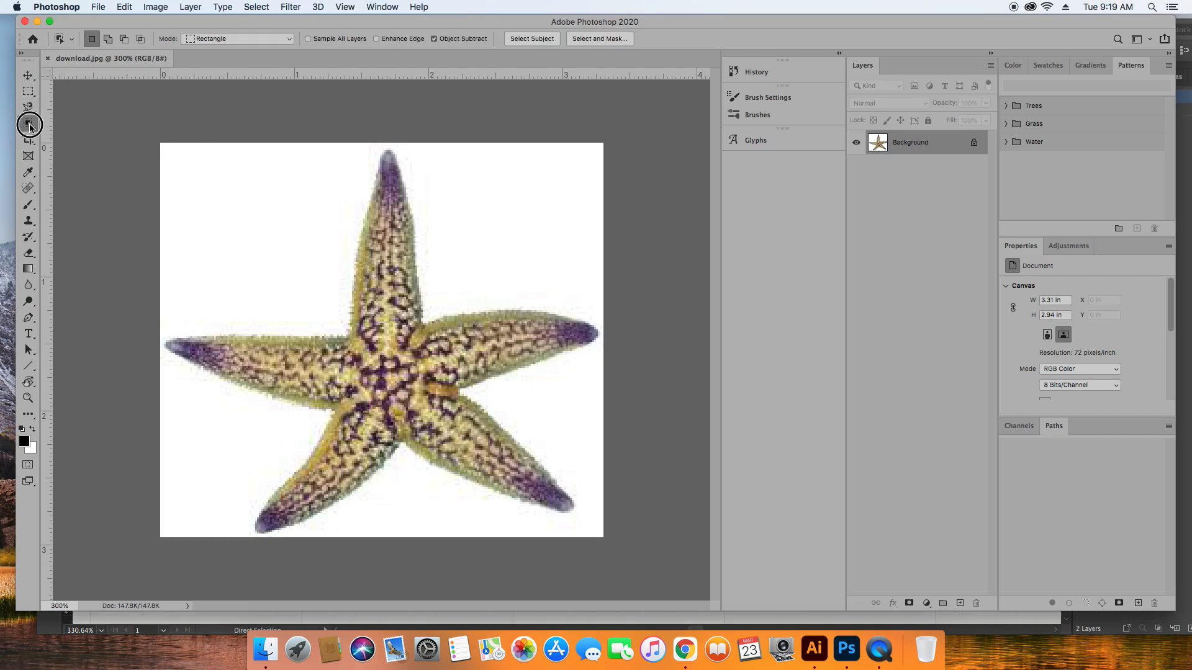
left_click(28, 123)
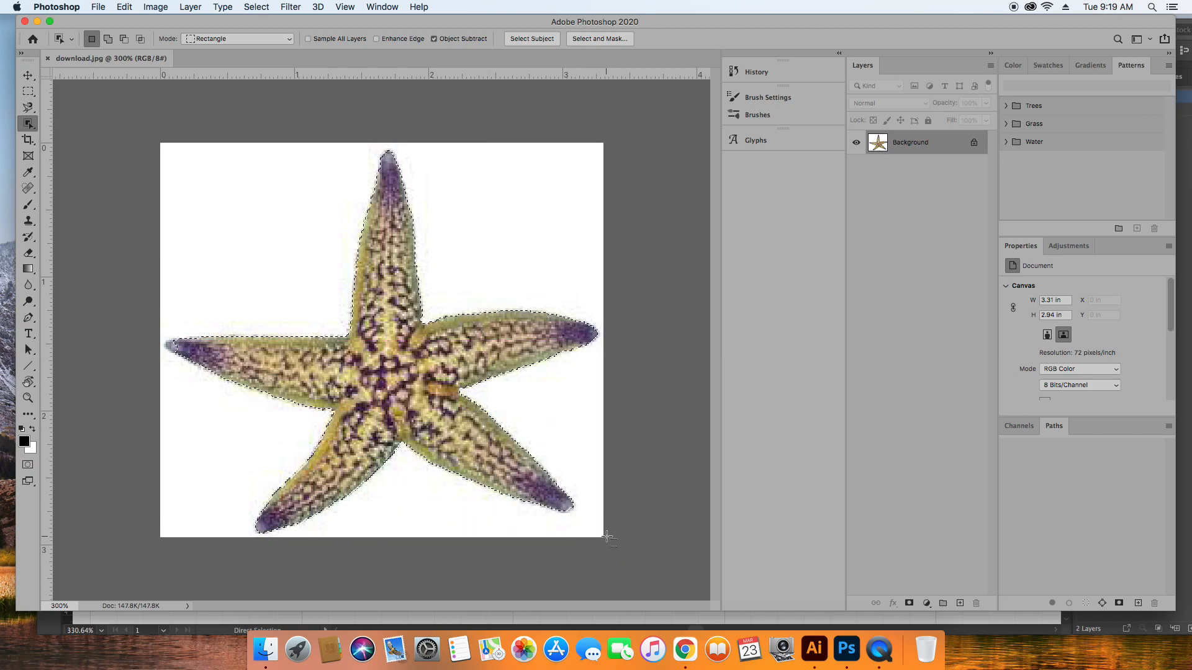
mouse_move(28, 124)
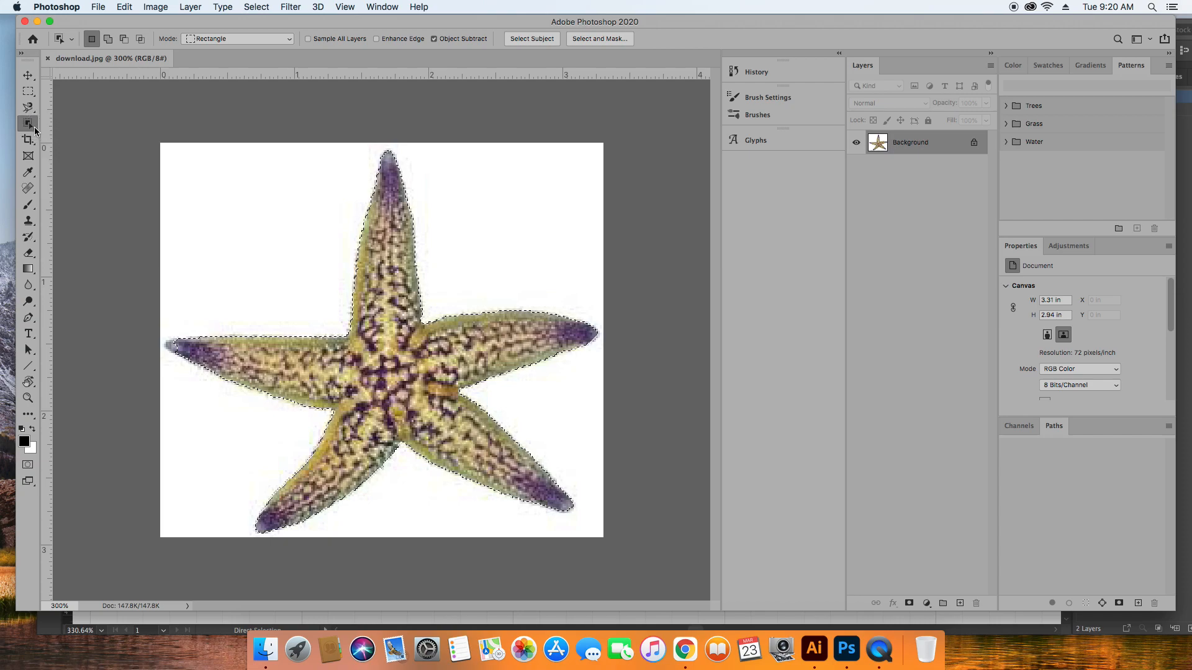
mouse_move(28, 122)
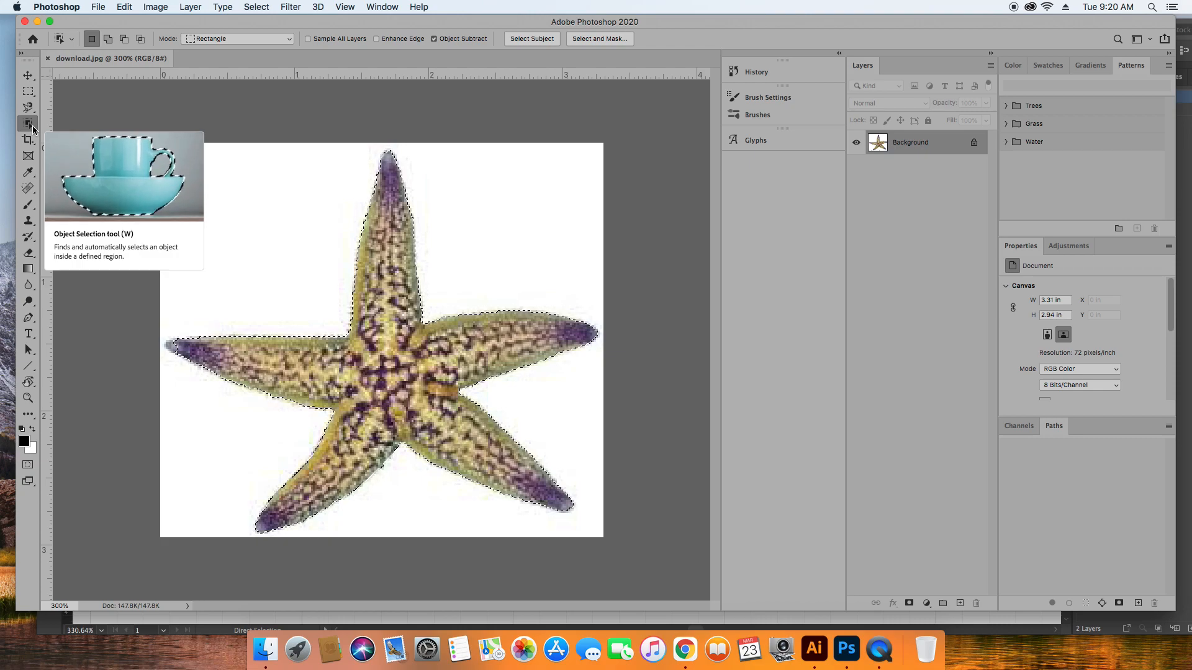
mouse_move(29, 76)
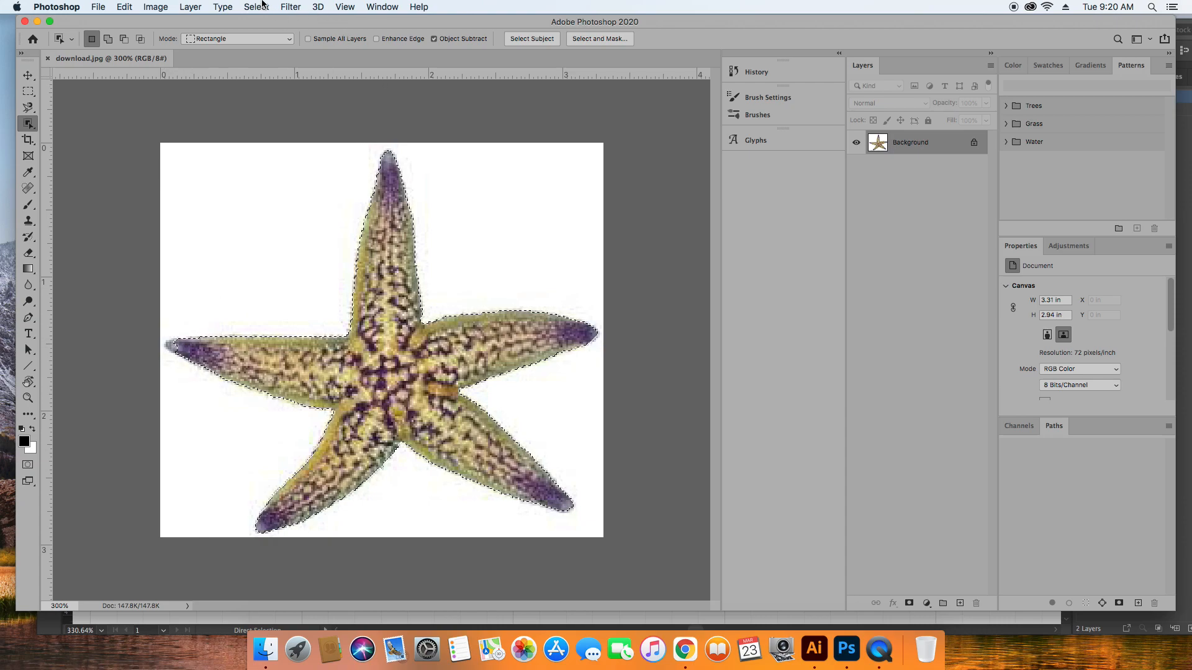
Refine the selection in Select and Mask with black-and-white preview, Smart Radius on and Smooth 15
left_click(256, 8)
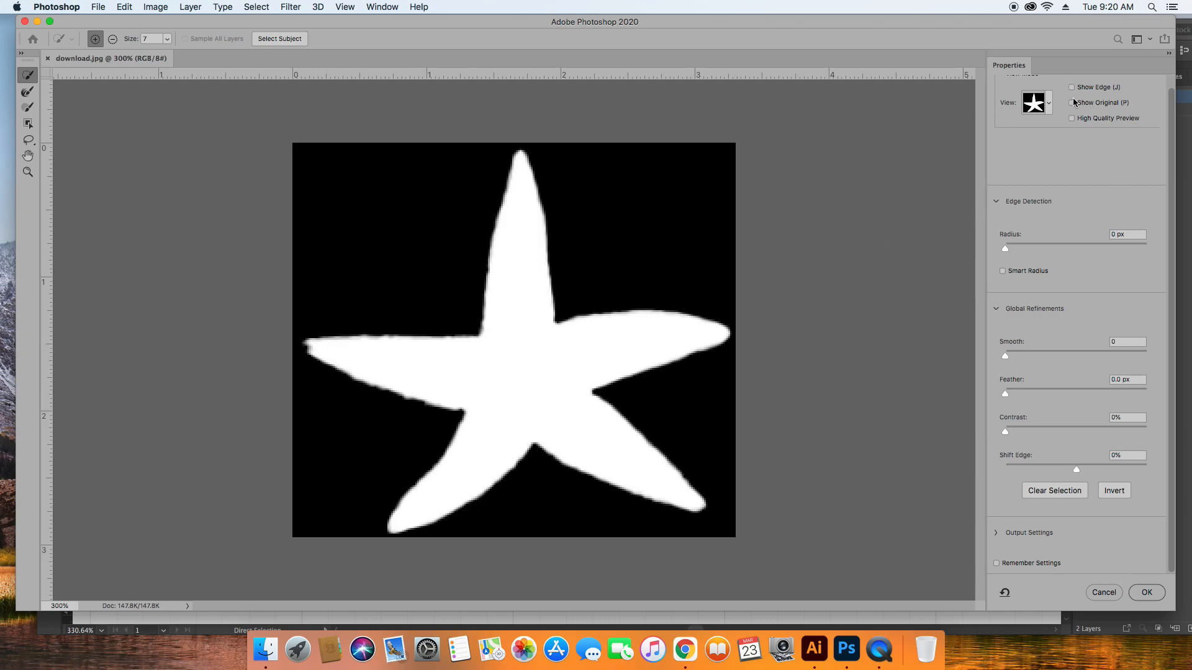
left_click(1035, 104)
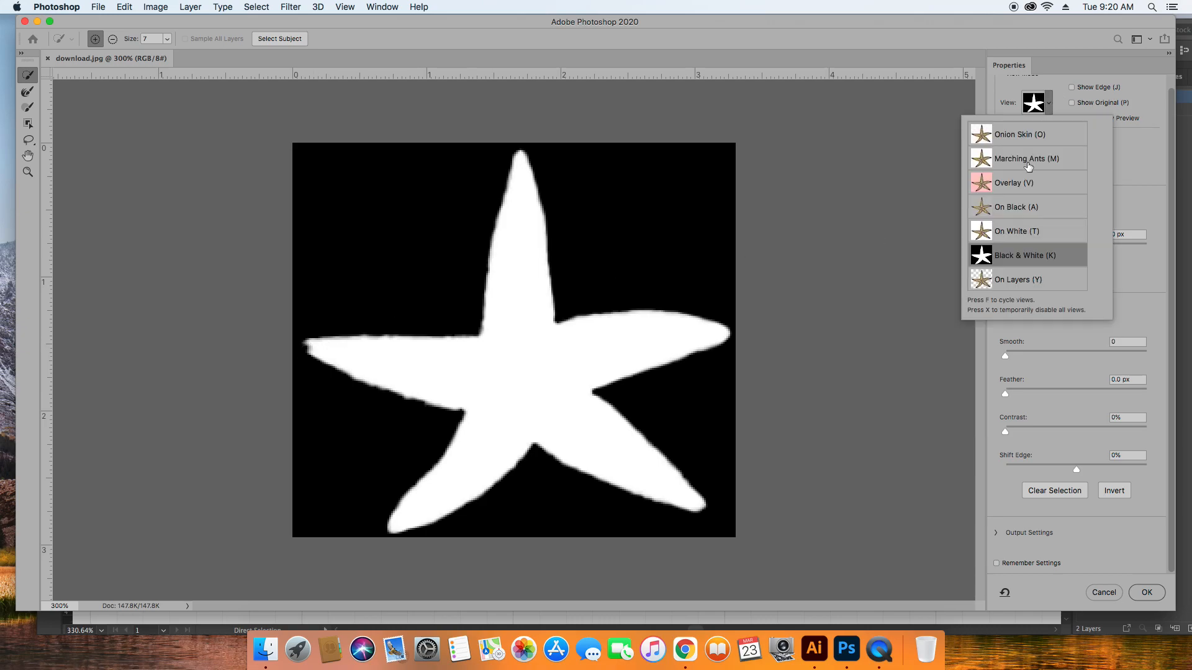
left_click(1014, 183)
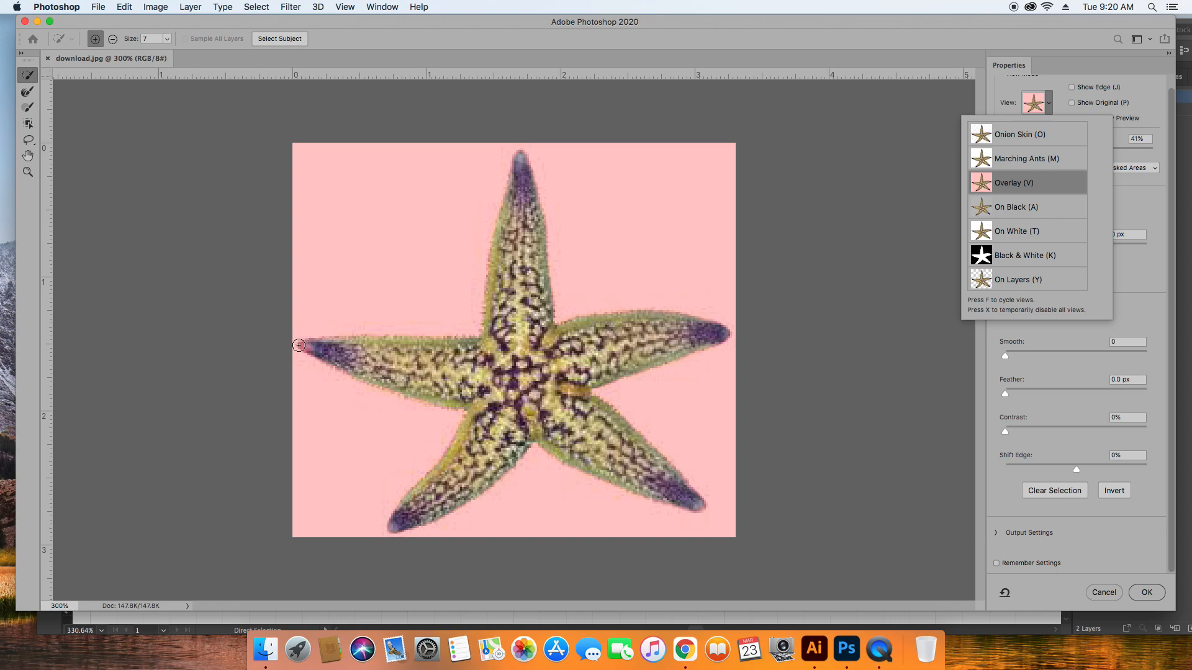
mouse_move(1017, 246)
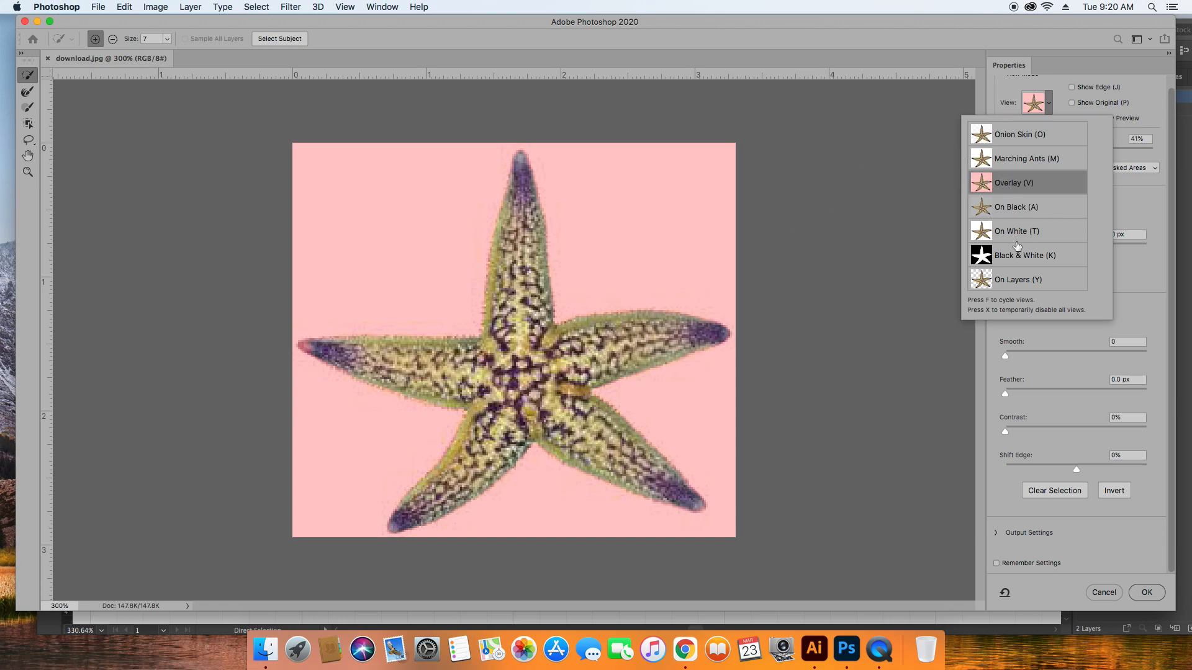
left_click(1024, 254)
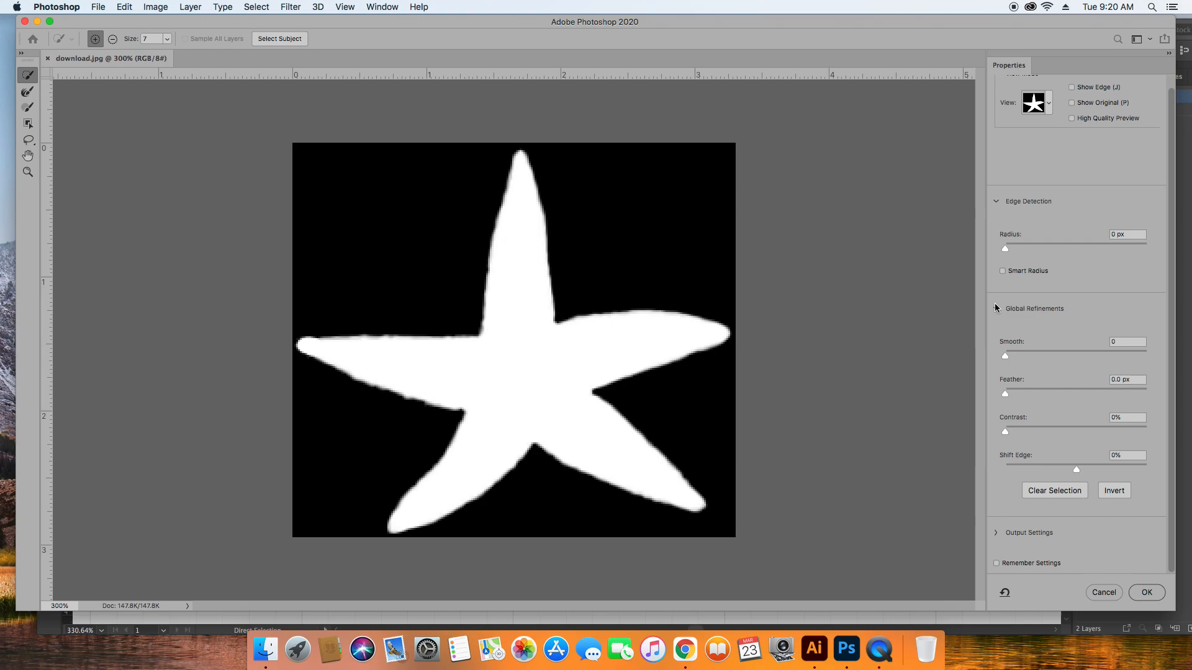
left_click(1003, 271)
type("15")
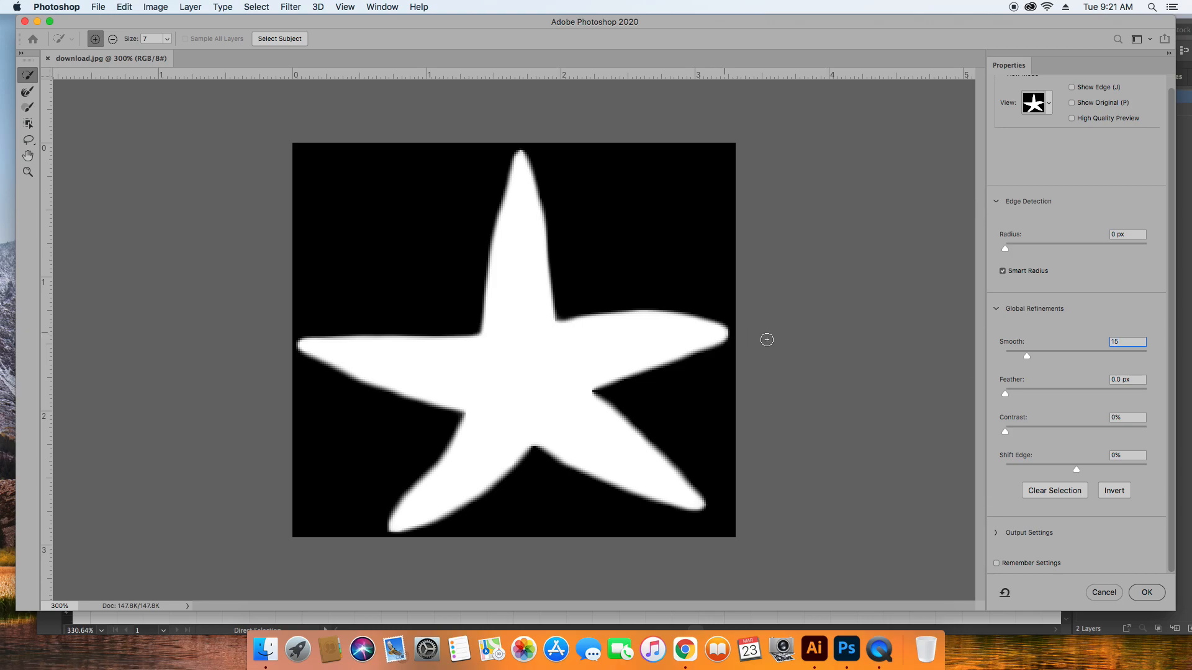
mouse_move(1102, 451)
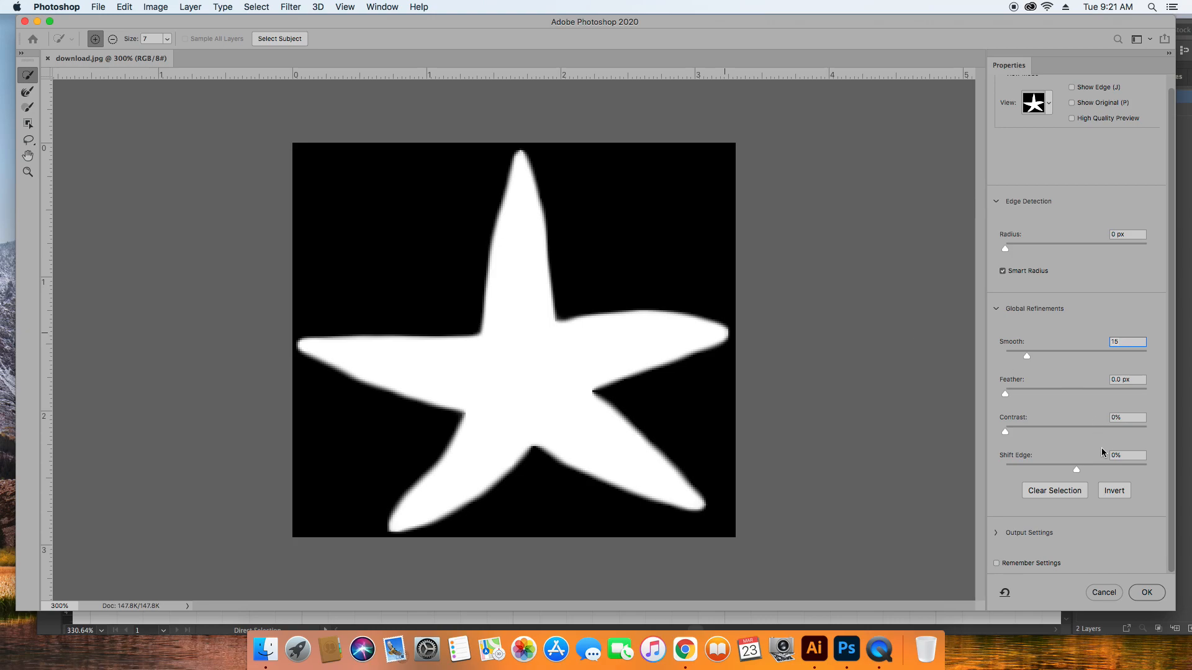
mouse_move(1115, 513)
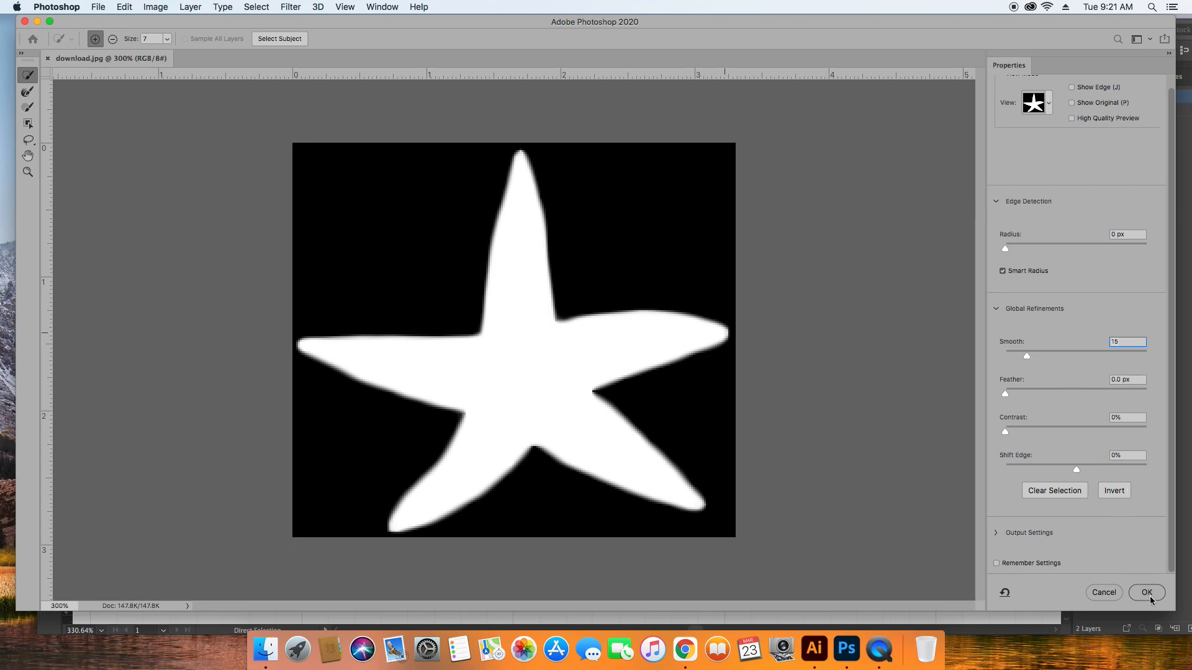
mouse_move(1147, 594)
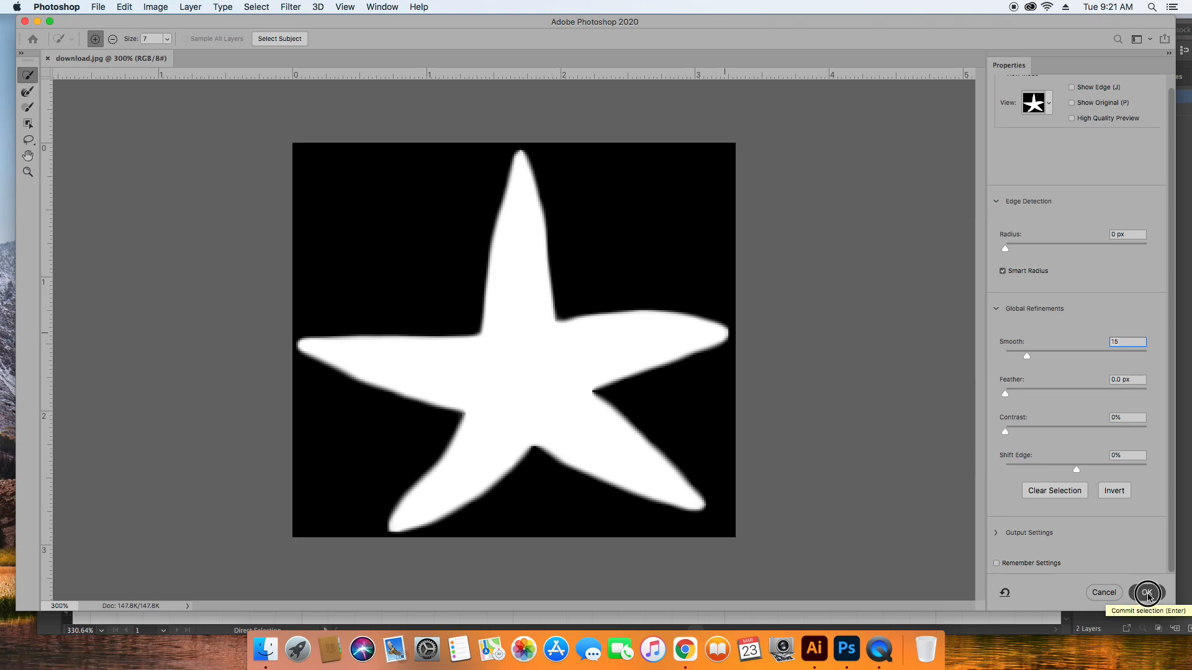
Commit the refined selection and fill the starfish solid black on white
left_click(1147, 594)
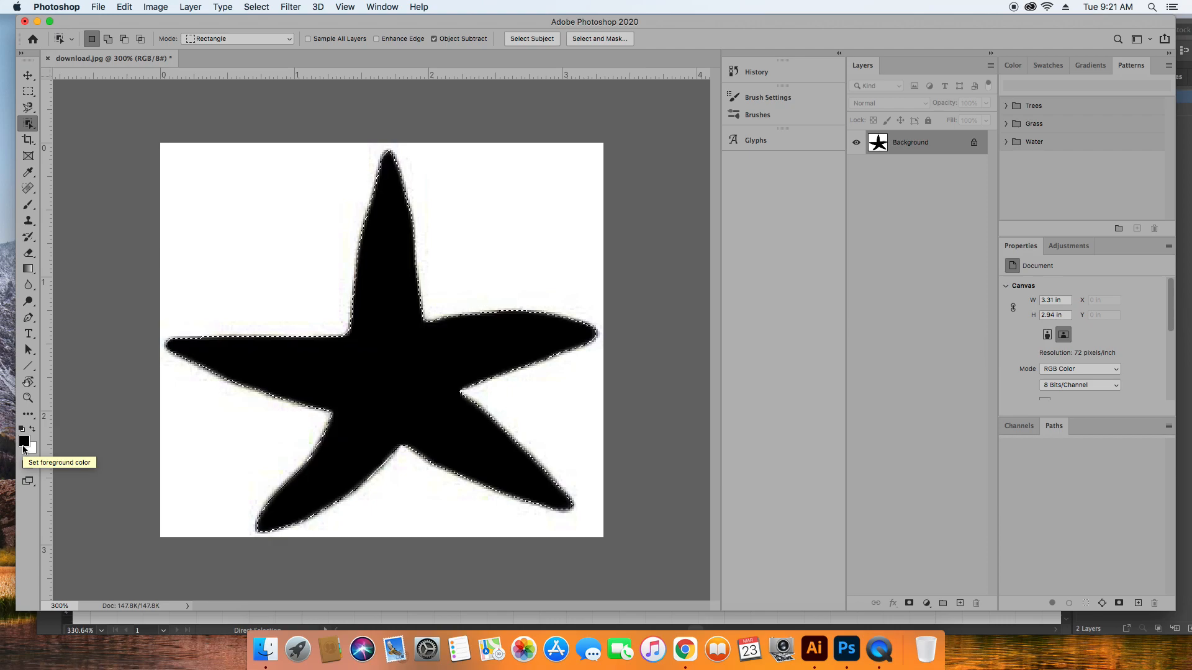
mouse_move(387, 413)
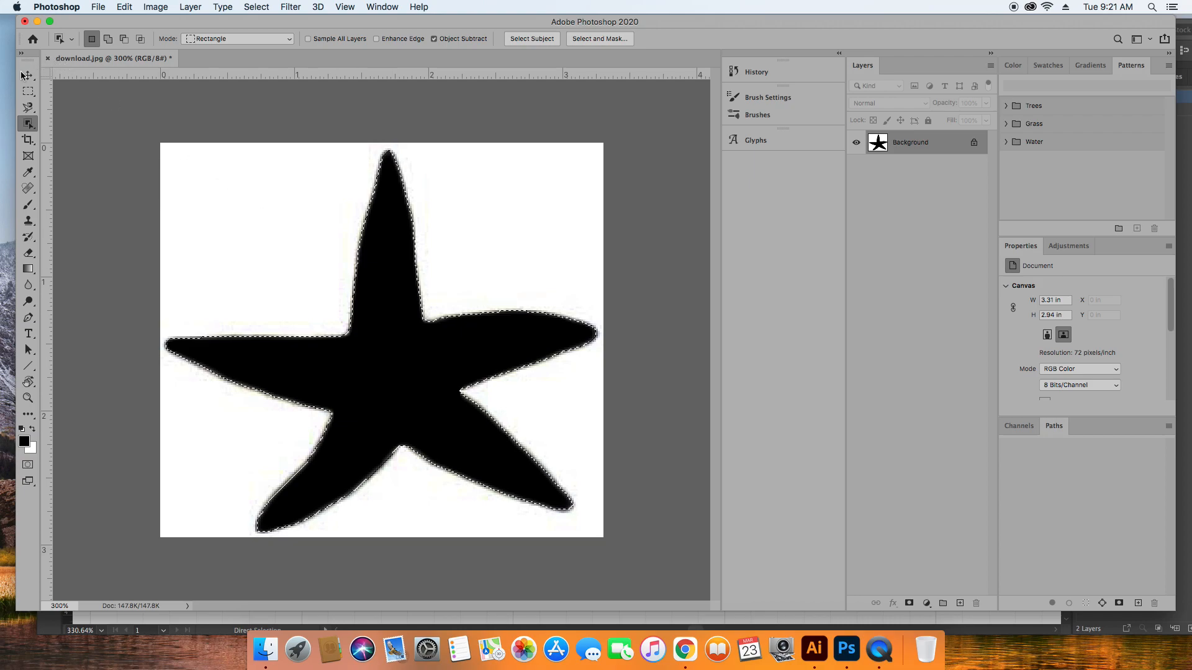
left_click(28, 75)
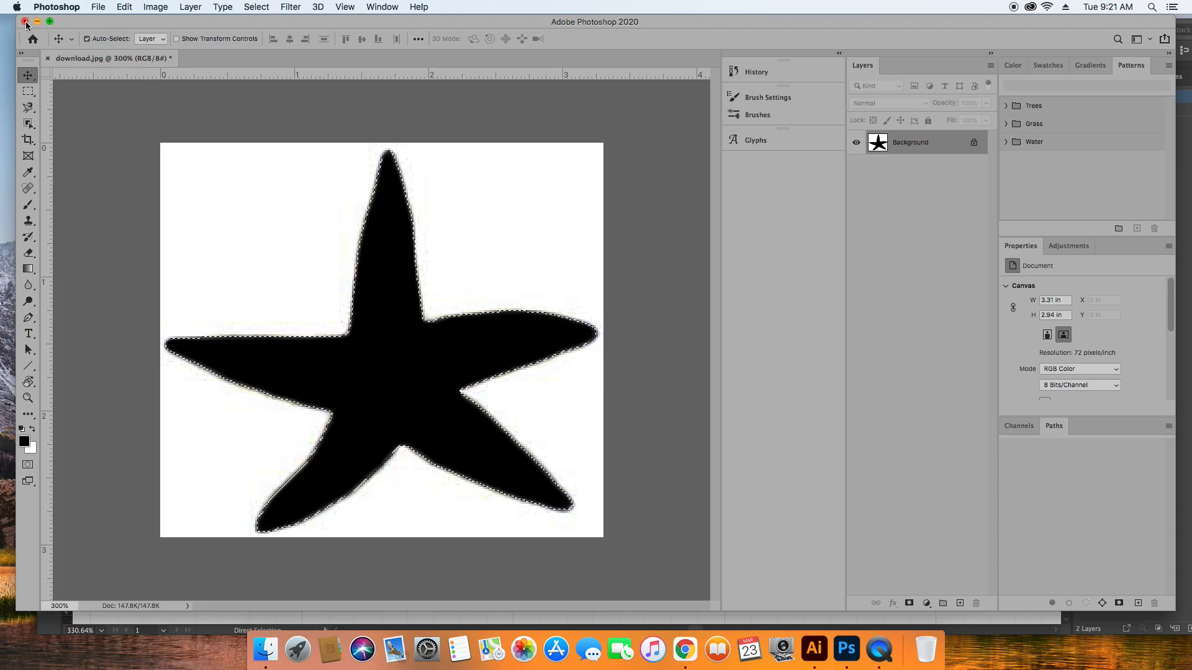
Save and close the black starfish JPEG, then return to the Oceanarium logo in Illustrator
left_click(25, 21)
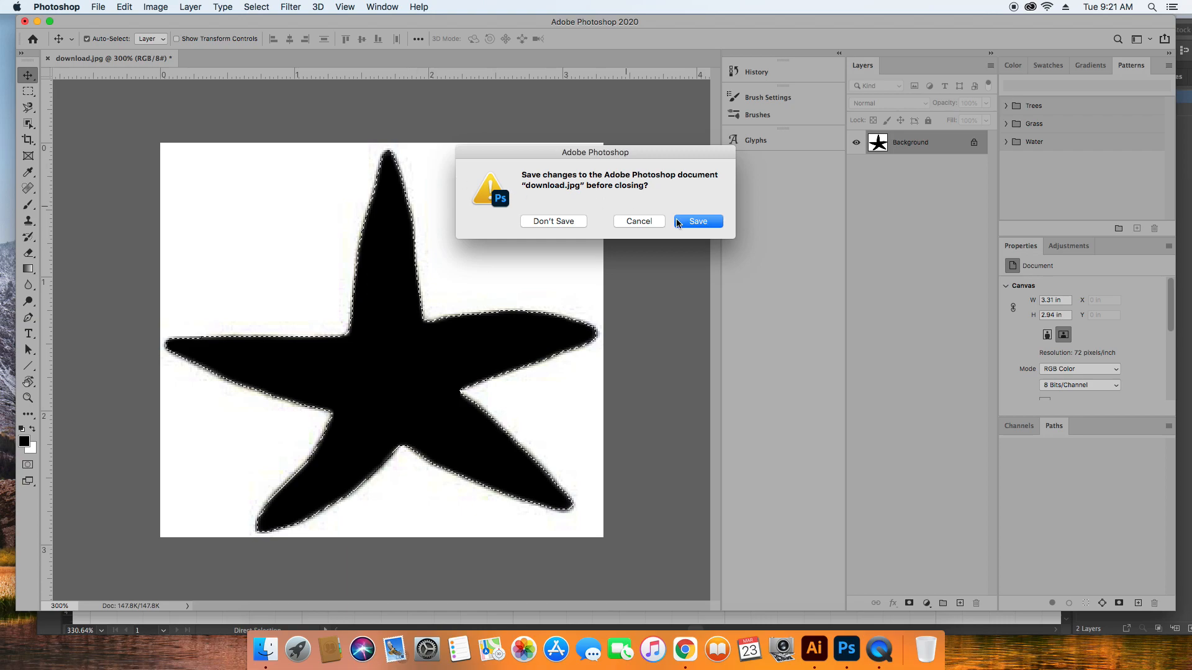
left_click(696, 221)
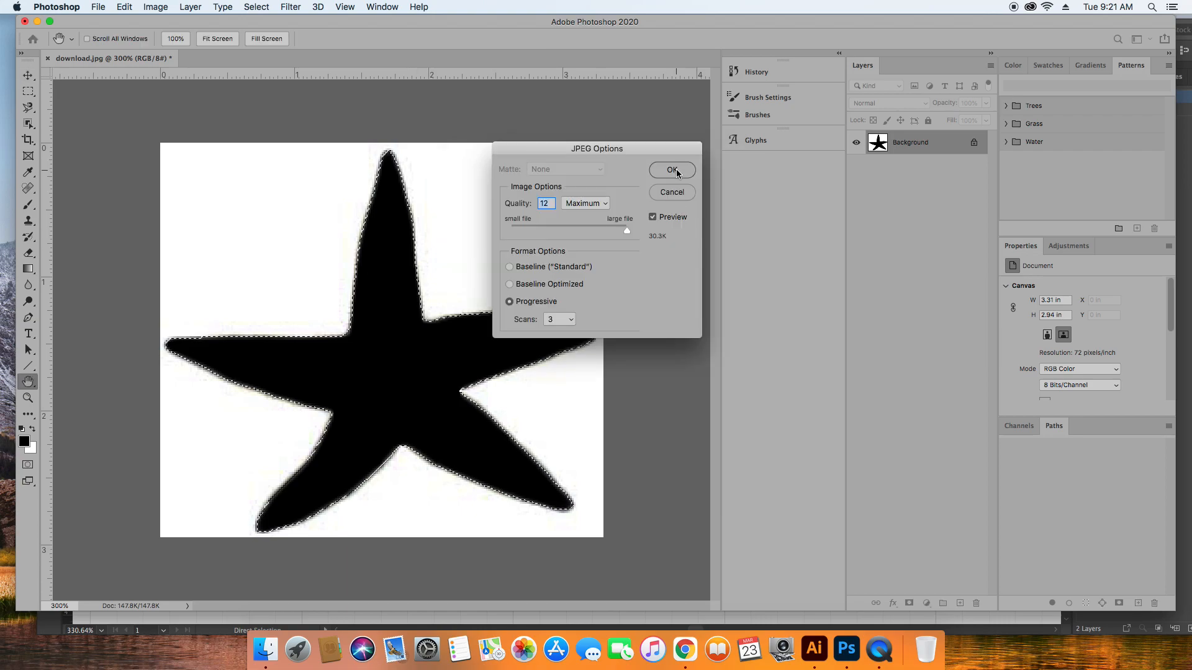
left_click(815, 649)
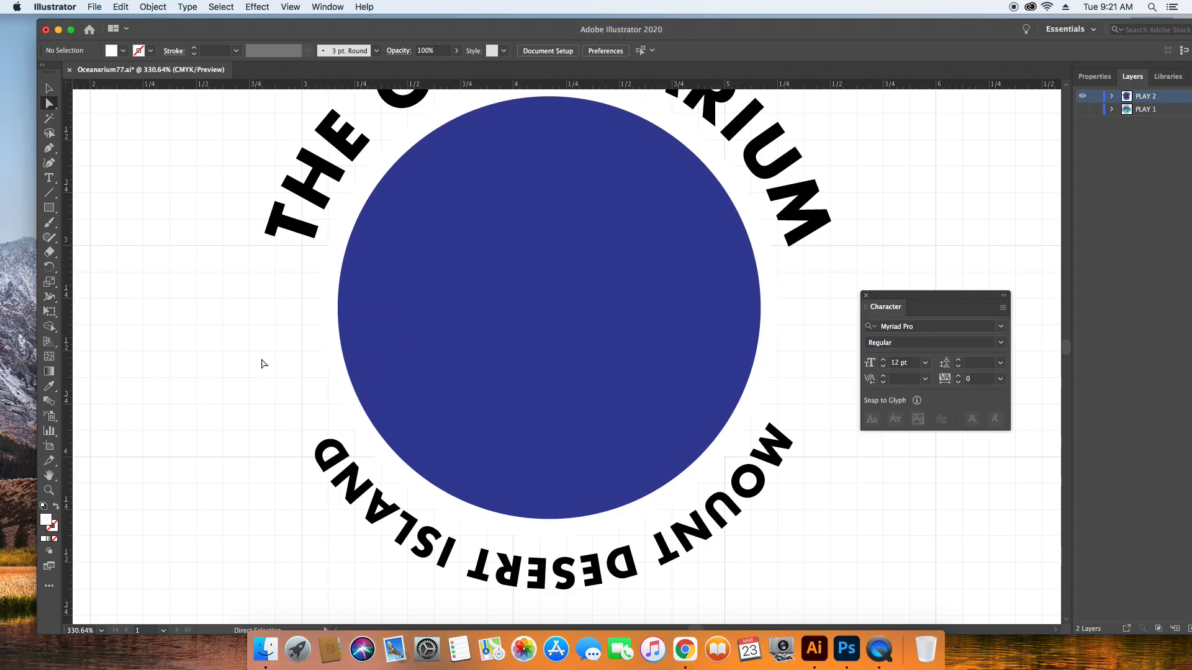
mouse_move(845, 648)
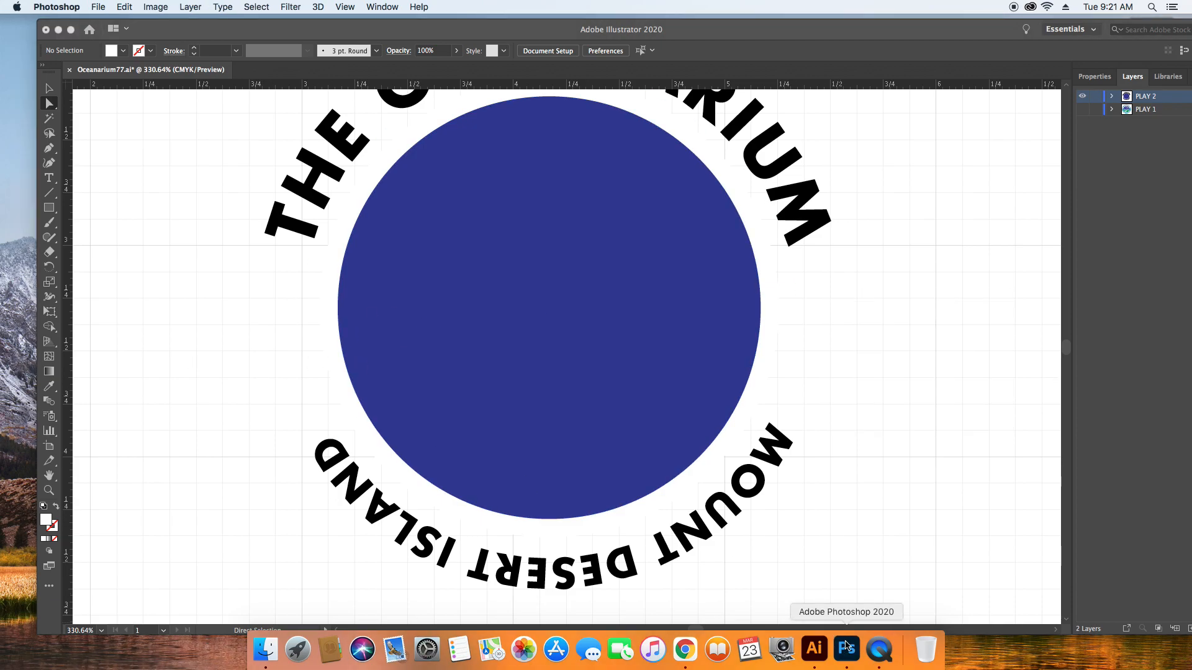
left_click(845, 649)
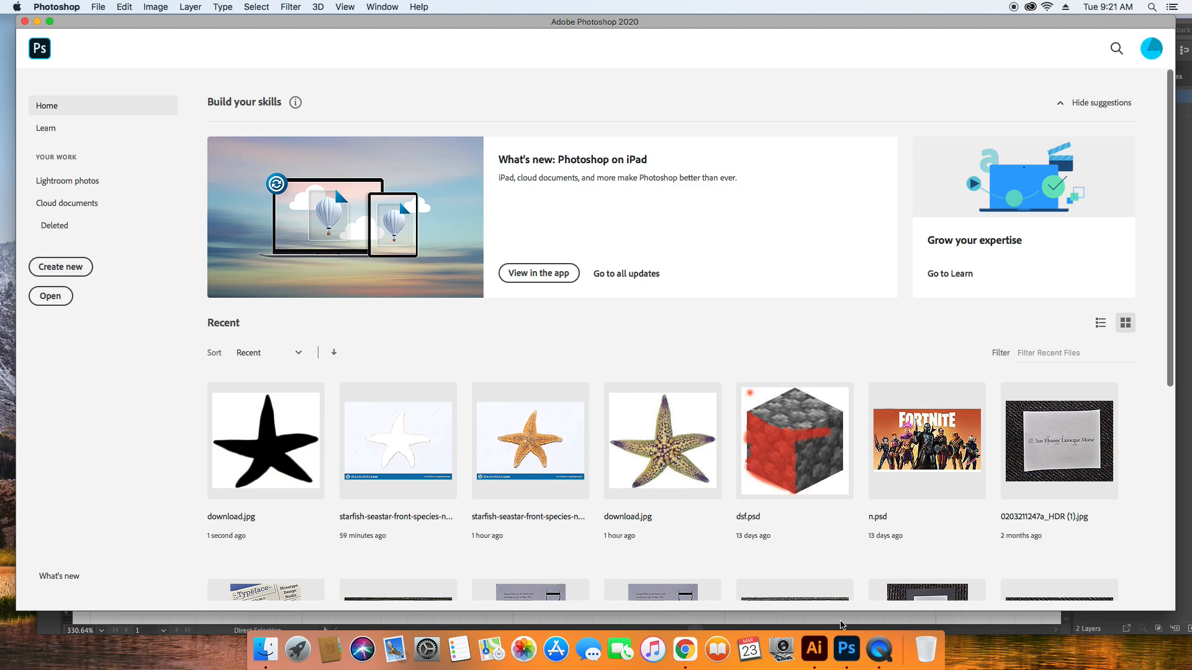
left_click(812, 649)
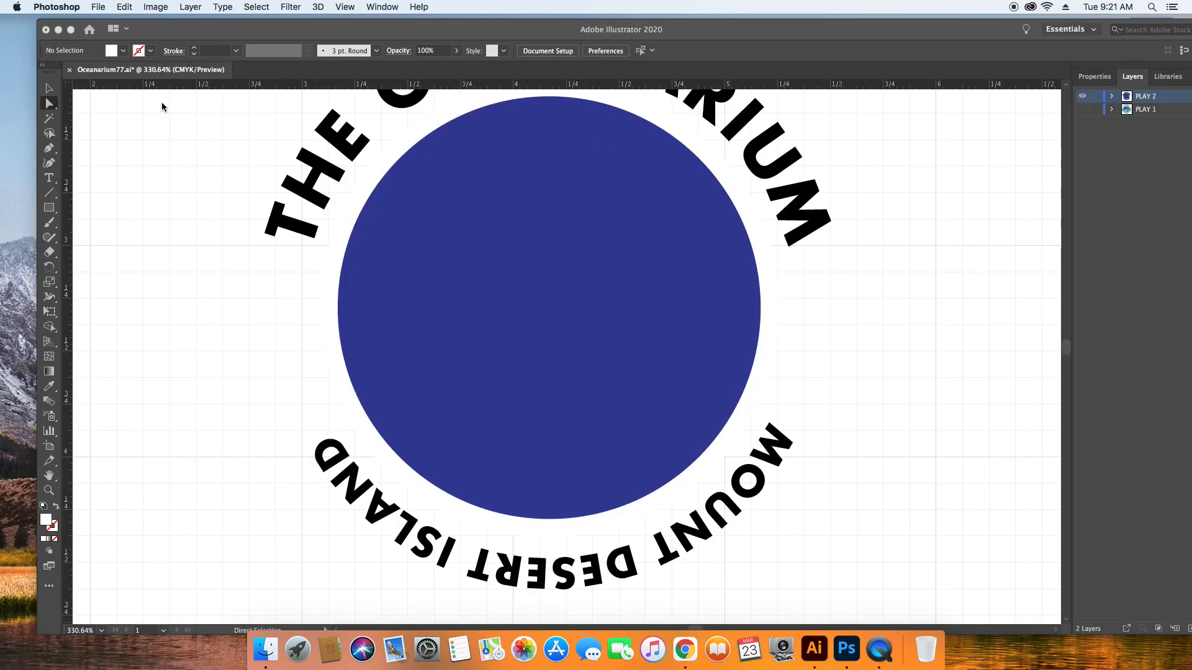
mouse_move(811, 650)
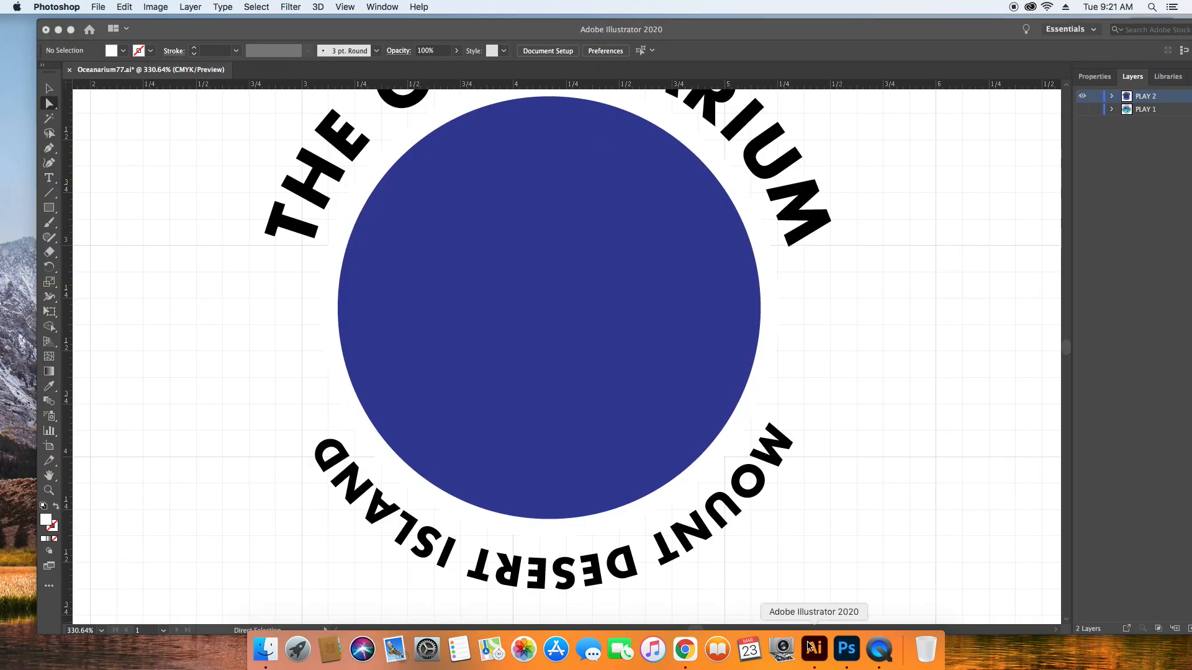
mouse_move(846, 649)
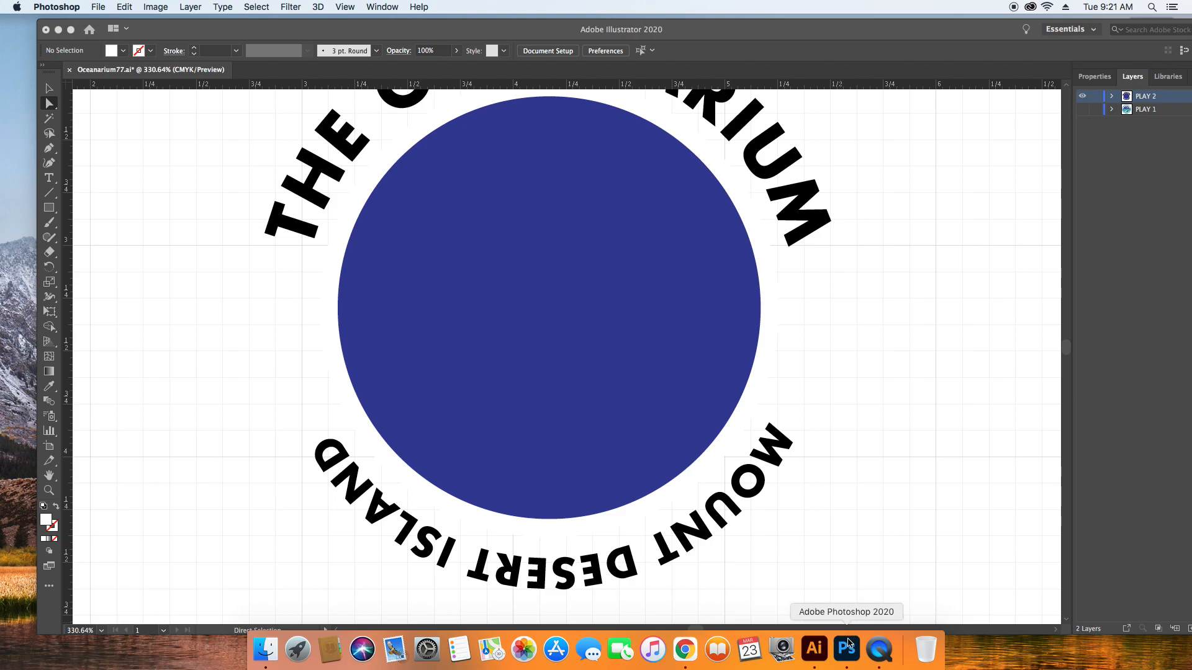
mouse_move(210, 114)
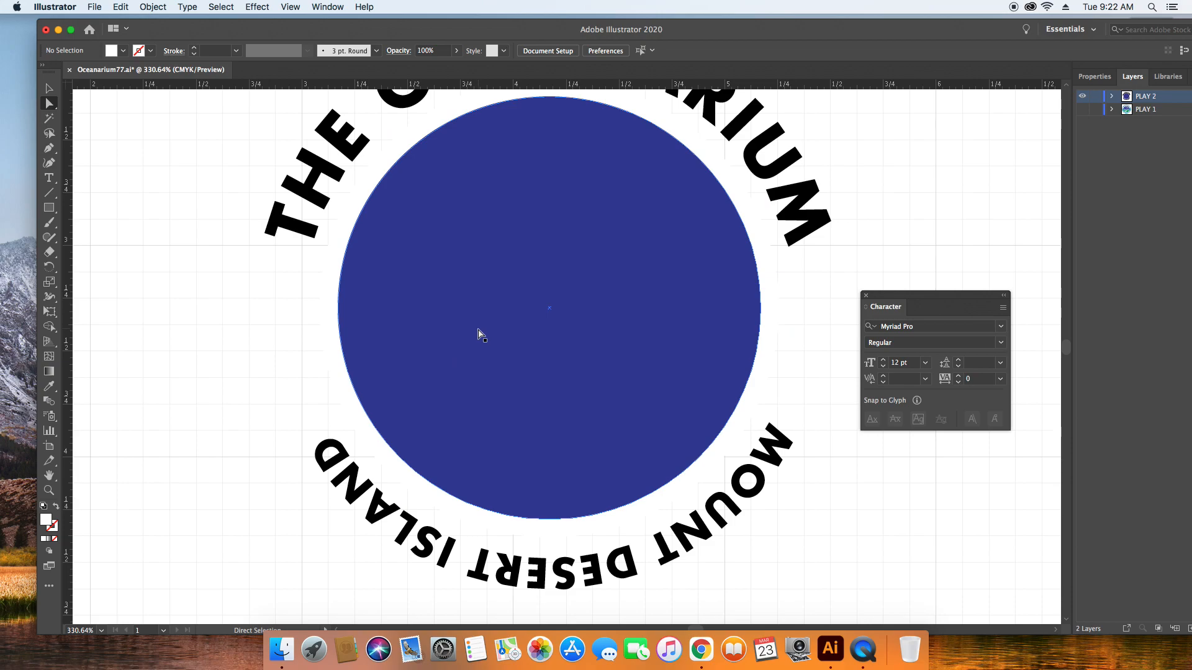
Select the starfish image and fit the whole artboard in the window
left_click(290, 8)
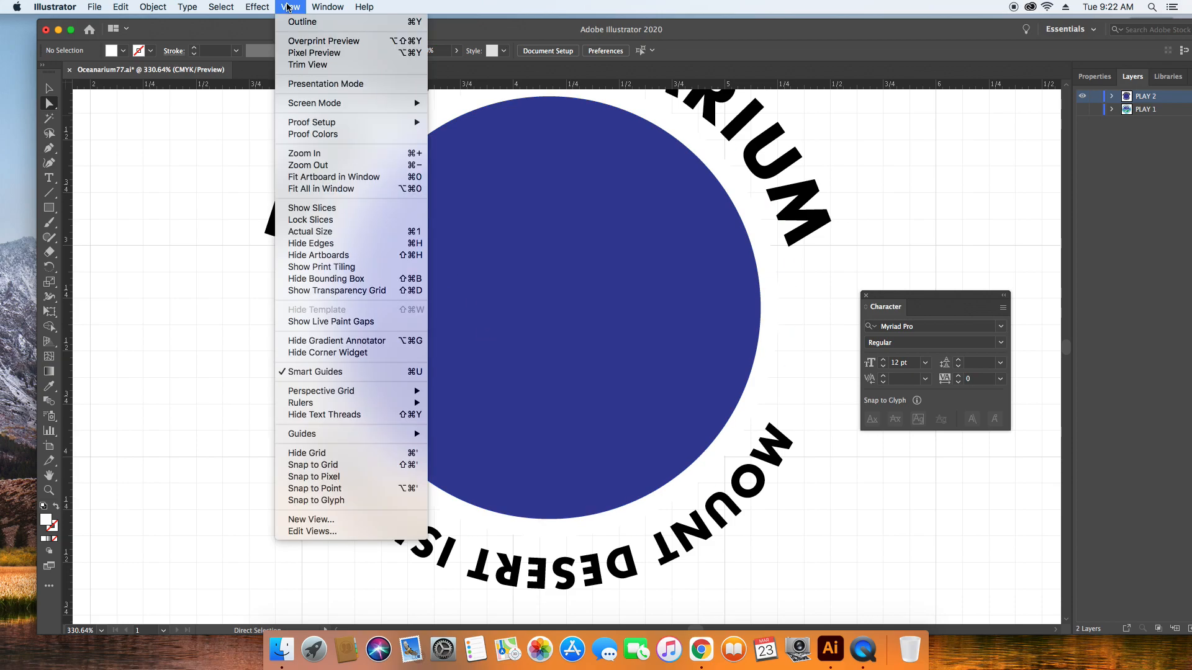
left_click(120, 7)
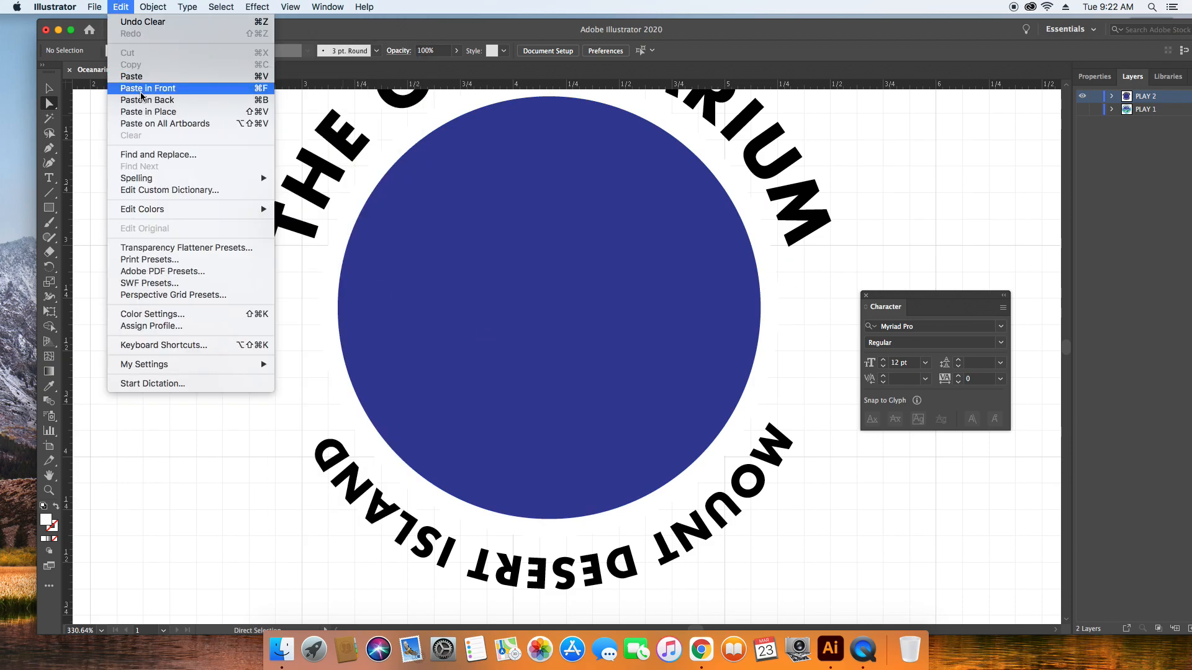
left_click(148, 88)
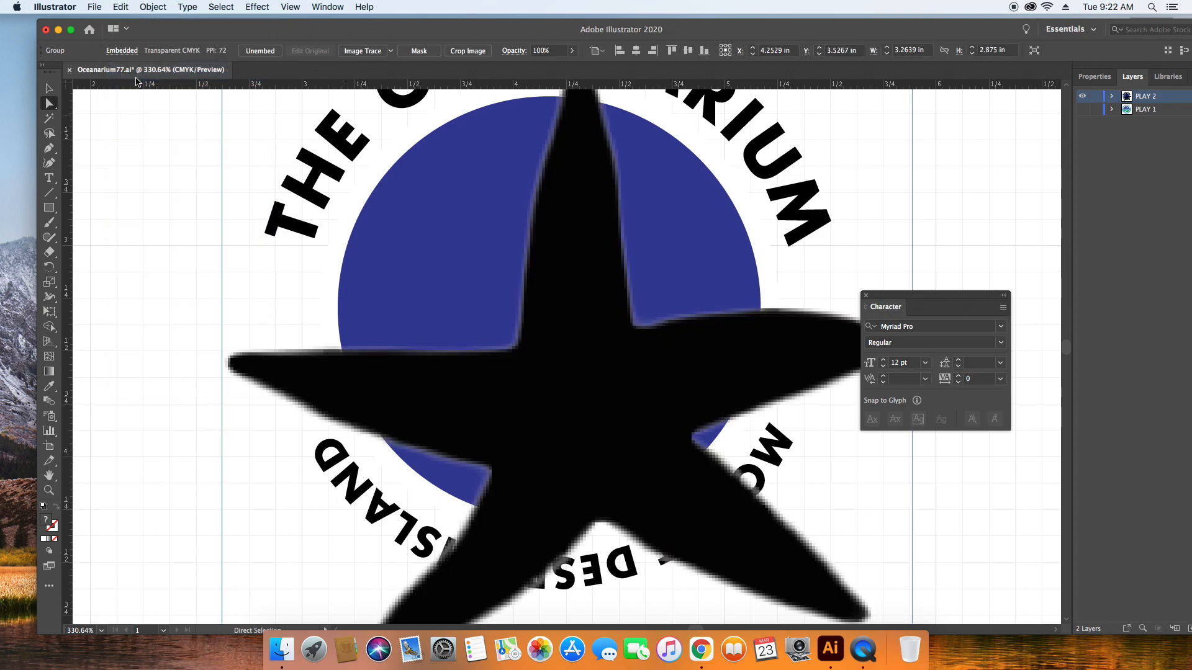
mouse_move(295, 9)
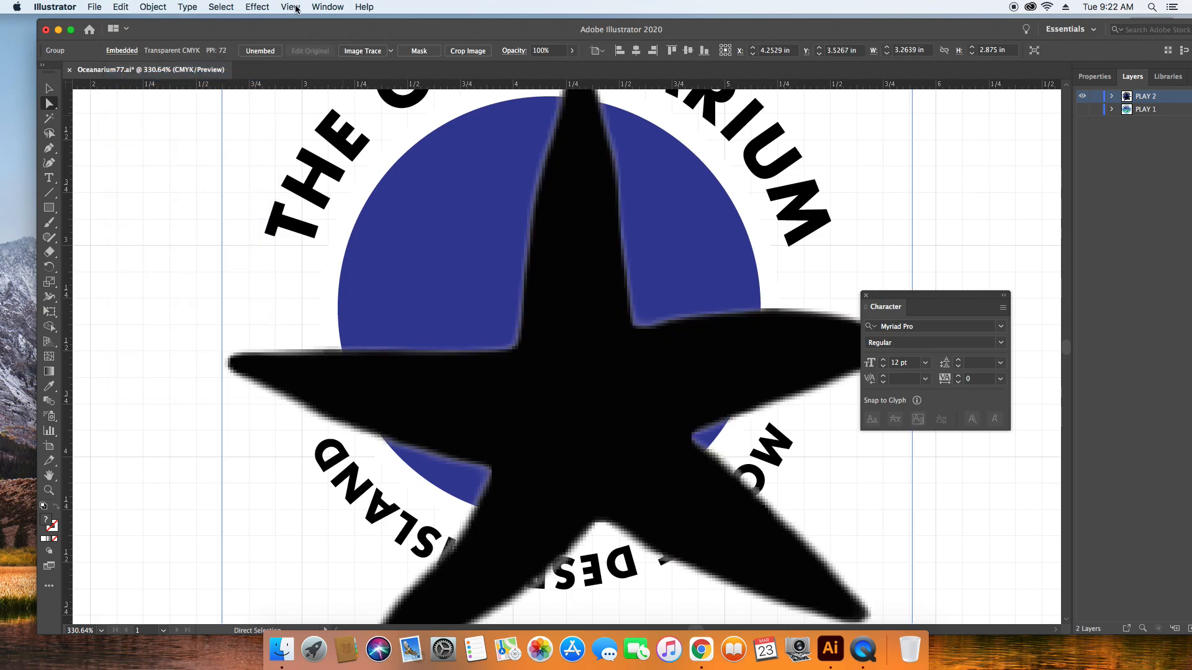
left_click(289, 7)
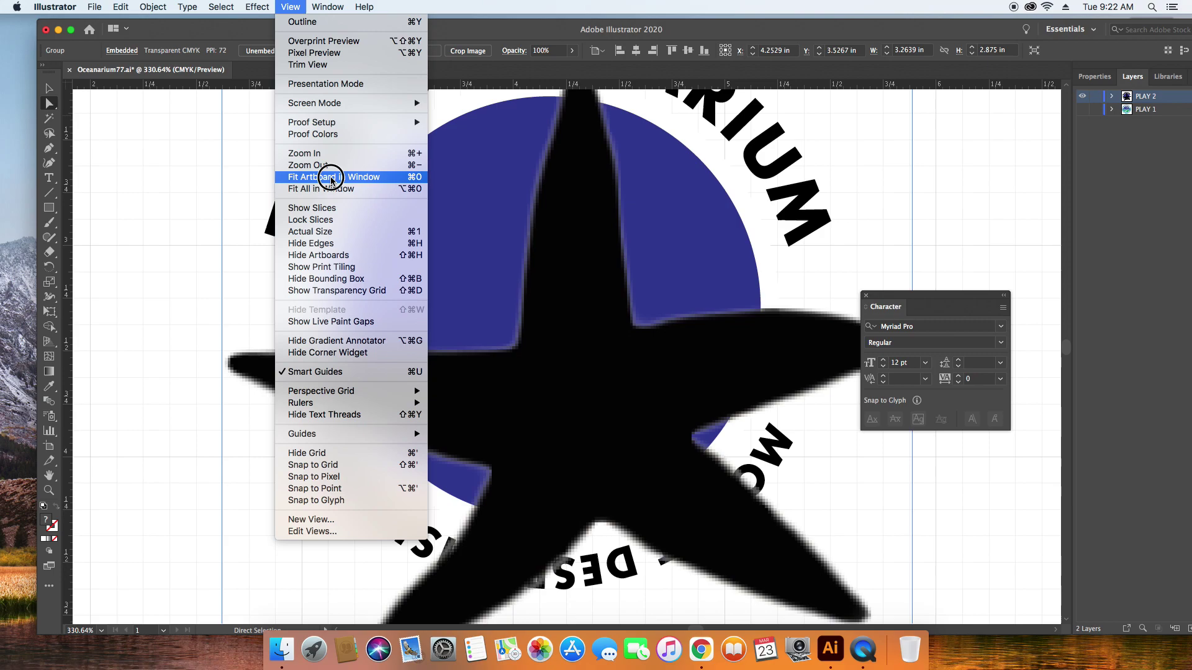
left_click(331, 176)
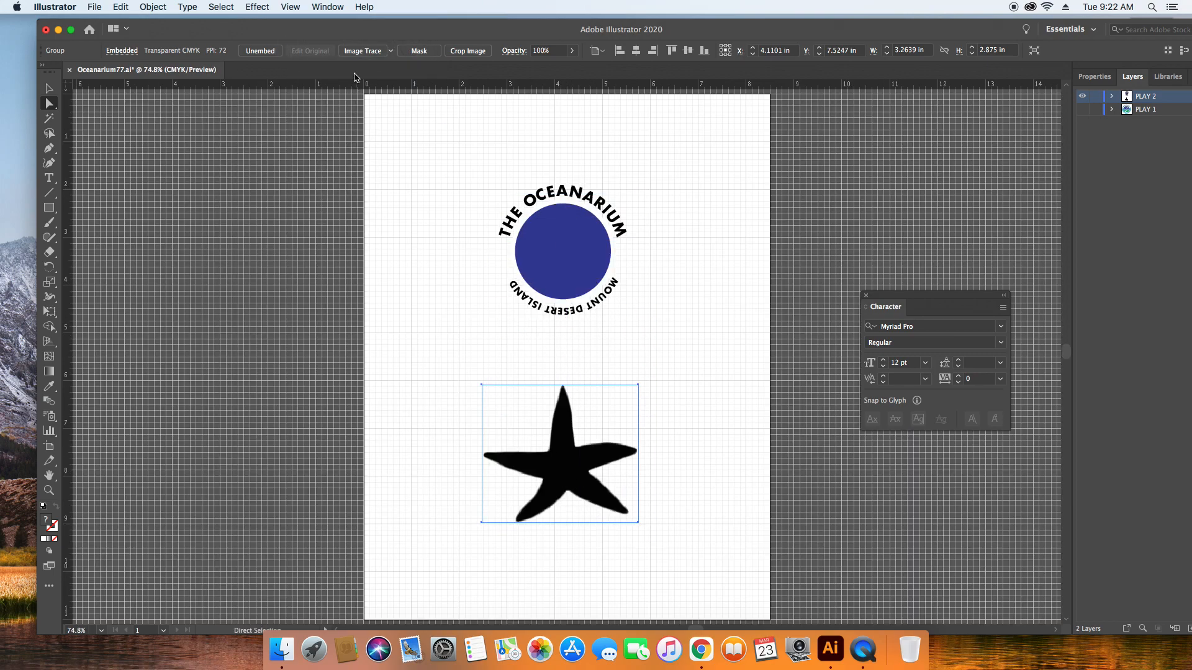
Trace the starfish with the Black and White Logo preset and expand it into editable paths
left_click(390, 51)
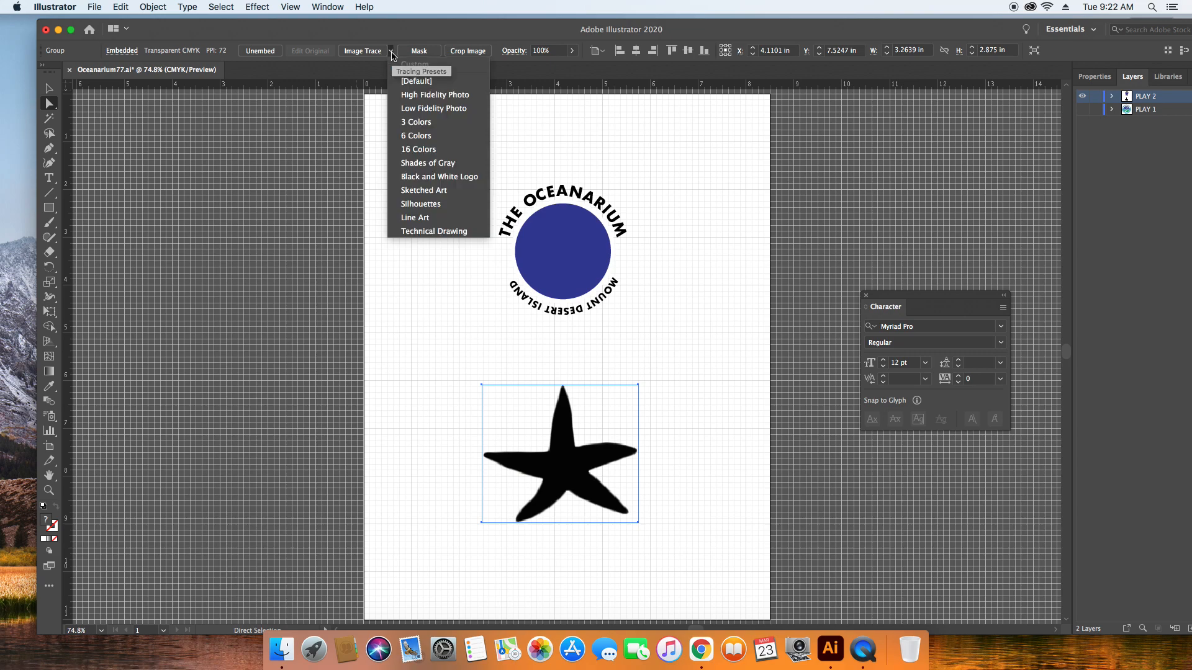
mouse_move(416, 135)
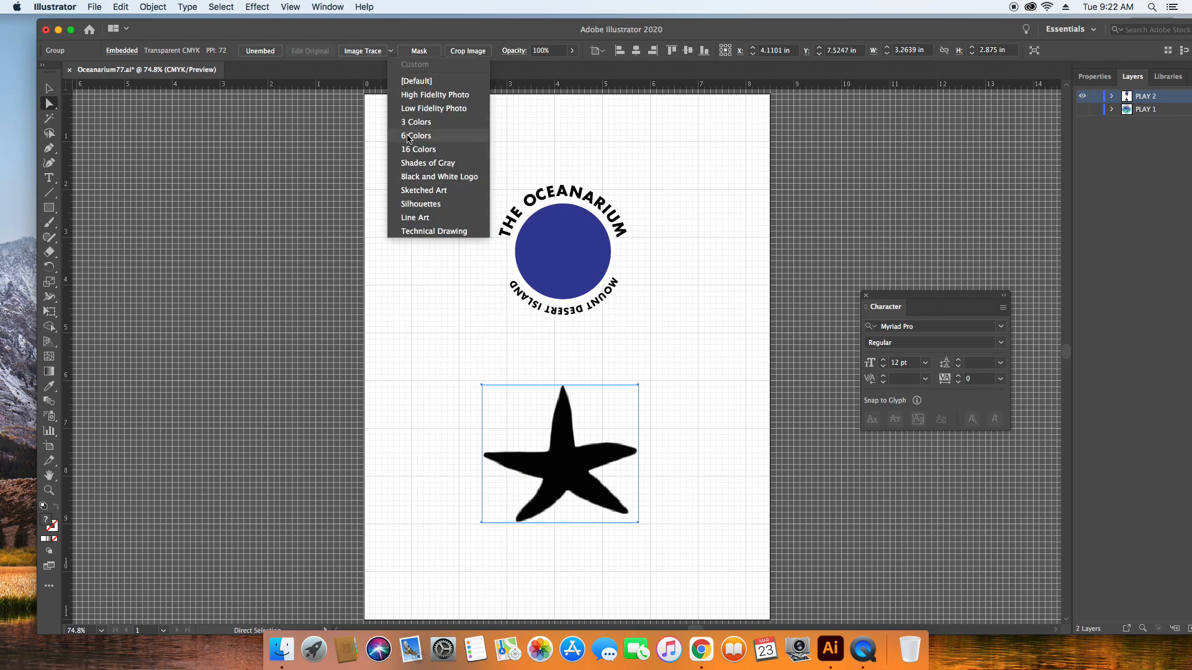
mouse_move(416, 123)
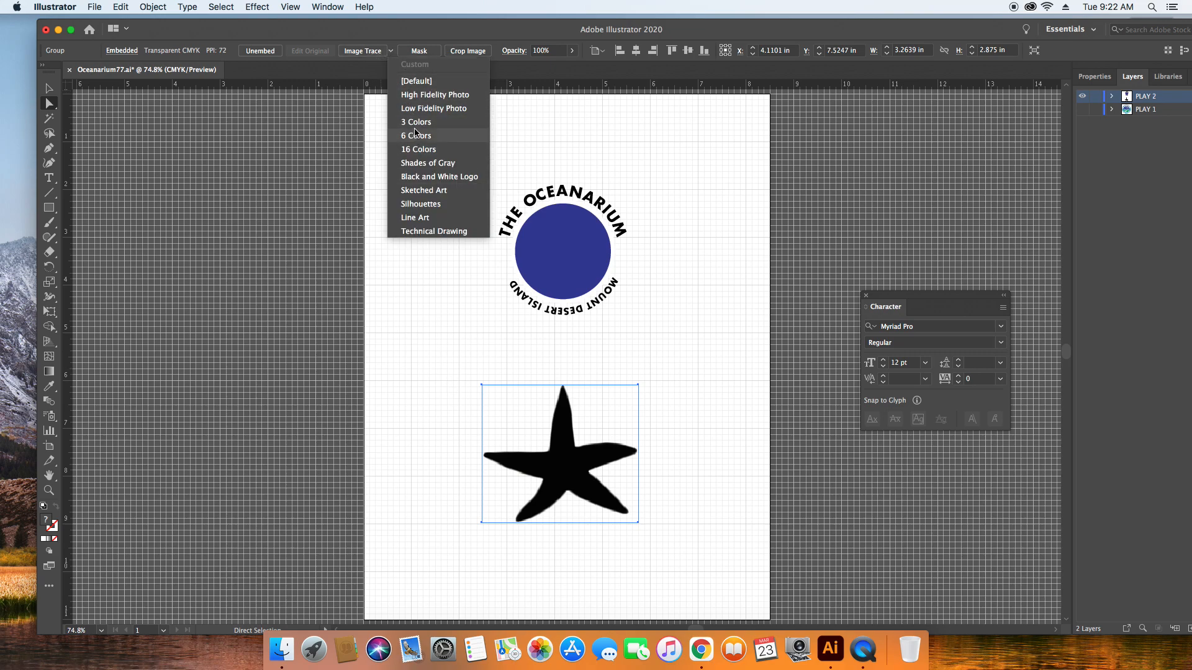
mouse_move(425, 181)
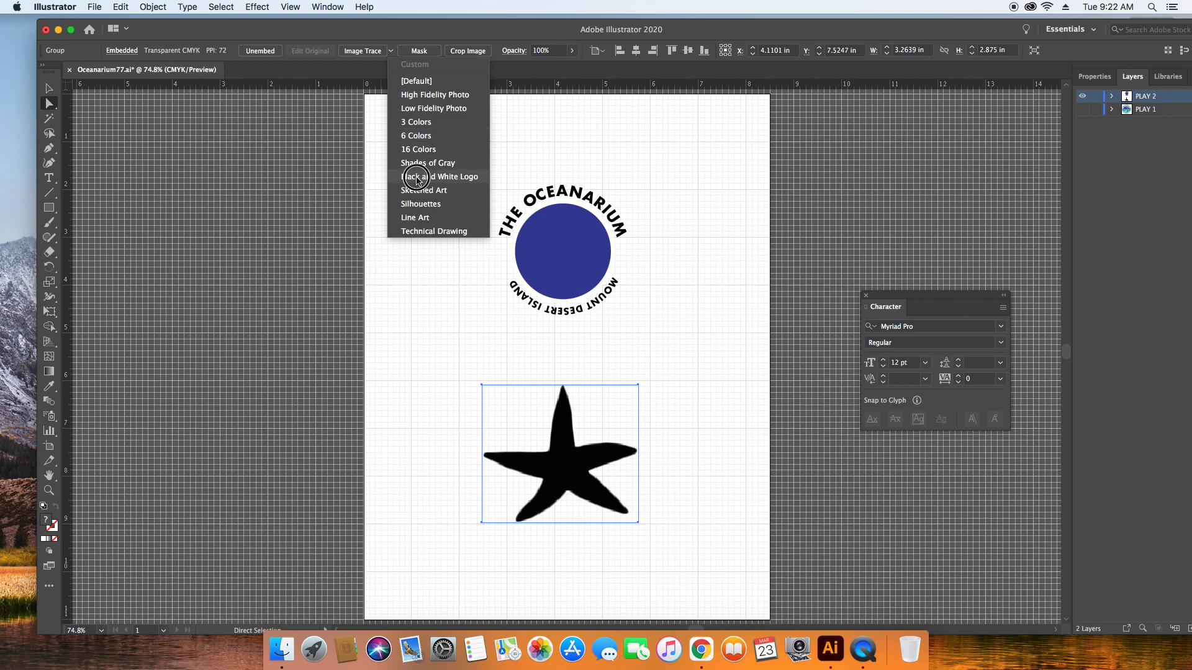
left_click(439, 176)
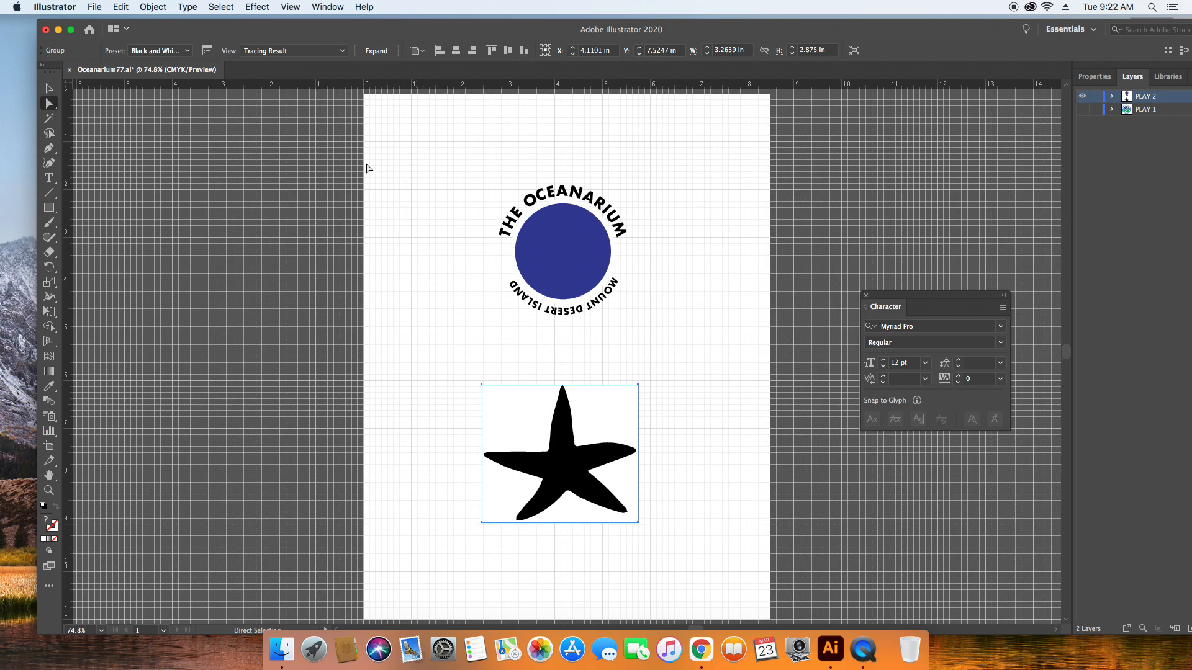
left_click(448, 337)
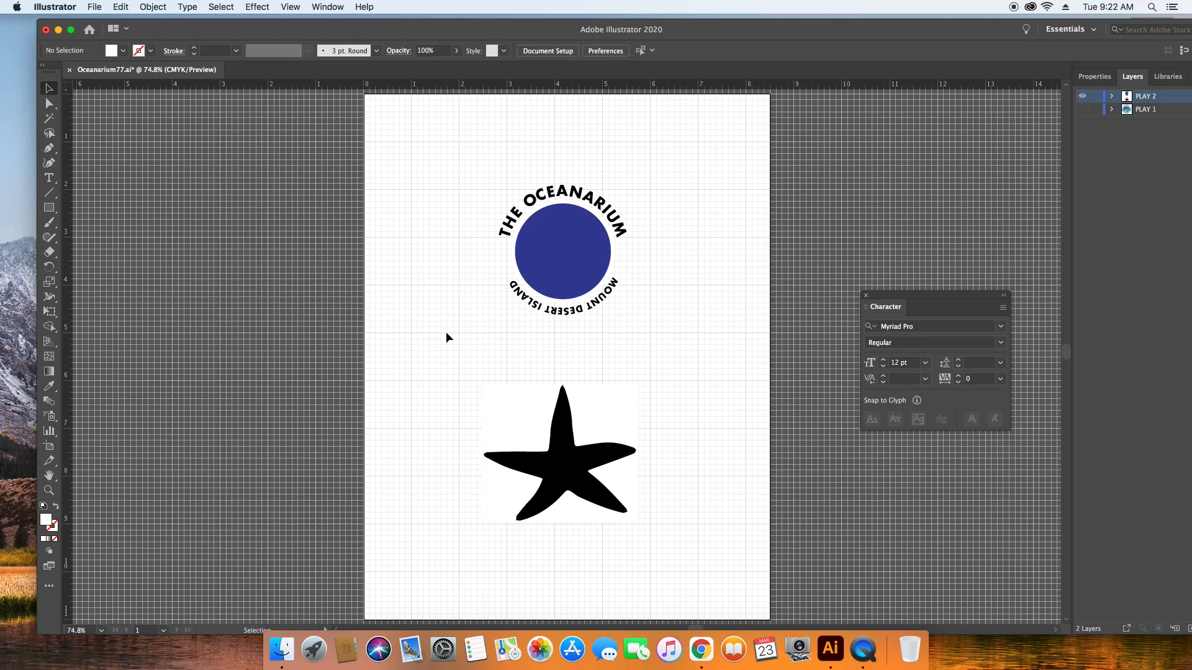
left_click(559, 454)
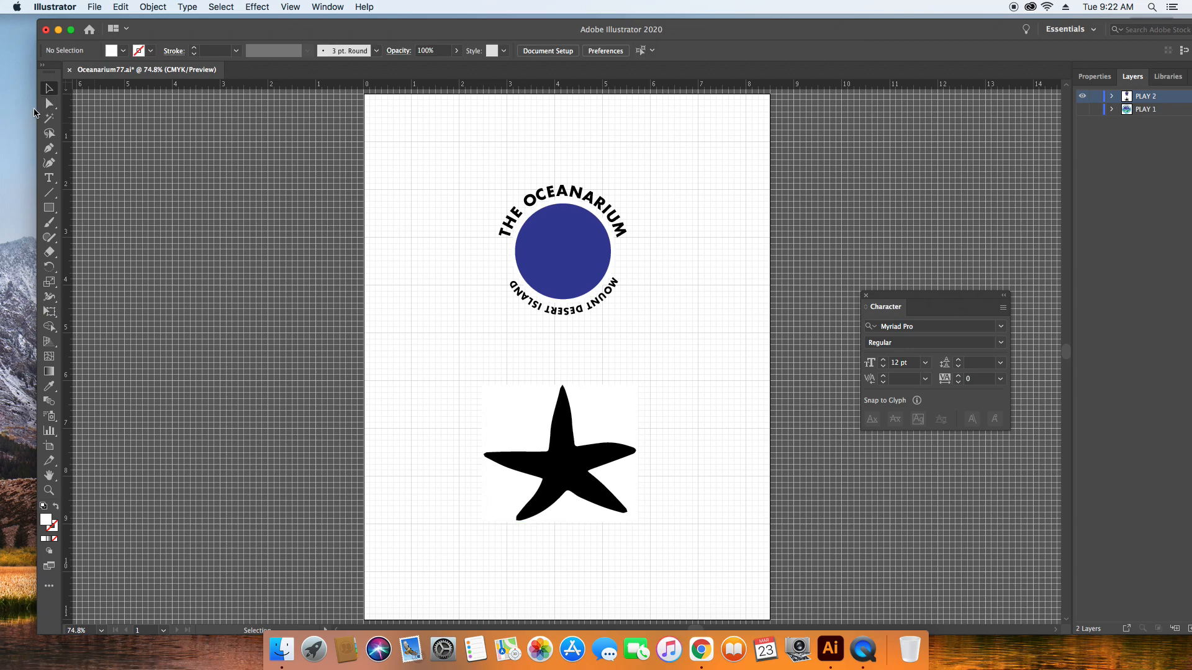
left_click(559, 451)
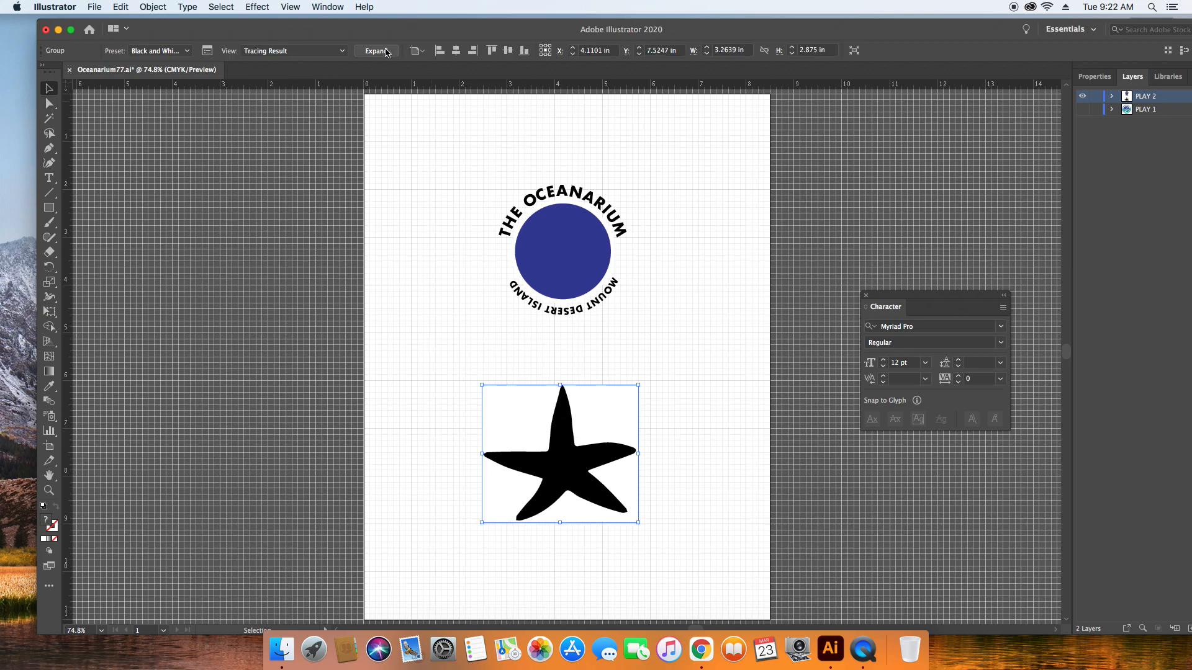
left_click(375, 50)
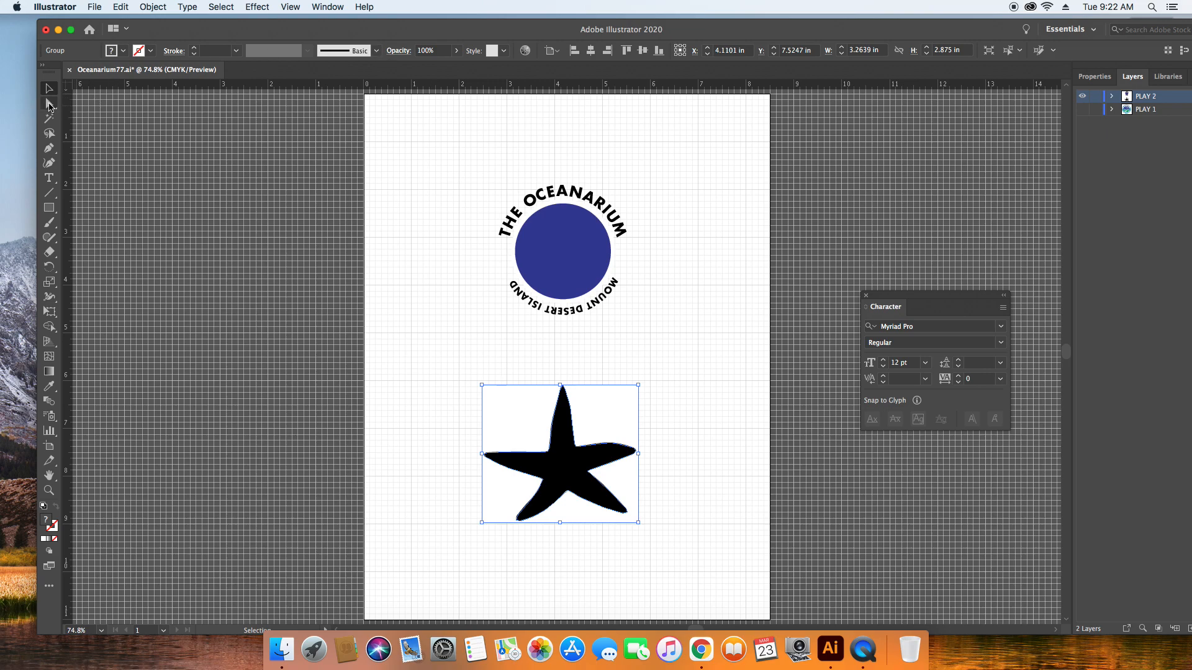
Delete the traced white background with Direct Selection, leaving the solid black starfish shape
left_click(48, 105)
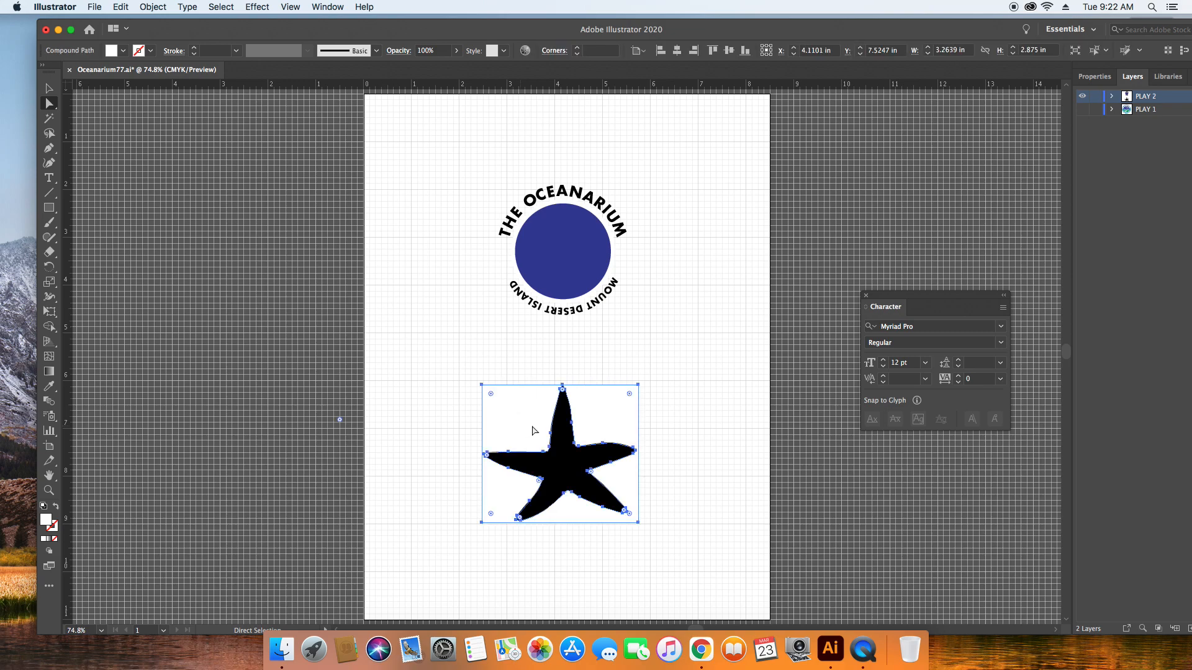
mouse_move(523, 421)
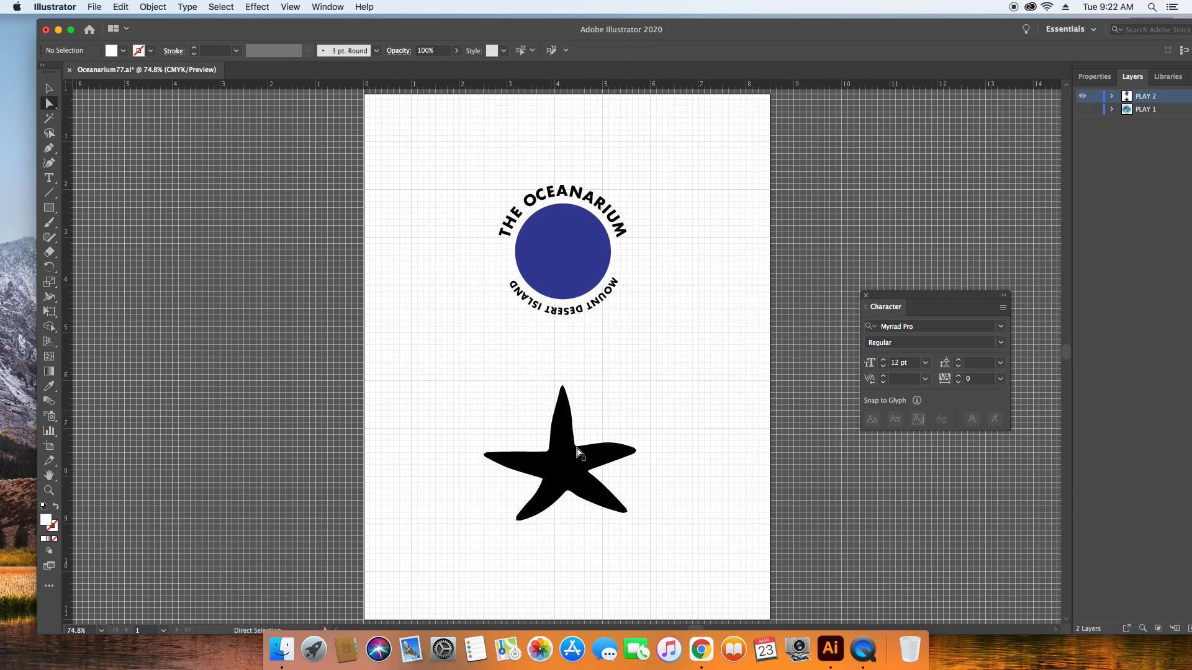
left_click(558, 452)
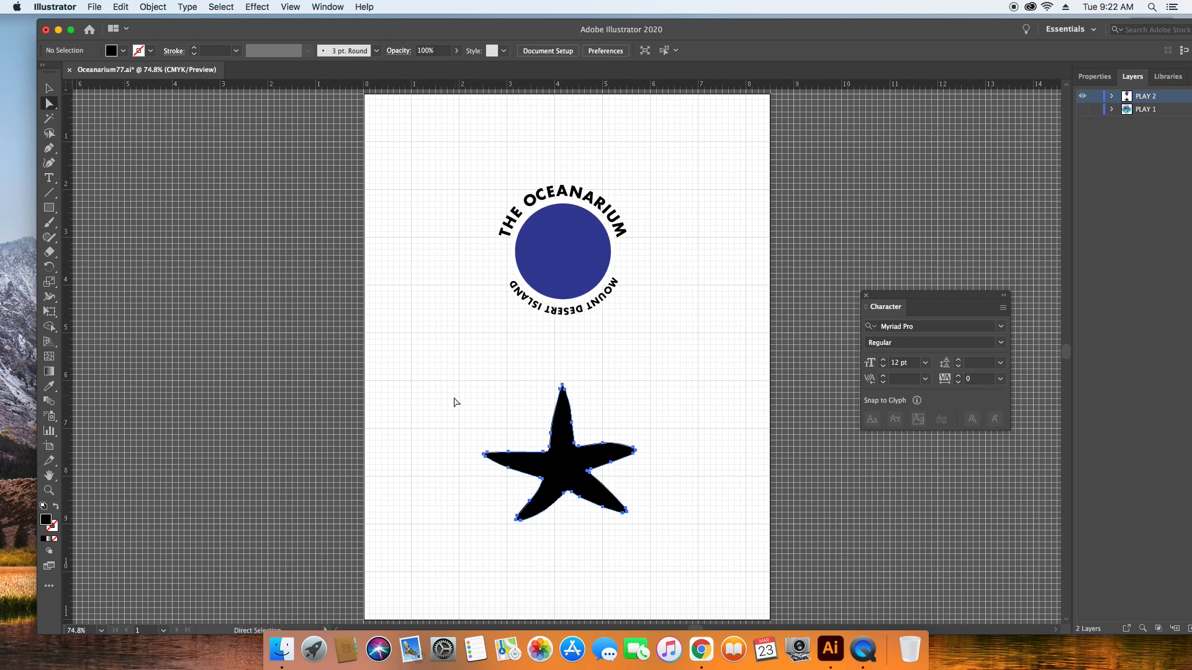
left_click(562, 455)
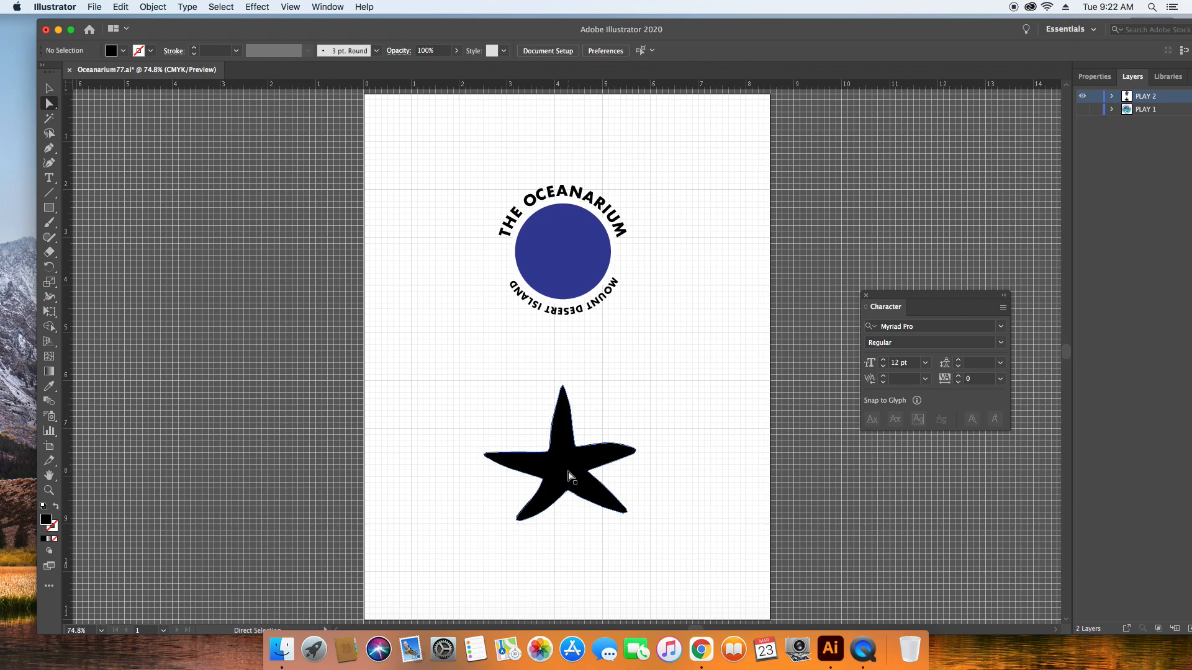
left_click(561, 471)
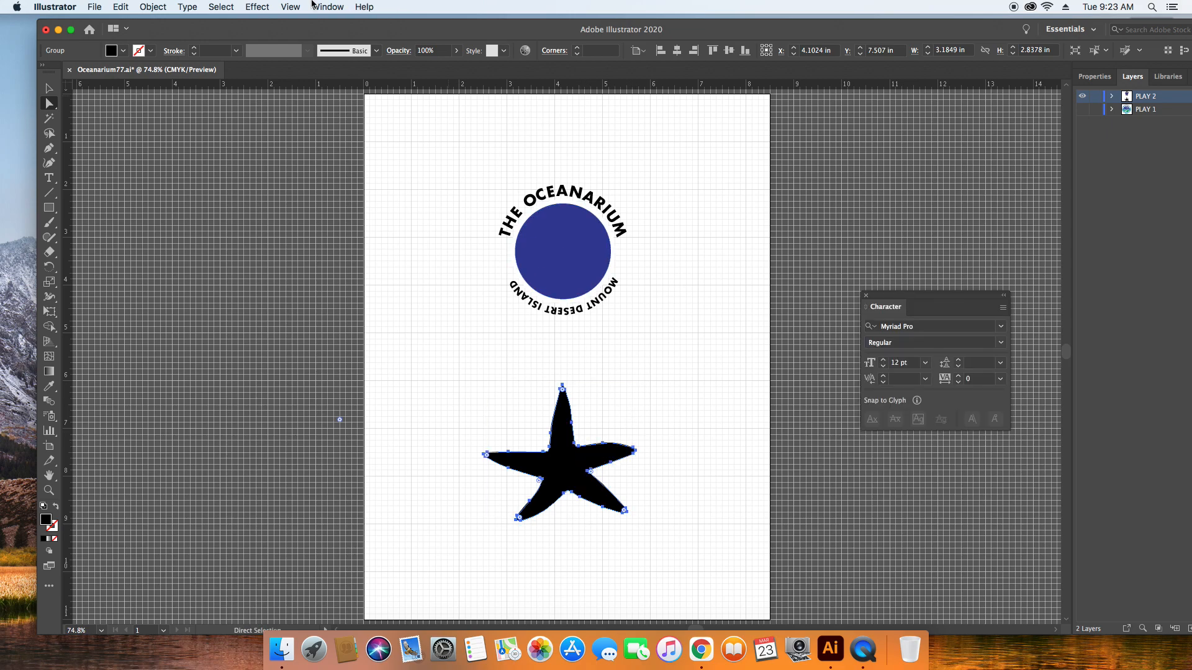
Scale the starfish uniformly to 60%, place it in the blue circle and fill it white
left_click(152, 8)
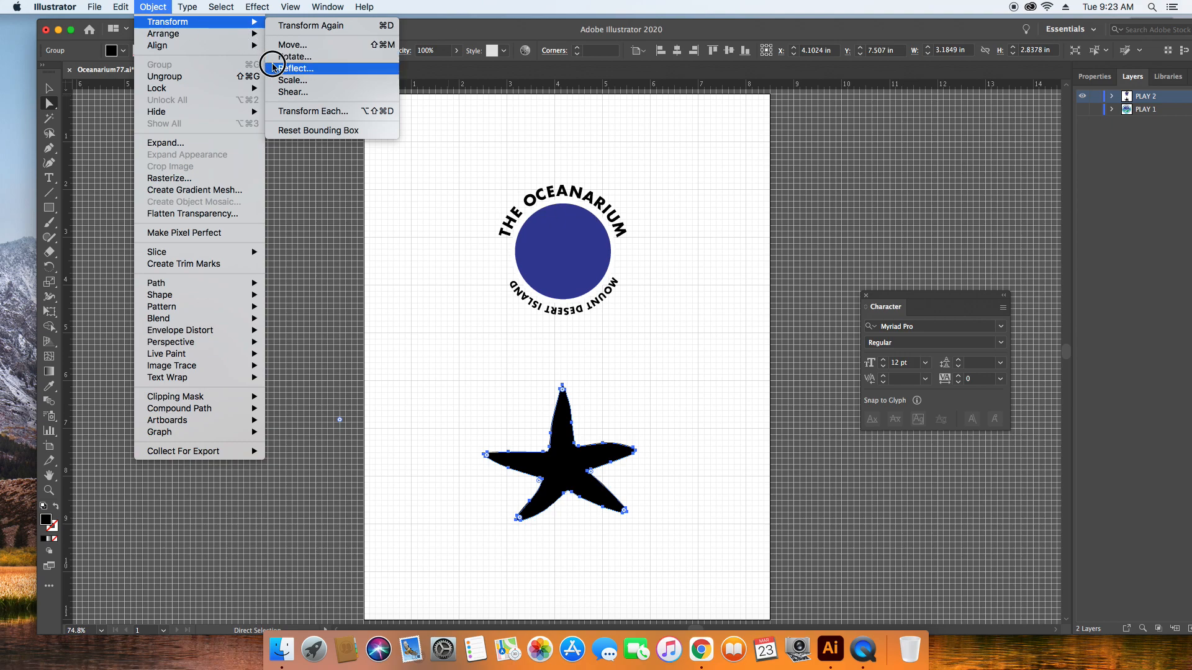
left_click(291, 79)
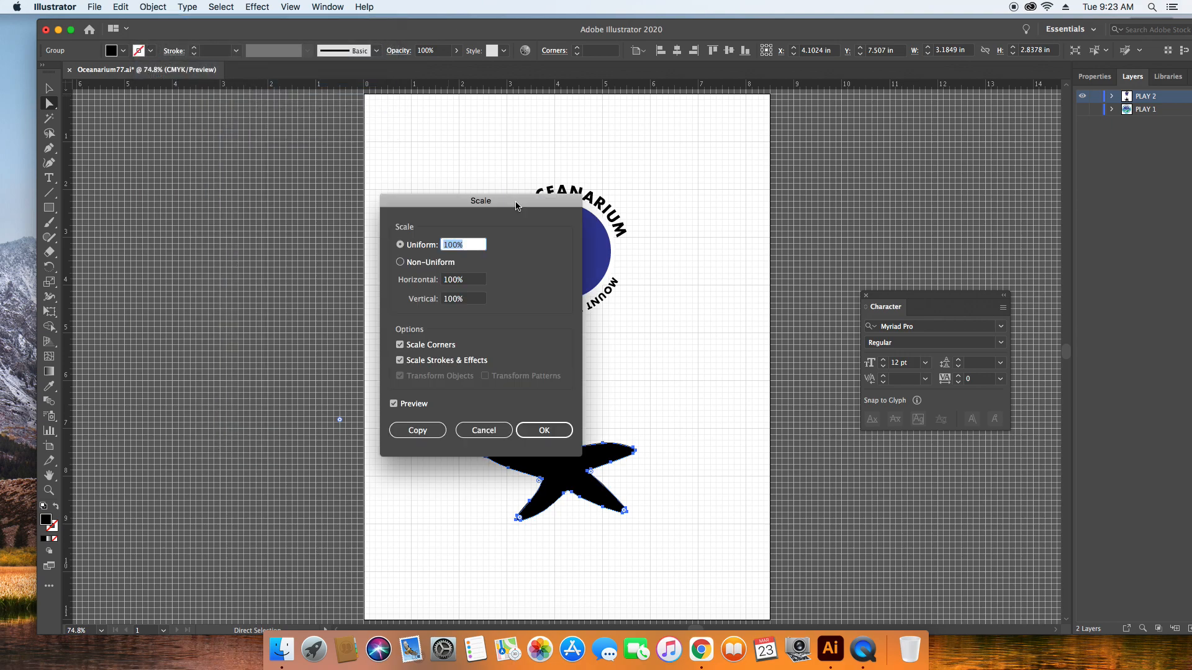
type("60")
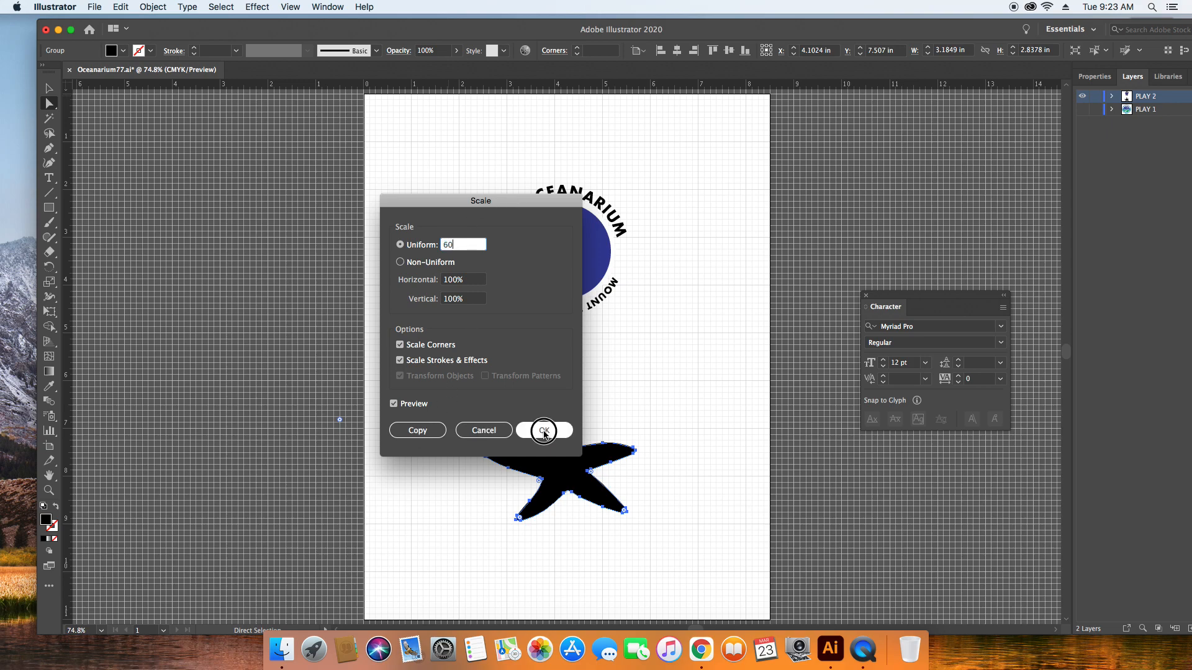
left_click(543, 430)
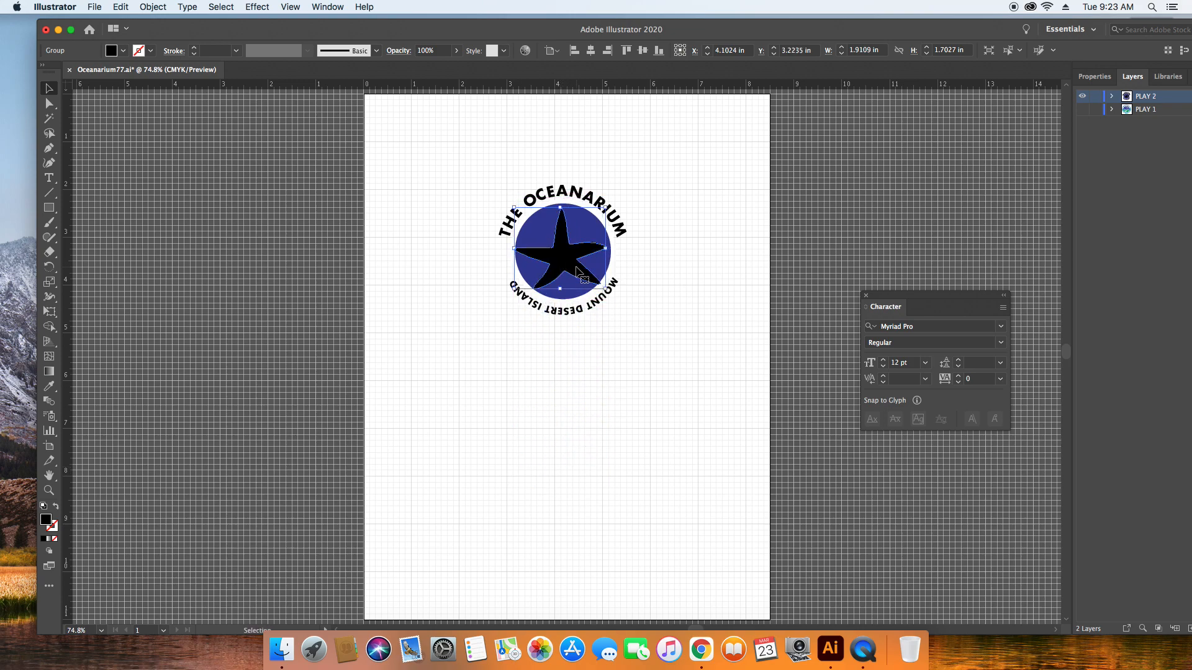
mouse_move(46, 521)
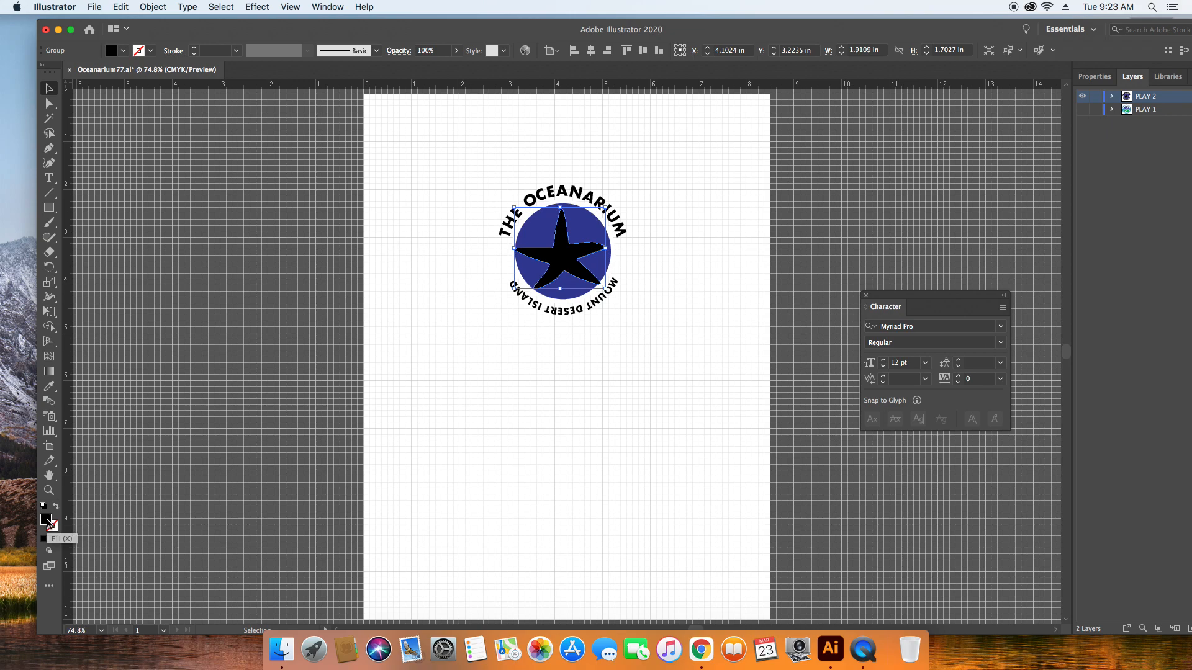
double_click(45, 520)
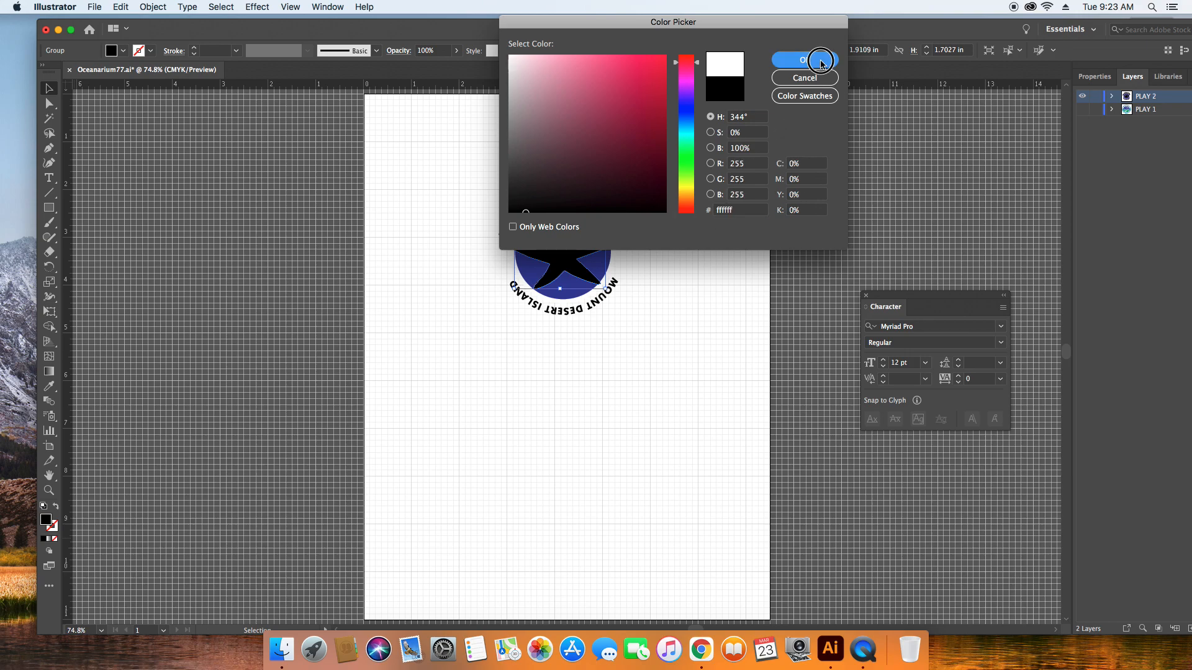
left_click(793, 60)
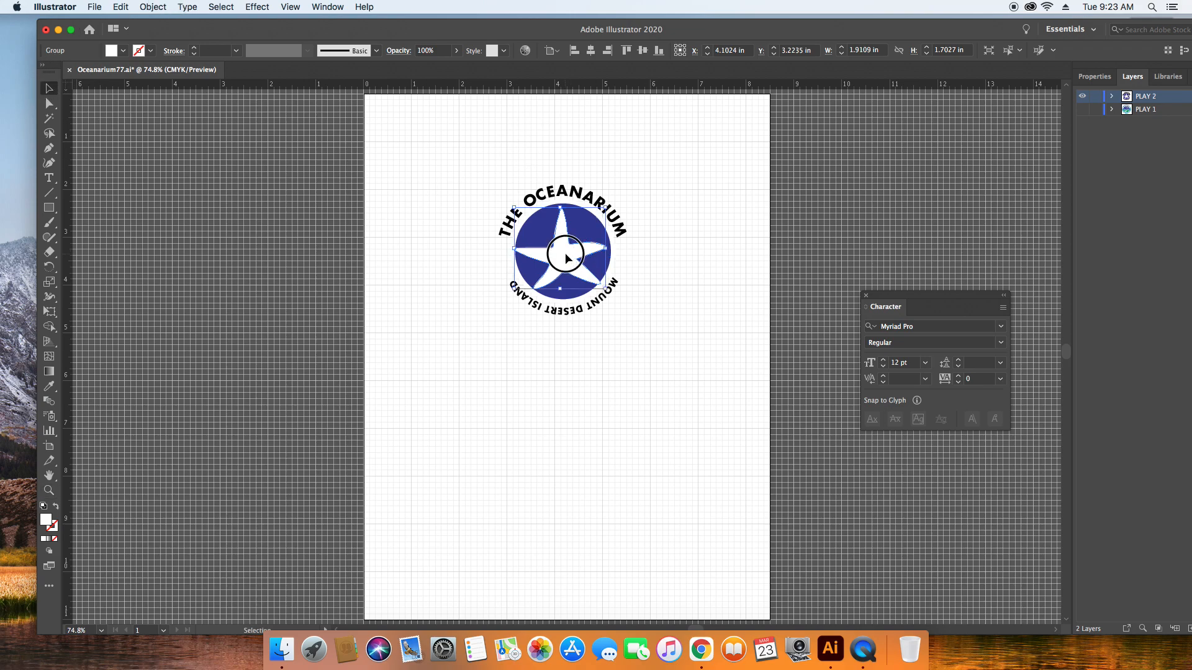
Scale the white starfish uniformly to 88% so it sits well inside the blue circle
left_click(153, 7)
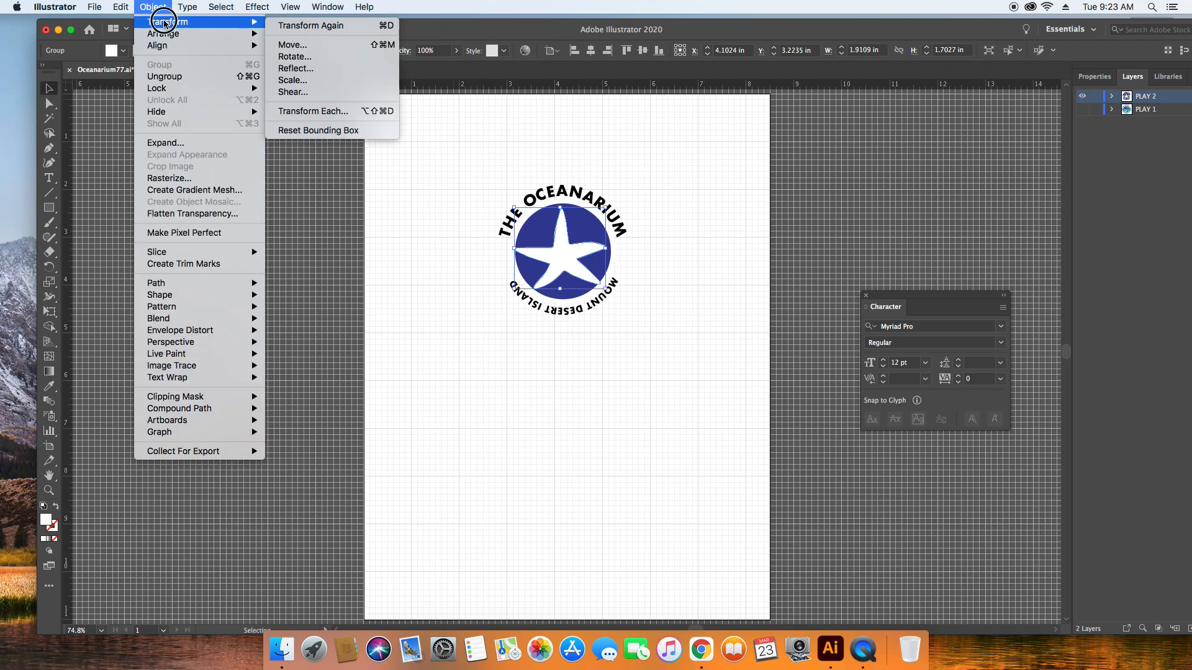
left_click(293, 80)
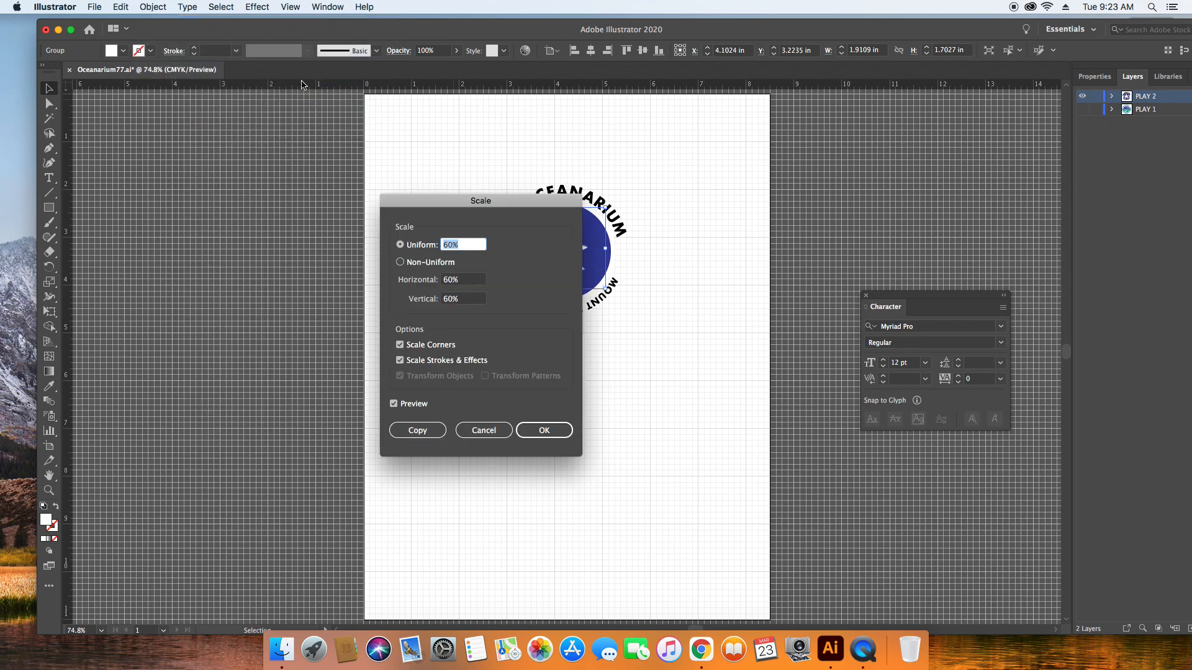
type("90")
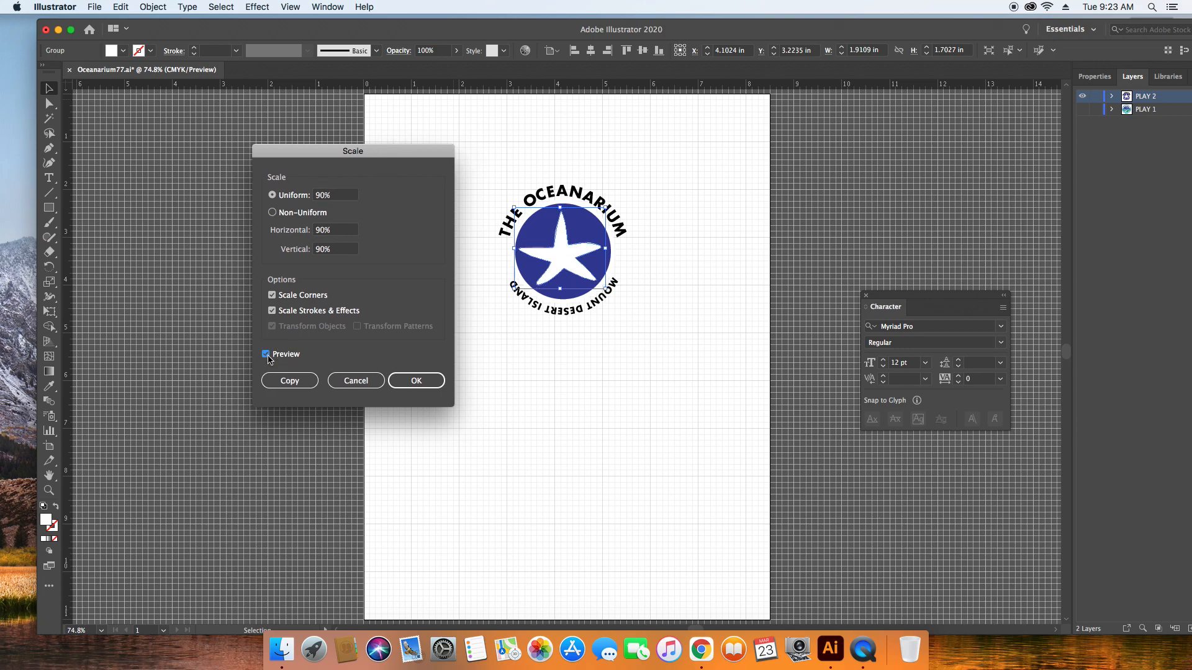
triple_click(334, 195)
type("88")
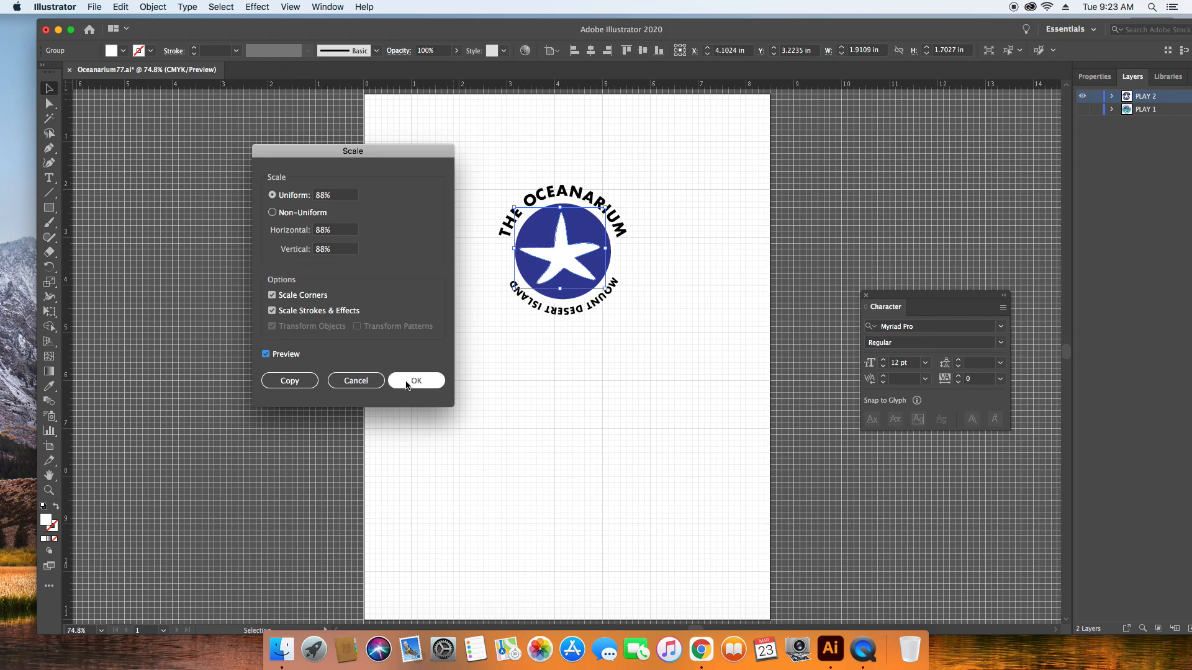
left_click(415, 380)
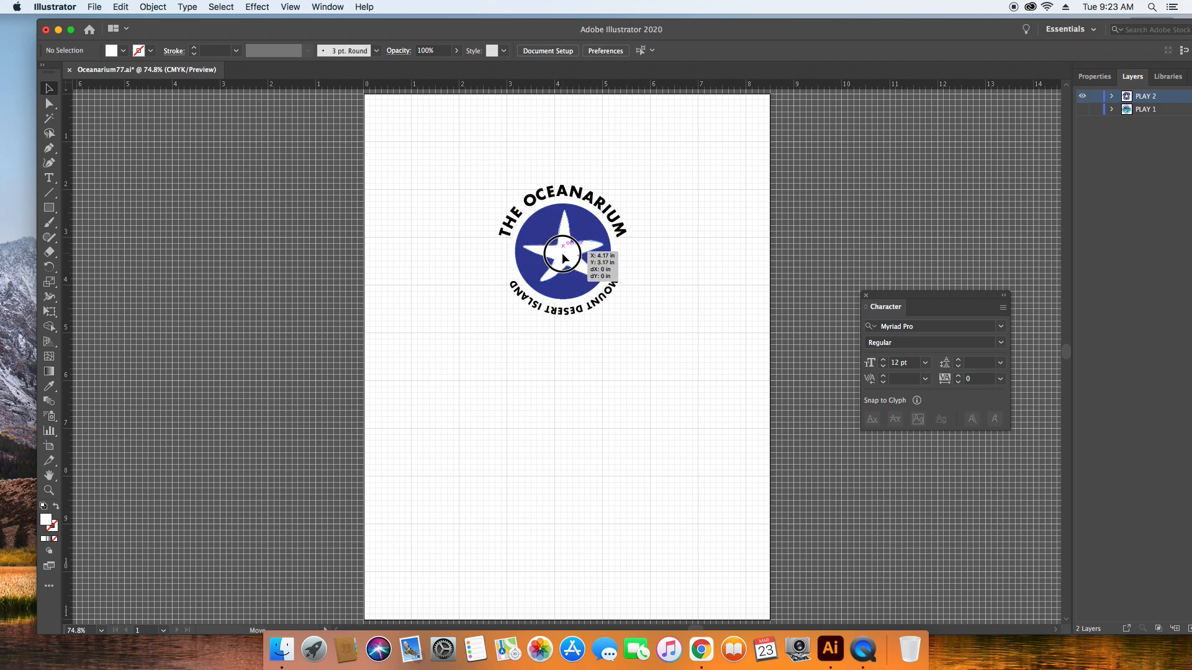
Zoom in on the logo and centre the starfish within the blue circle
left_click(290, 8)
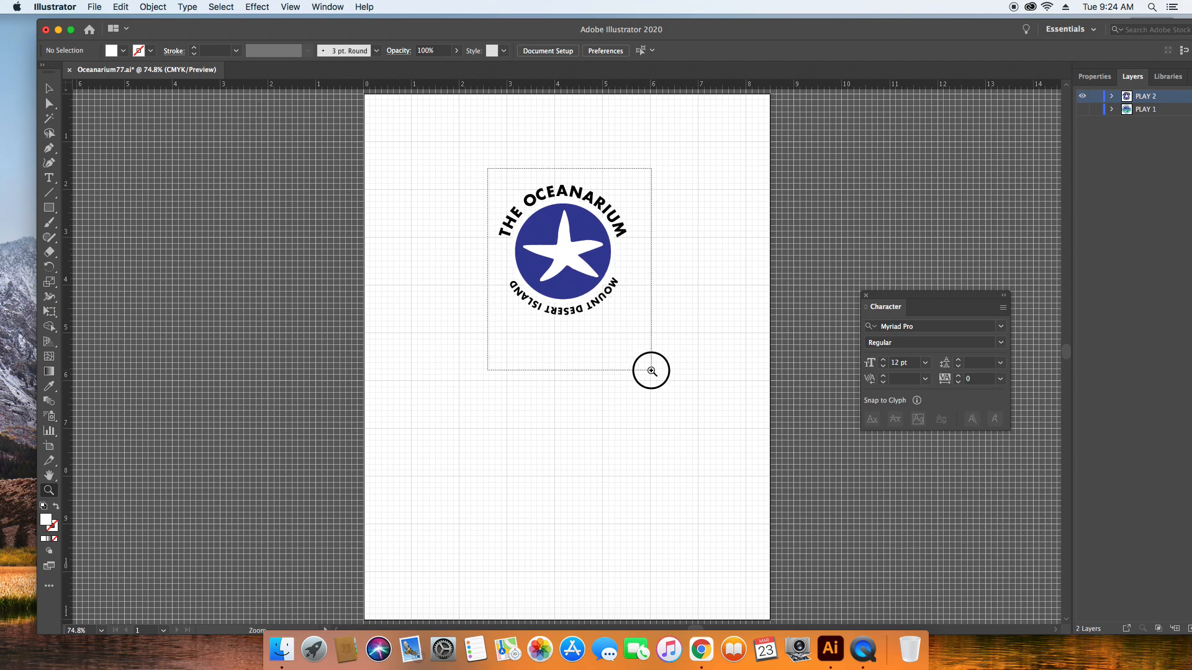
left_click(650, 371)
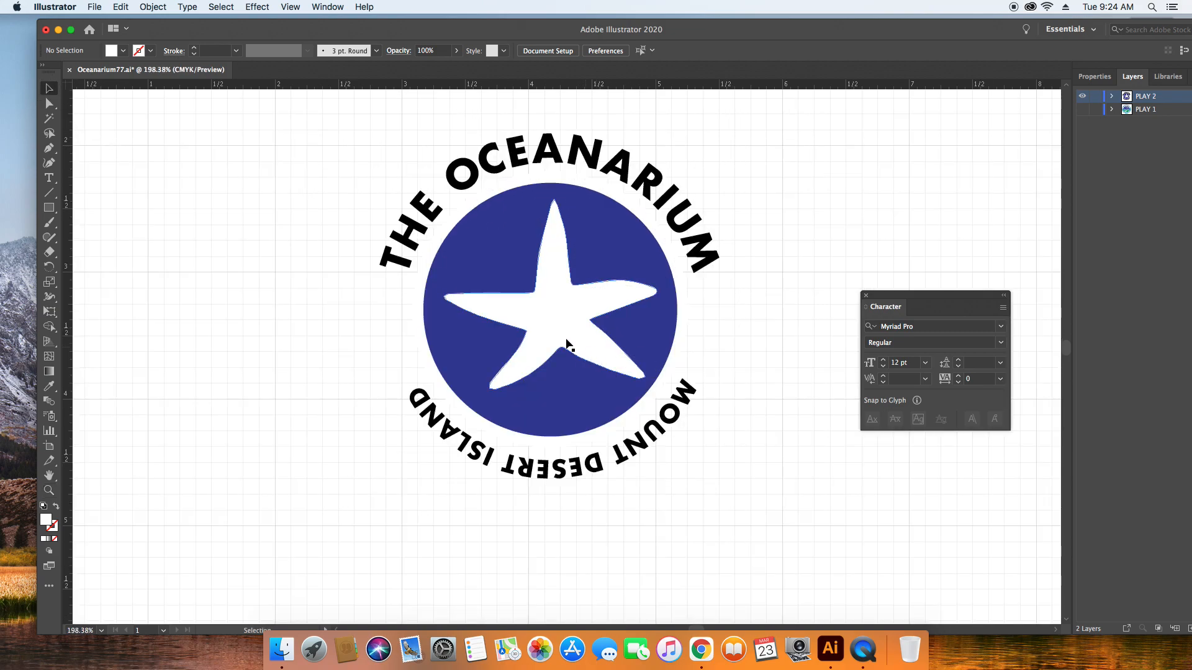
left_click(547, 304)
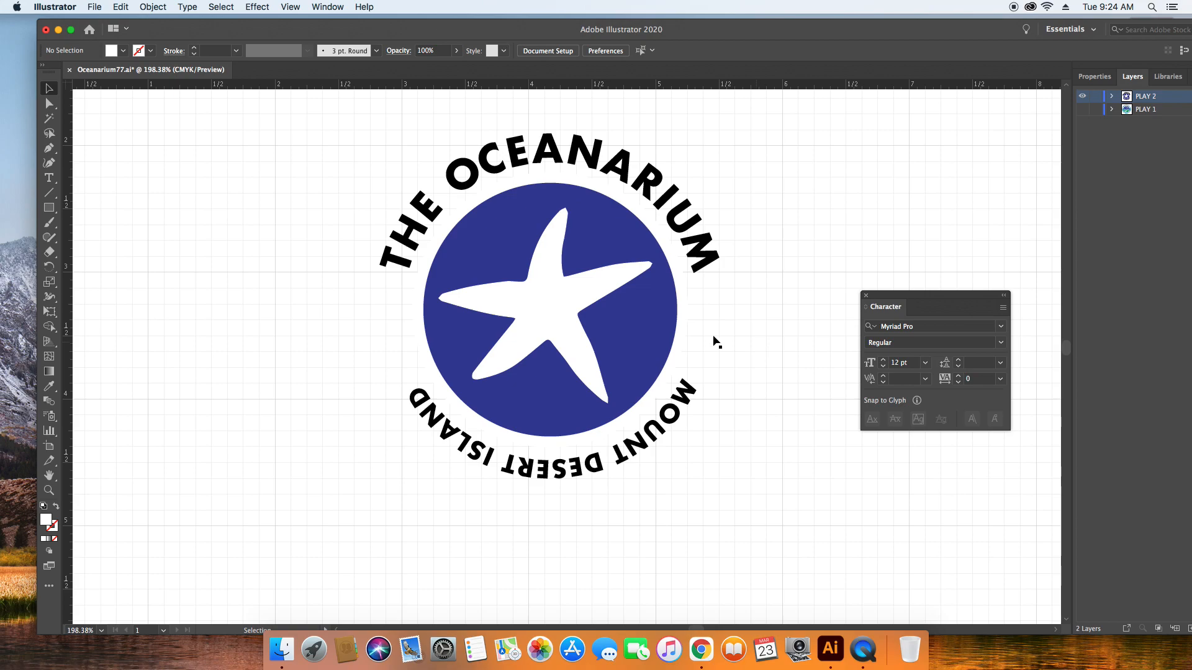
left_click(548, 304)
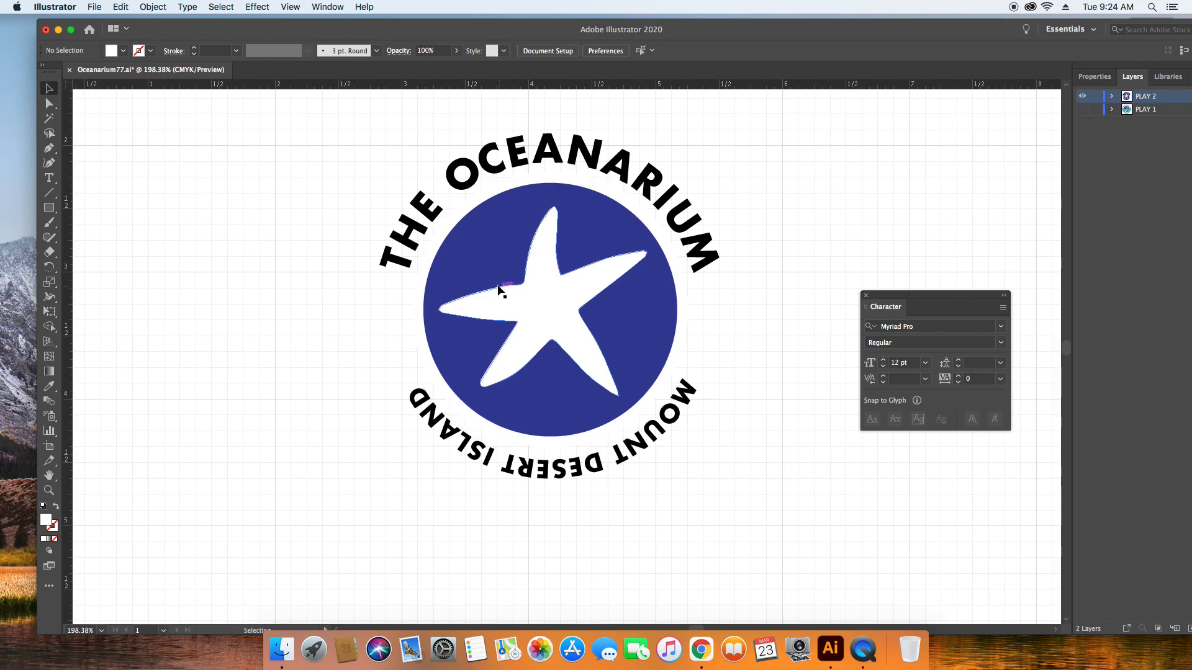
left_click(502, 291)
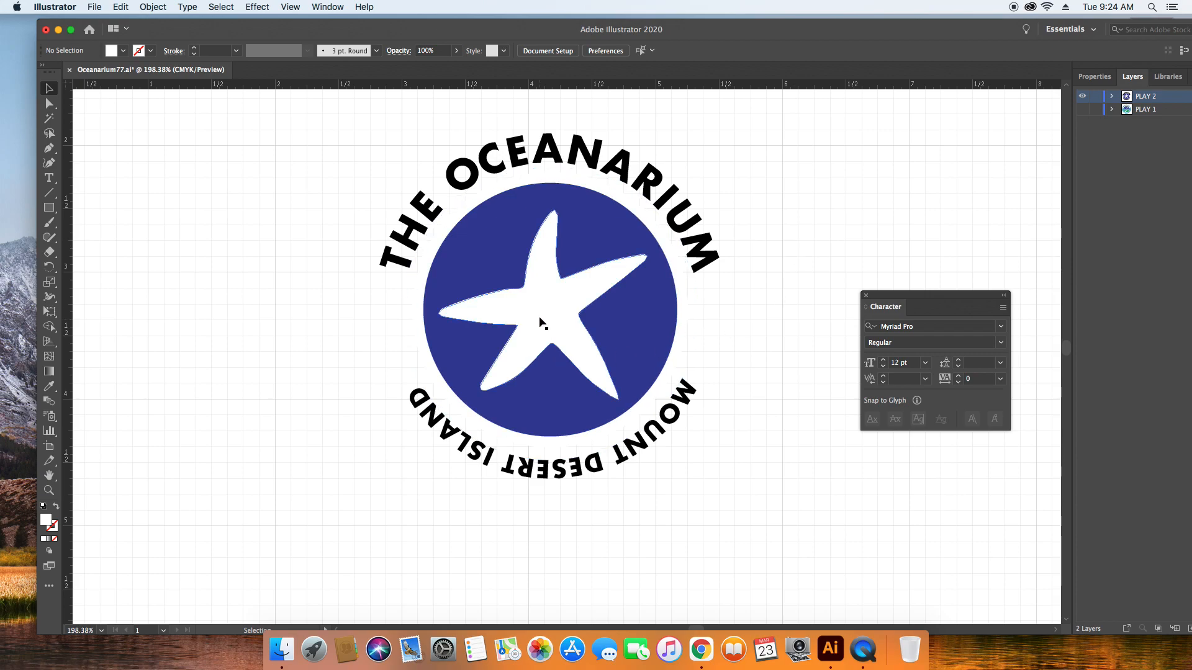
left_click(542, 322)
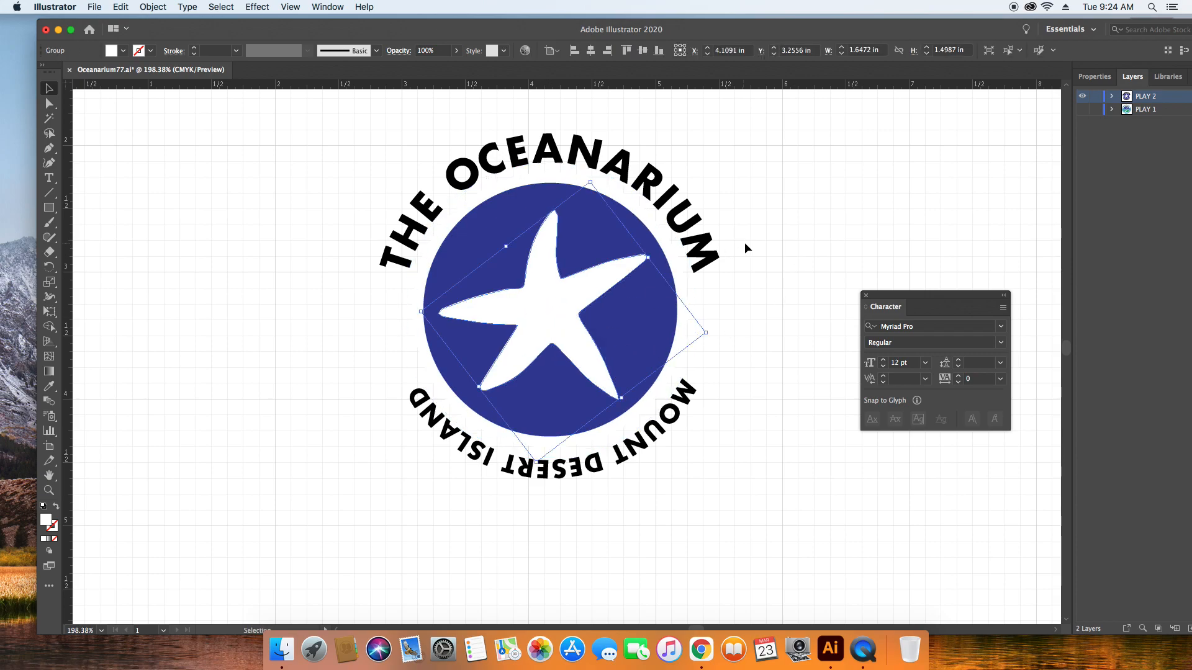
left_click(760, 243)
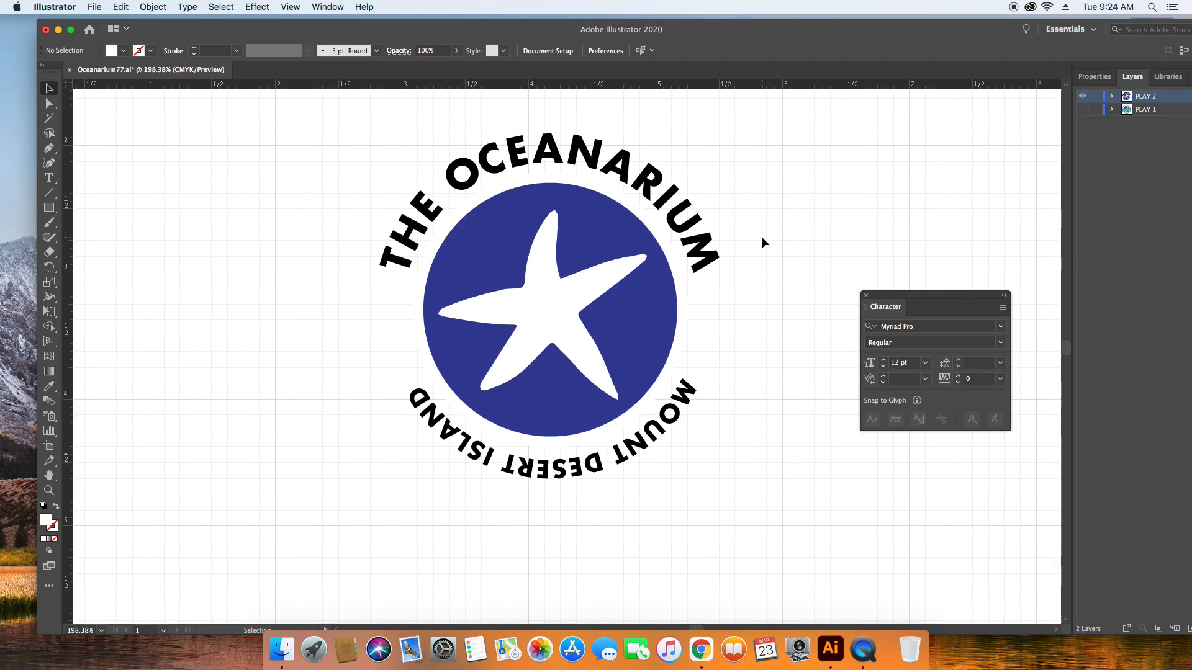
mouse_move(50, 193)
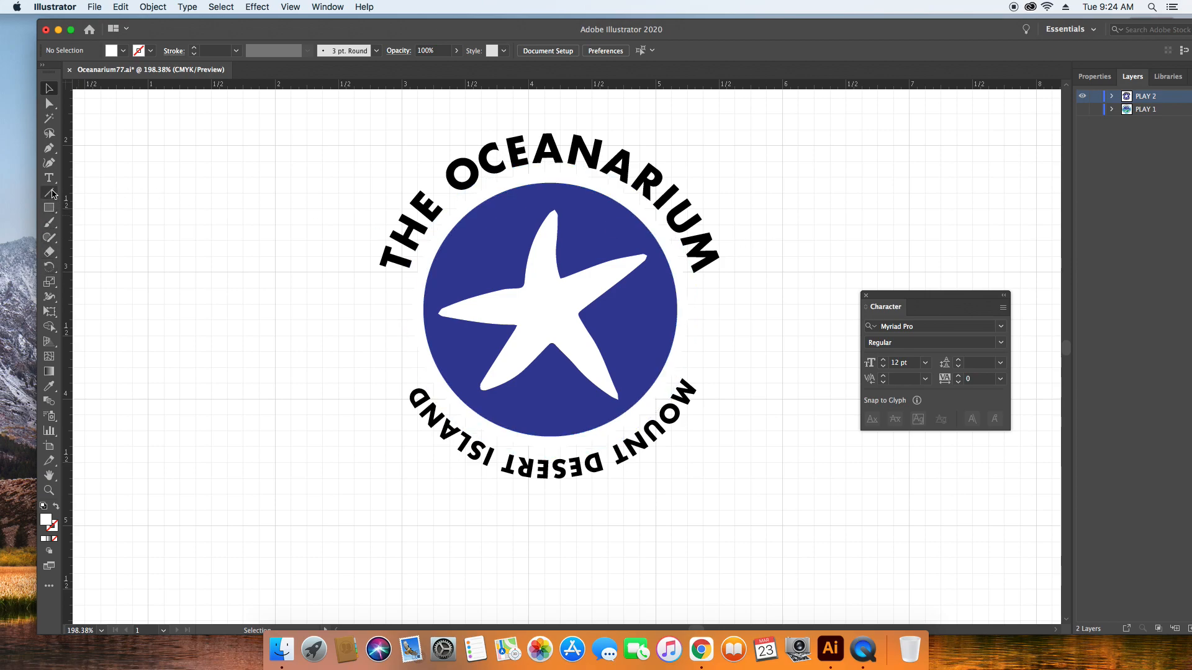
mouse_move(50, 279)
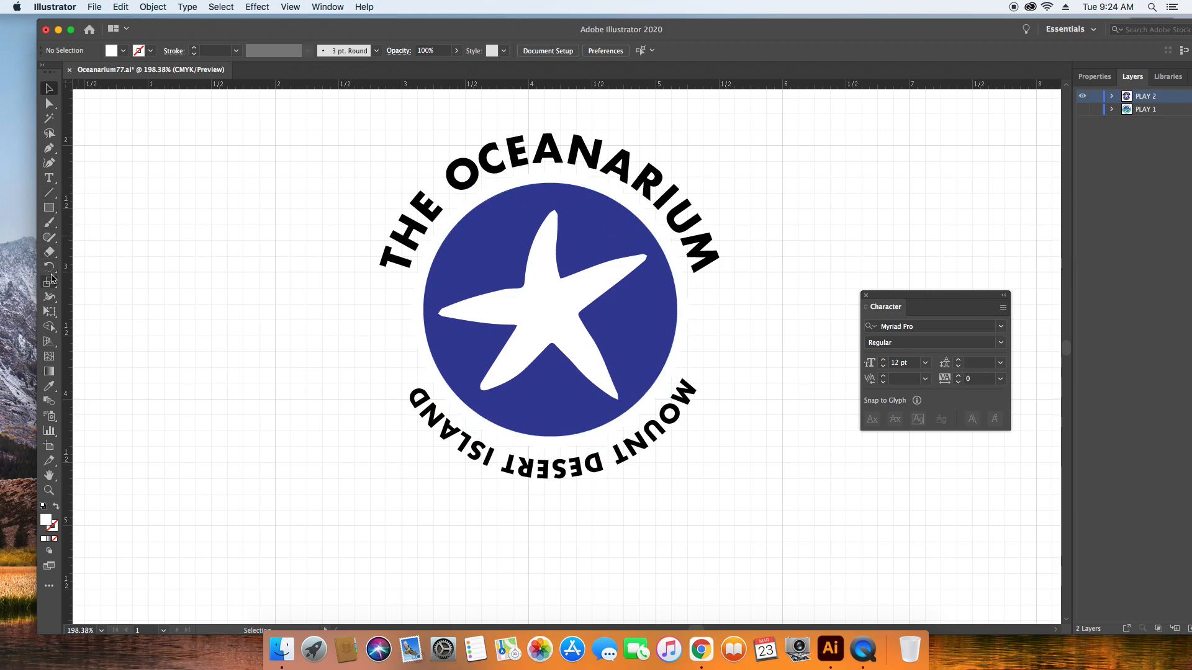
Draw a small white star inside the blue circle with the Star tool
left_click(48, 207)
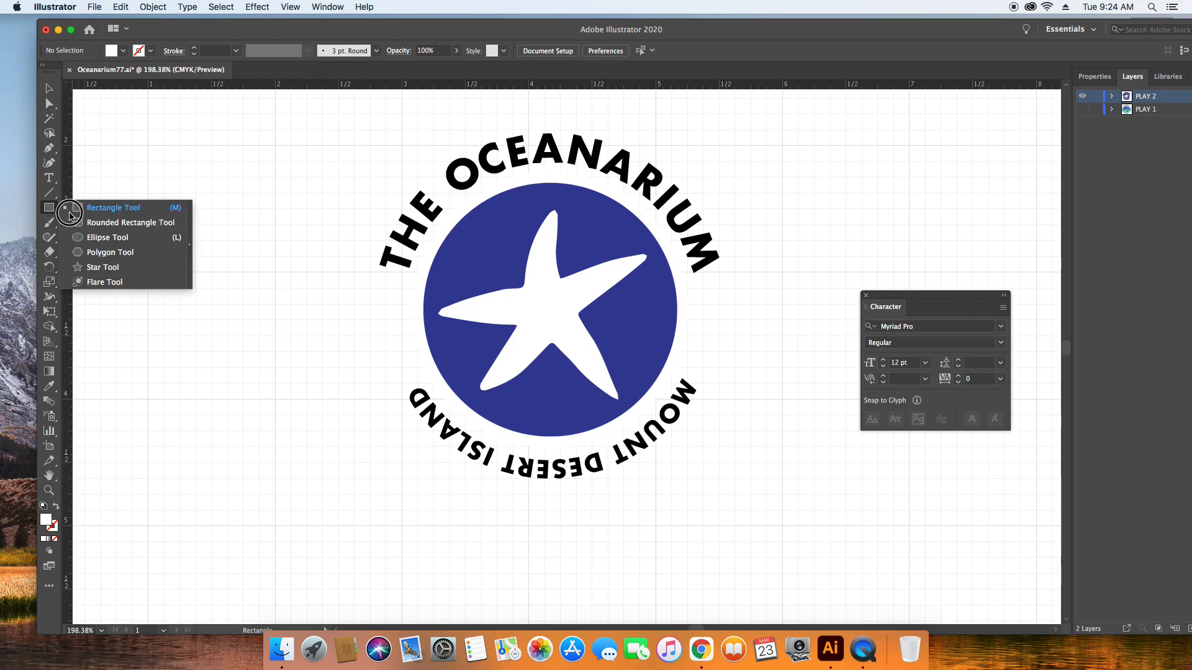
left_click(103, 267)
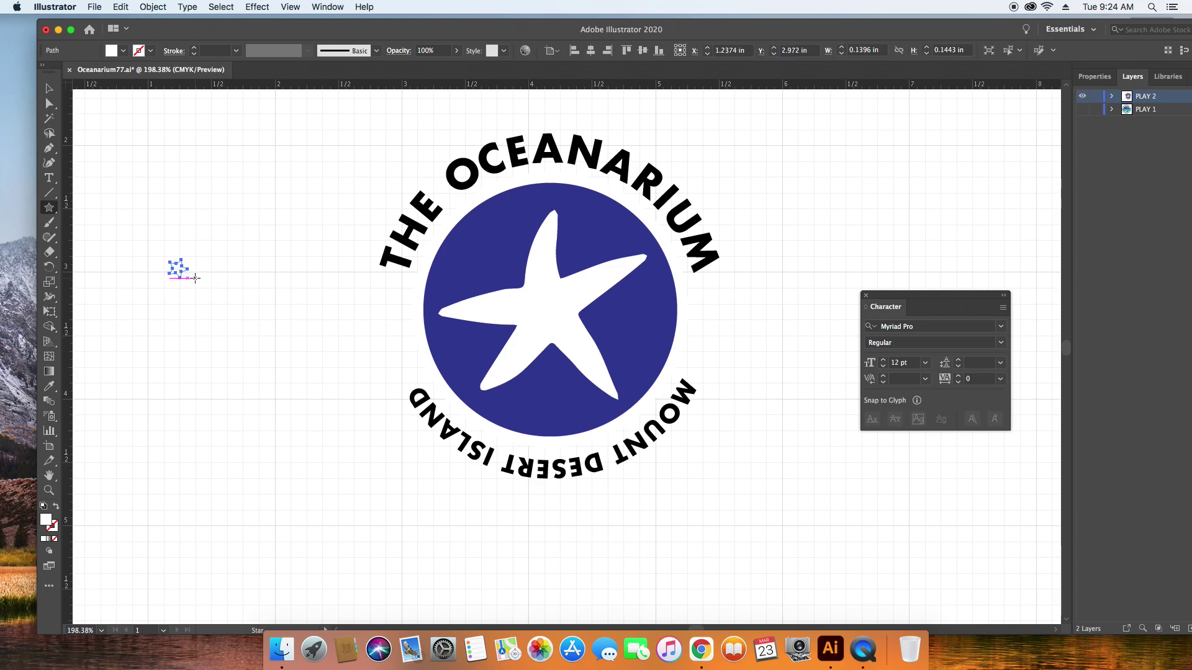
left_click(49, 88)
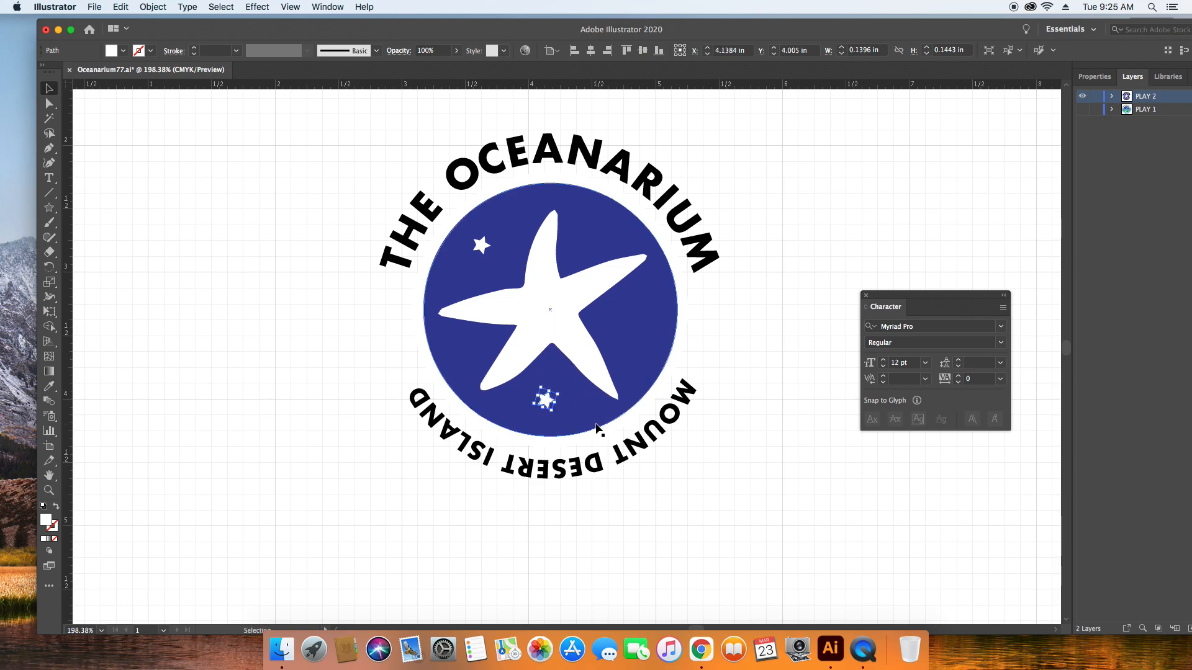
mouse_move(562, 429)
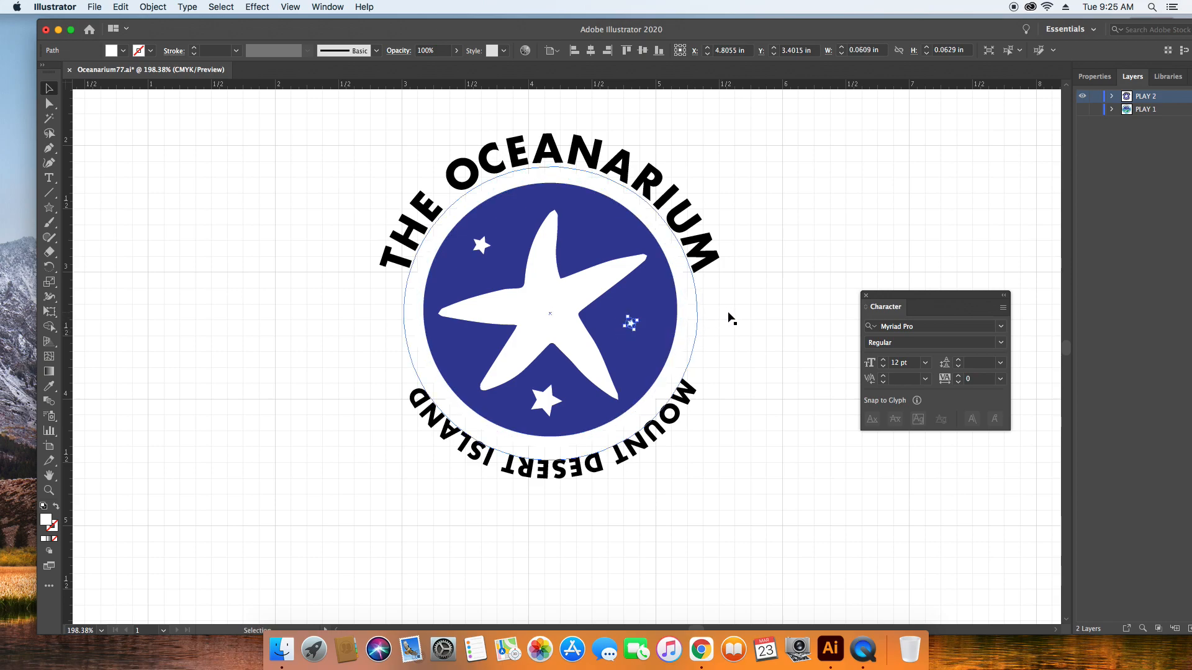
left_click(730, 318)
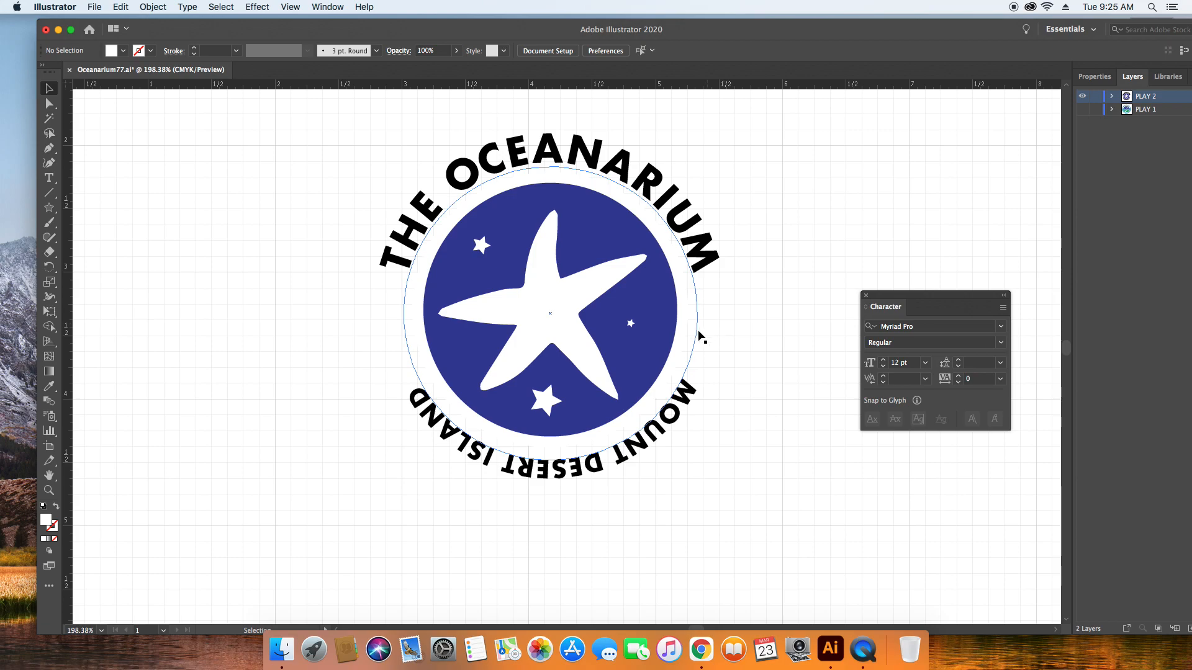
Option-drag copies of the star at varying sizes around the starfish
left_click(482, 246)
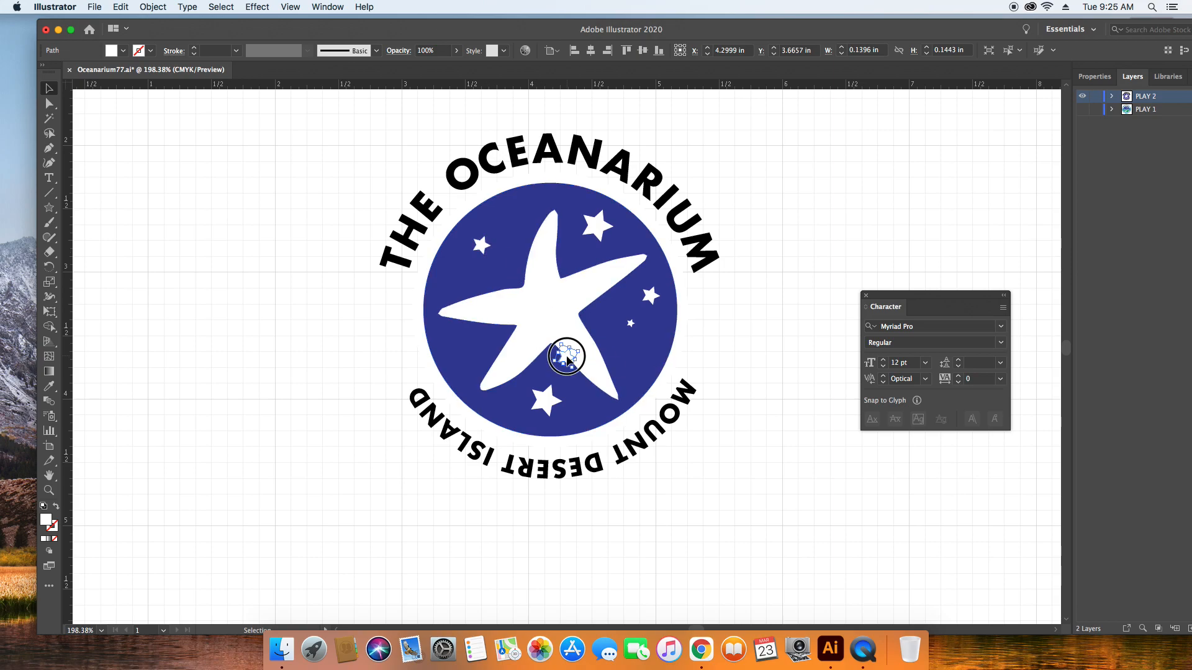
left_click(566, 357)
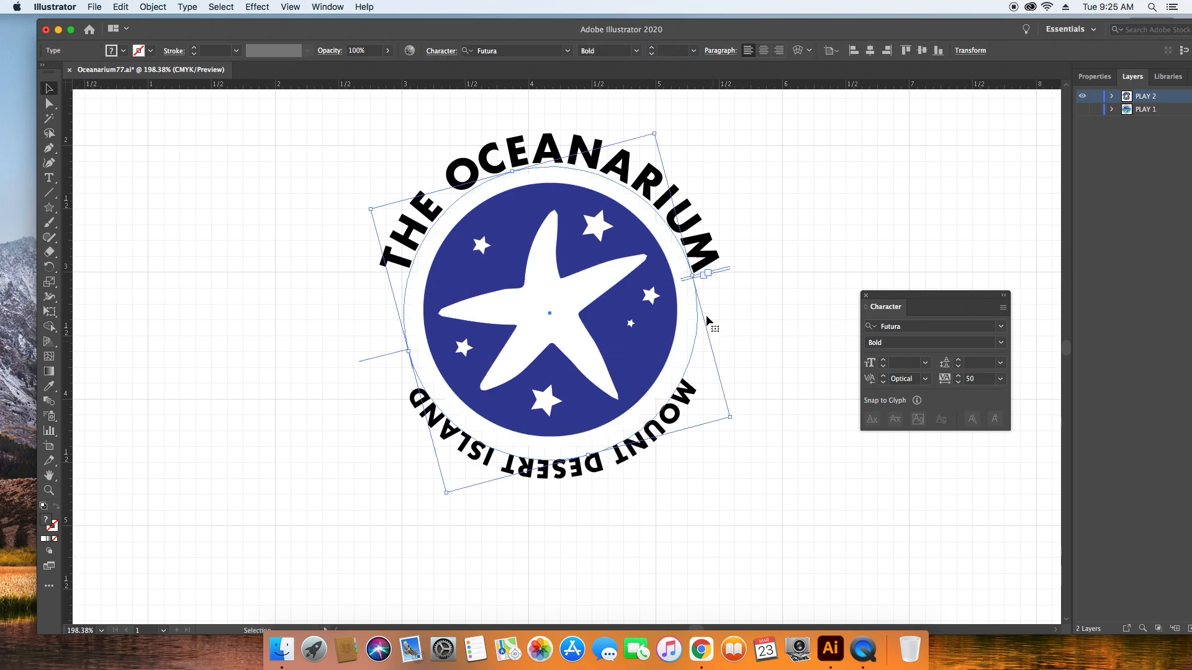
mouse_move(633, 325)
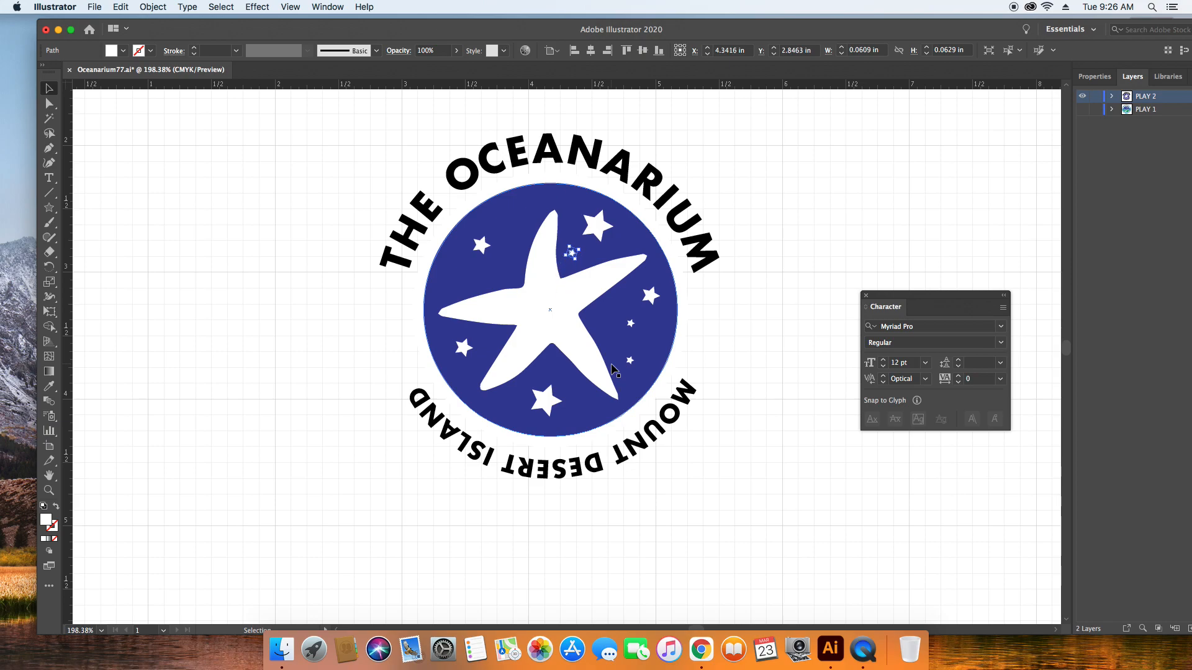
left_click(798, 290)
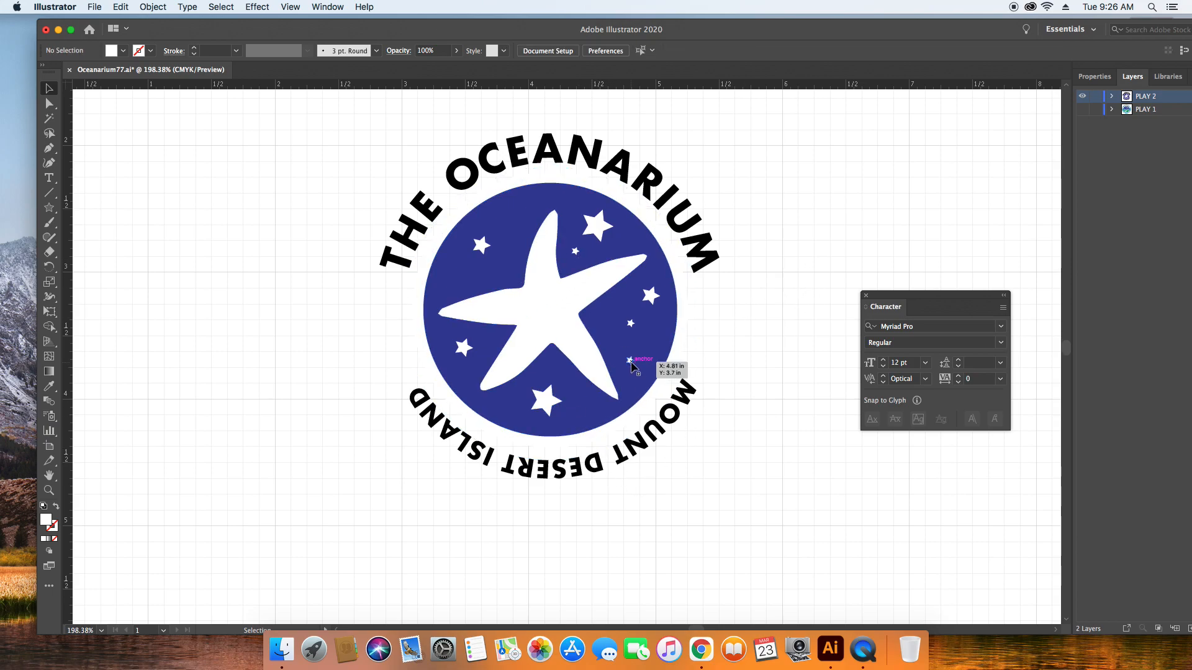
left_click(633, 364)
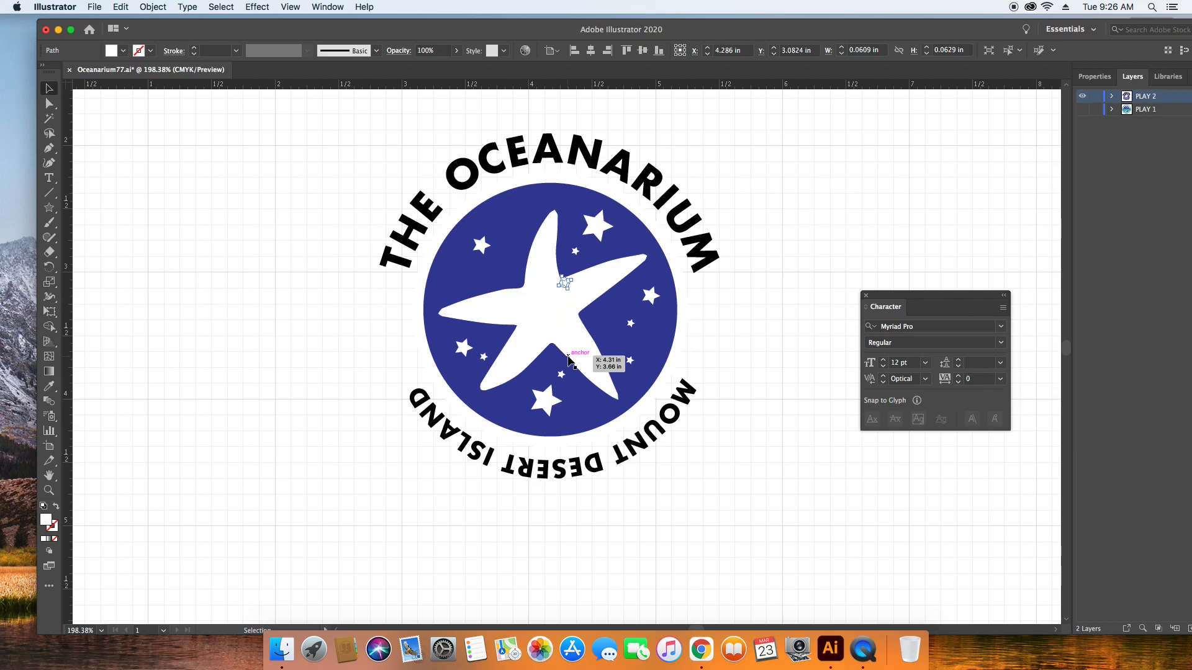
mouse_move(522, 282)
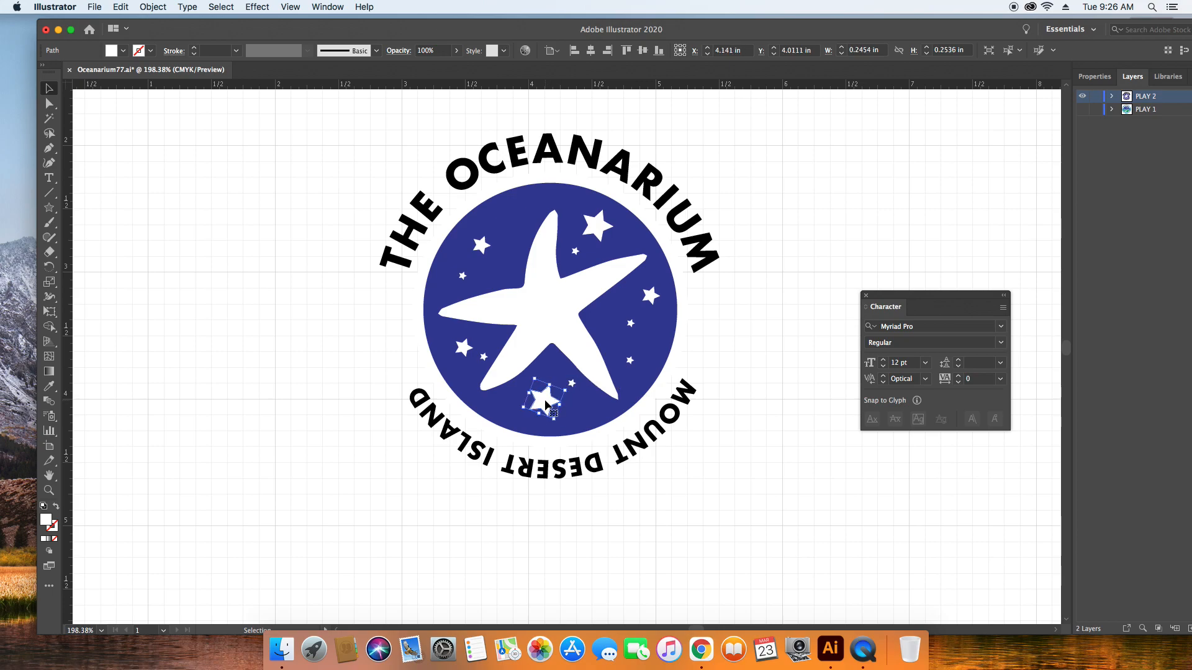
left_click(523, 226)
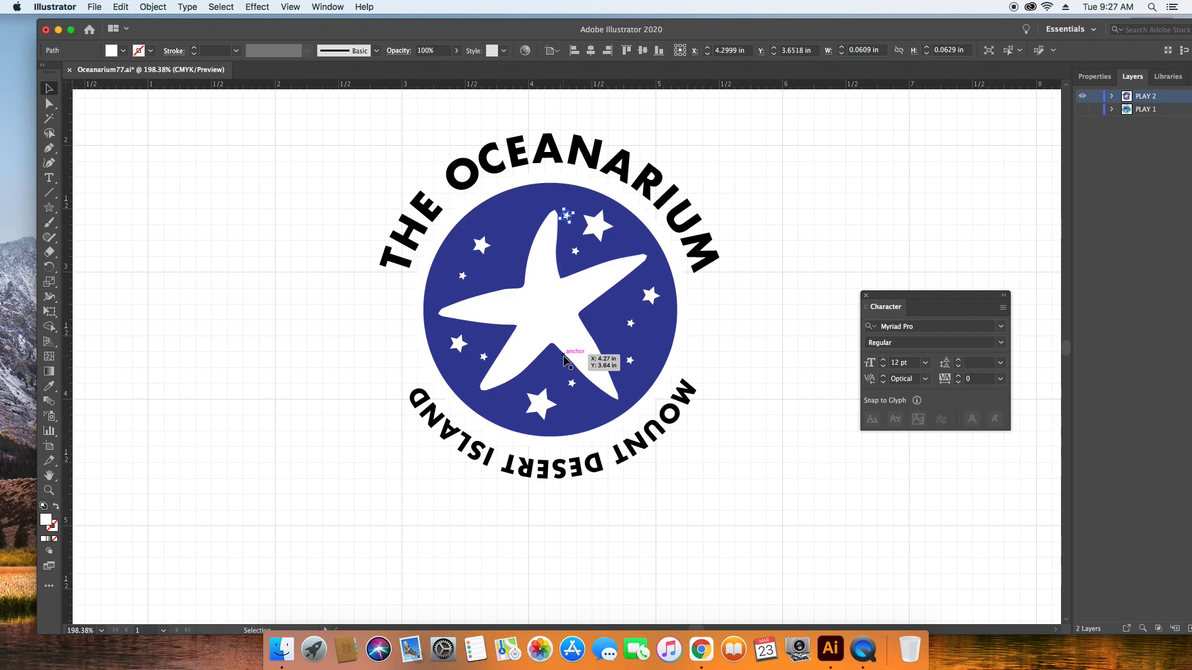
left_click(802, 222)
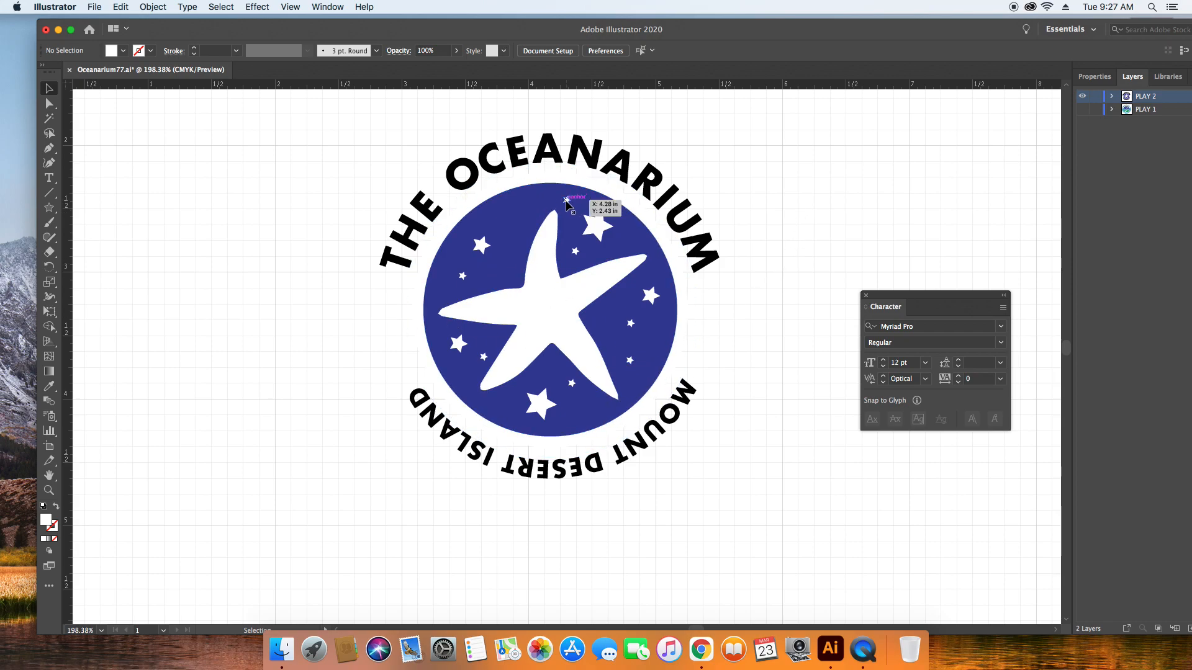
left_click(563, 201)
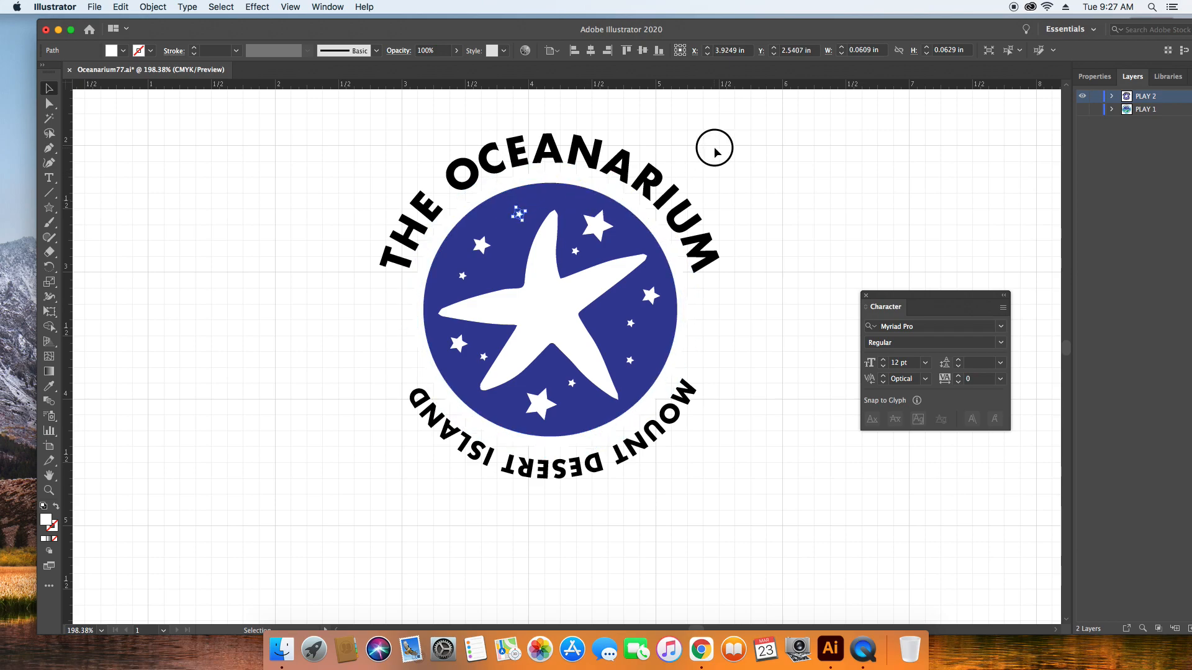
Reopen the starfish's Drop Shadow effect and confirm its shadow colour in the picker
left_click(547, 297)
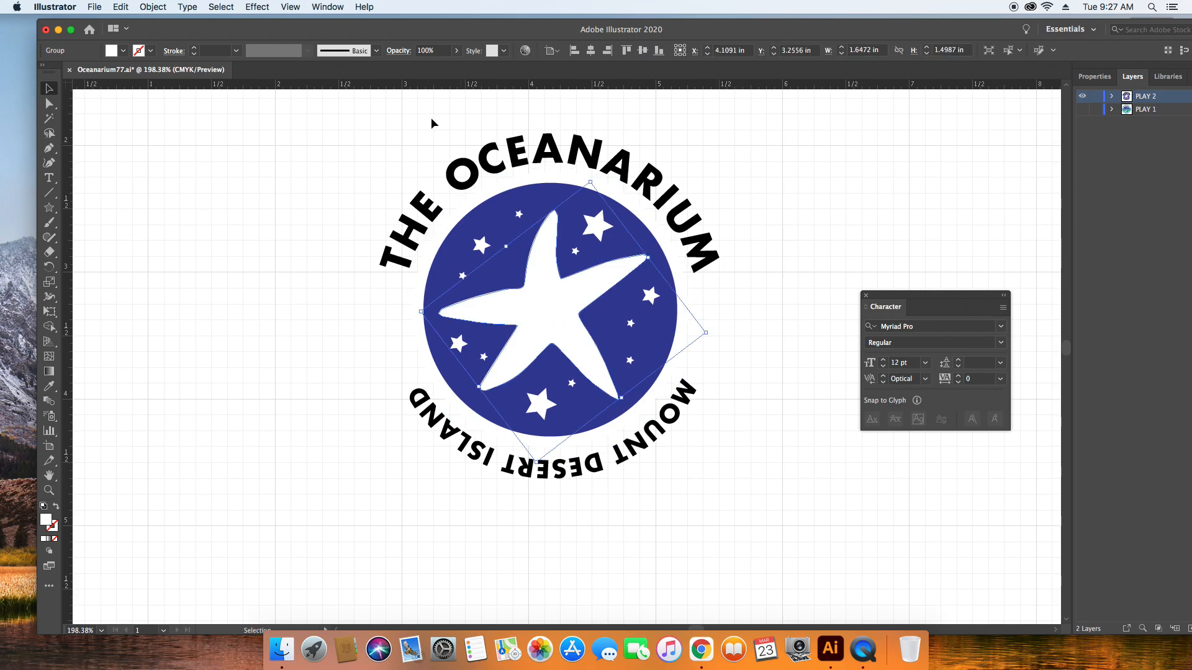
left_click(256, 7)
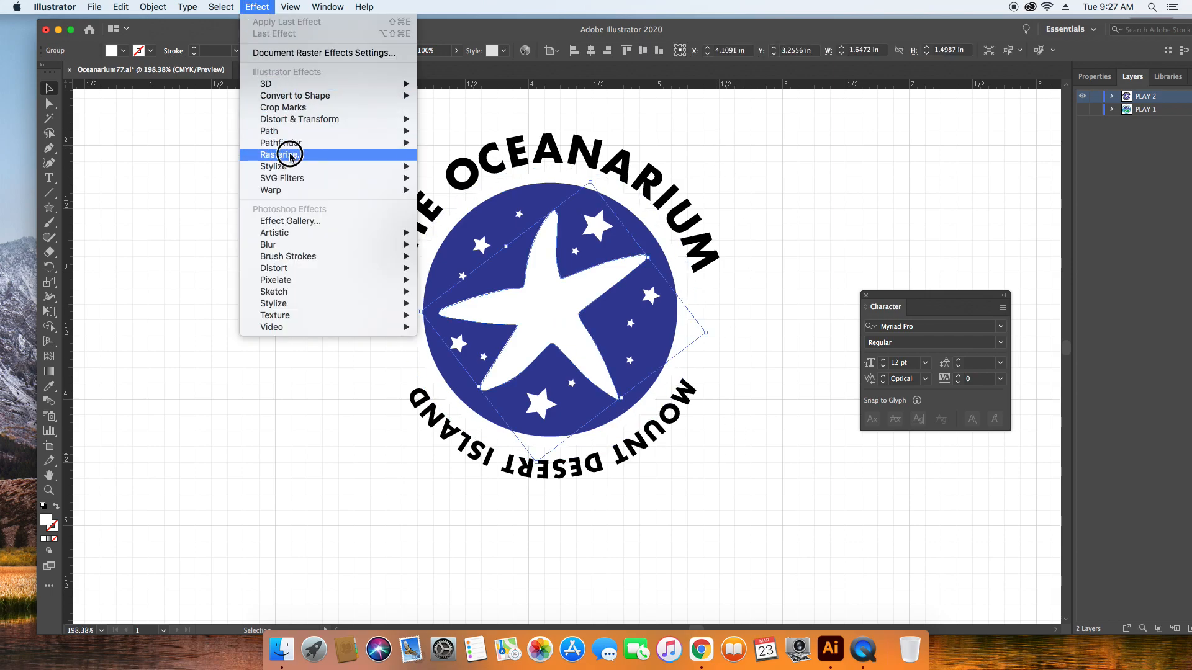
mouse_move(274, 166)
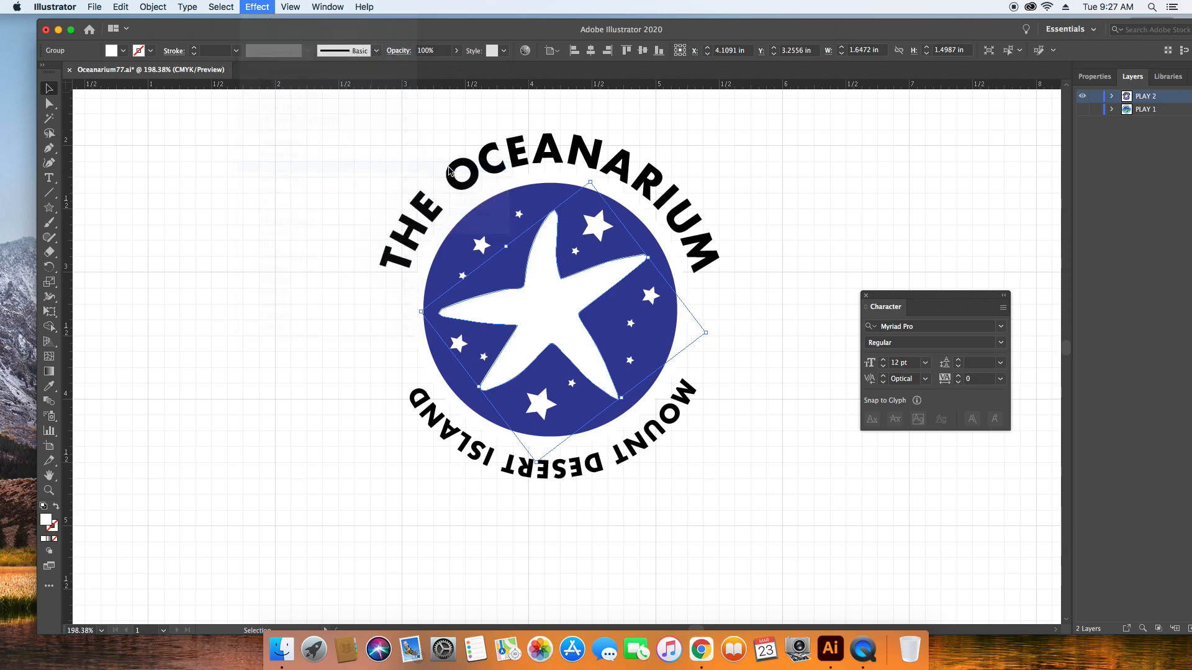
left_click(256, 7)
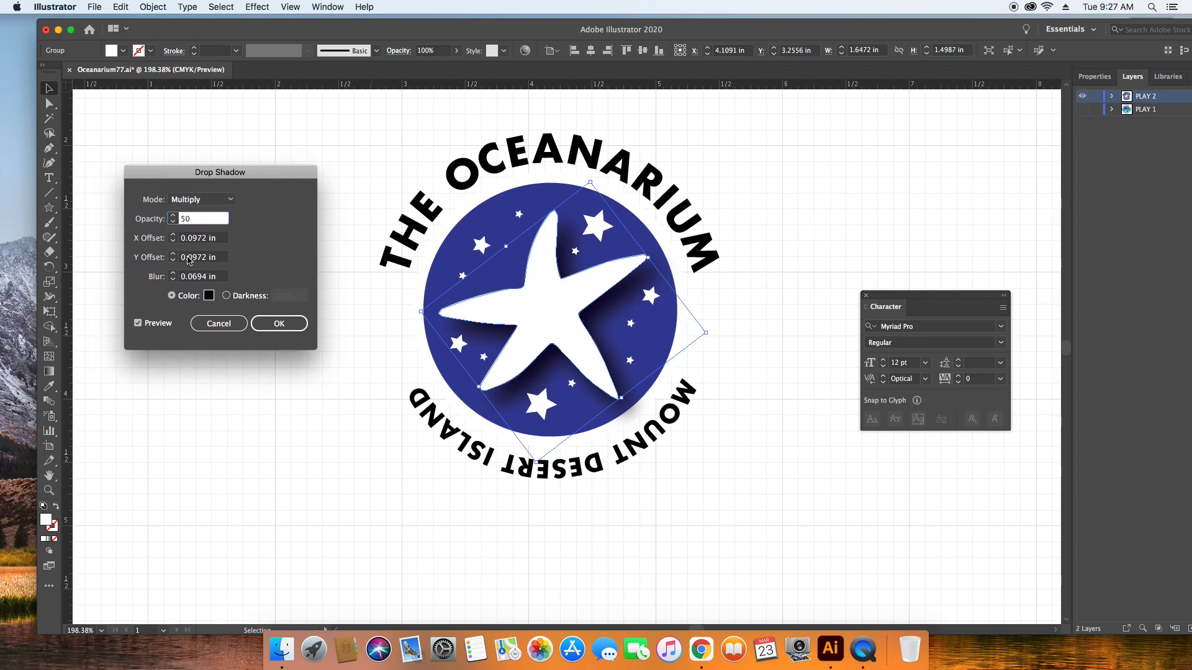
left_click(208, 295)
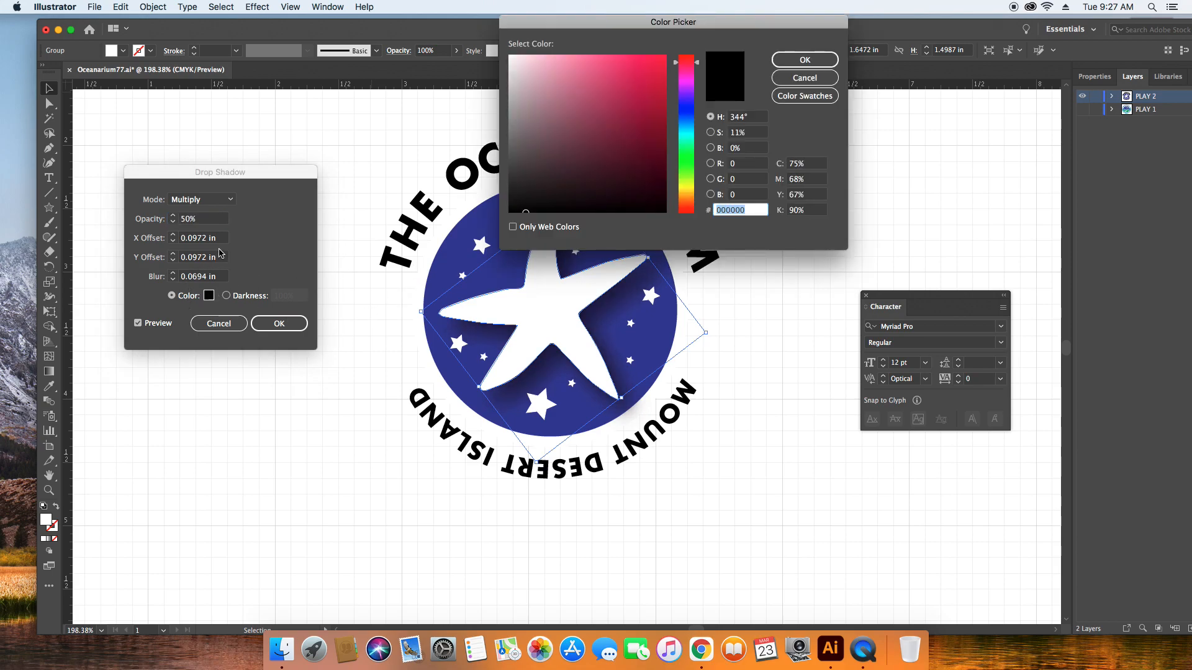
mouse_move(189, 248)
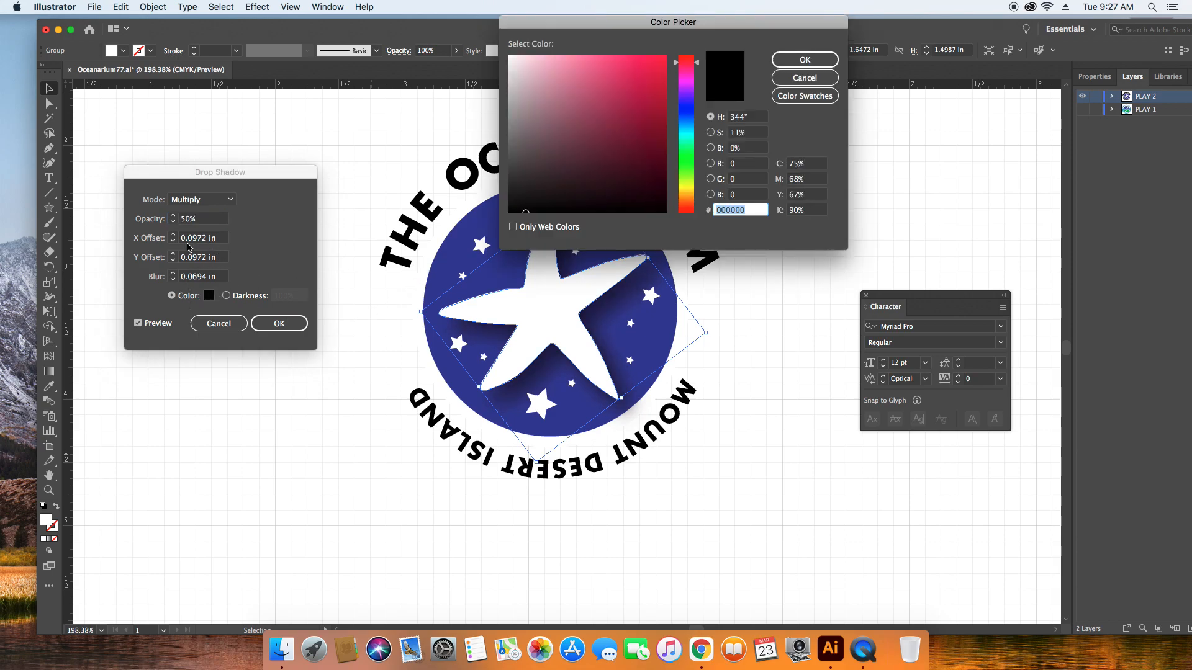
mouse_move(257, 333)
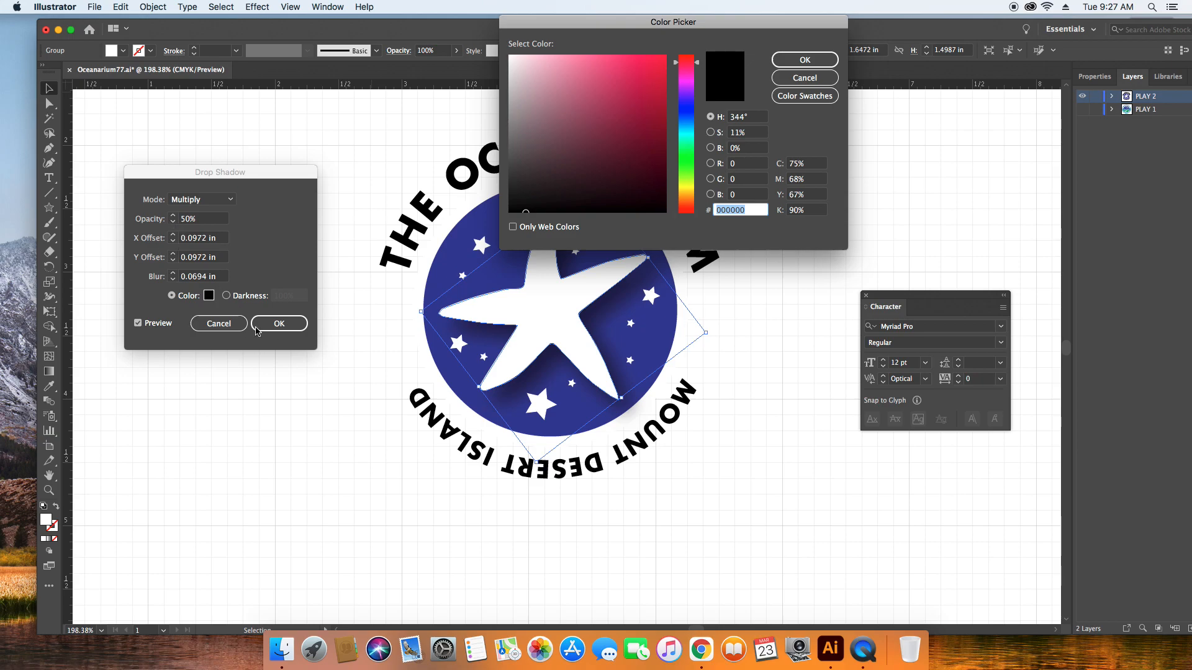
left_click(803, 60)
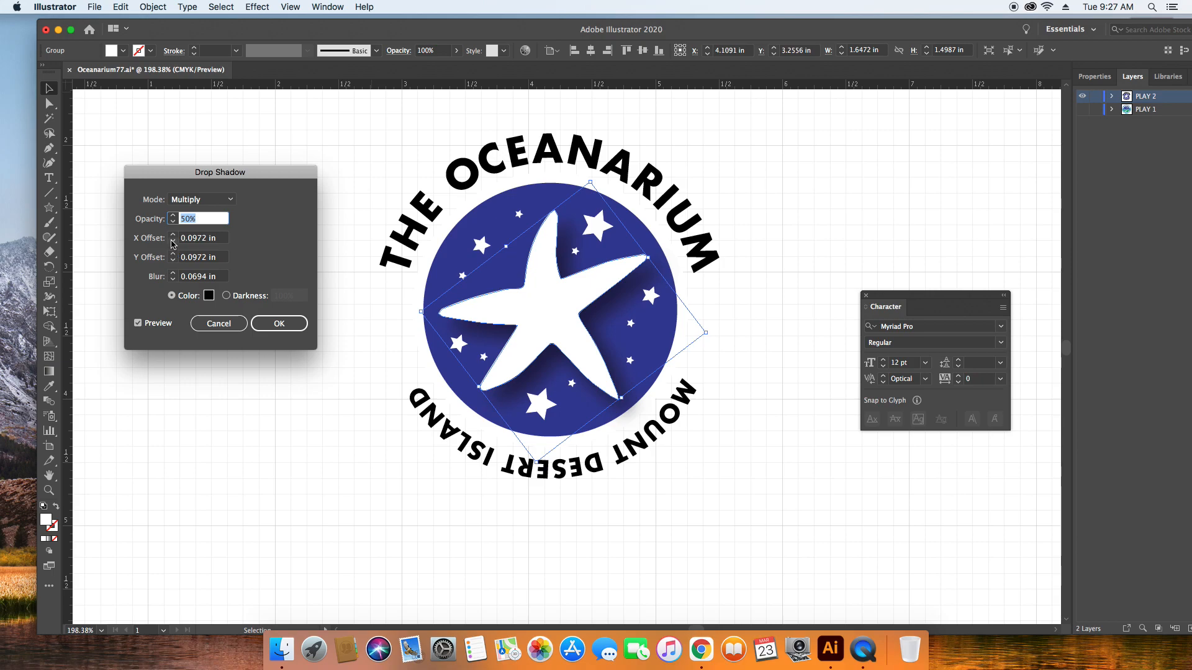
Set the shadow X and Y offsets to 0.01 in, compare with Preview, and apply
left_click(199, 237)
type("0.01")
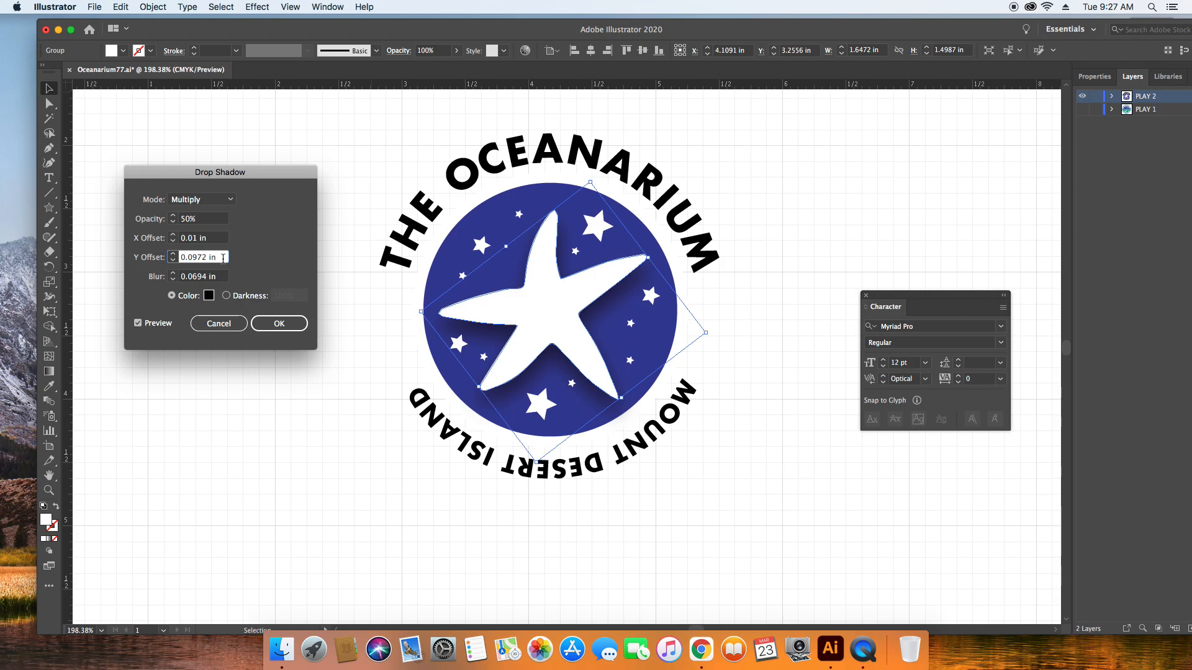
triple_click(198, 257)
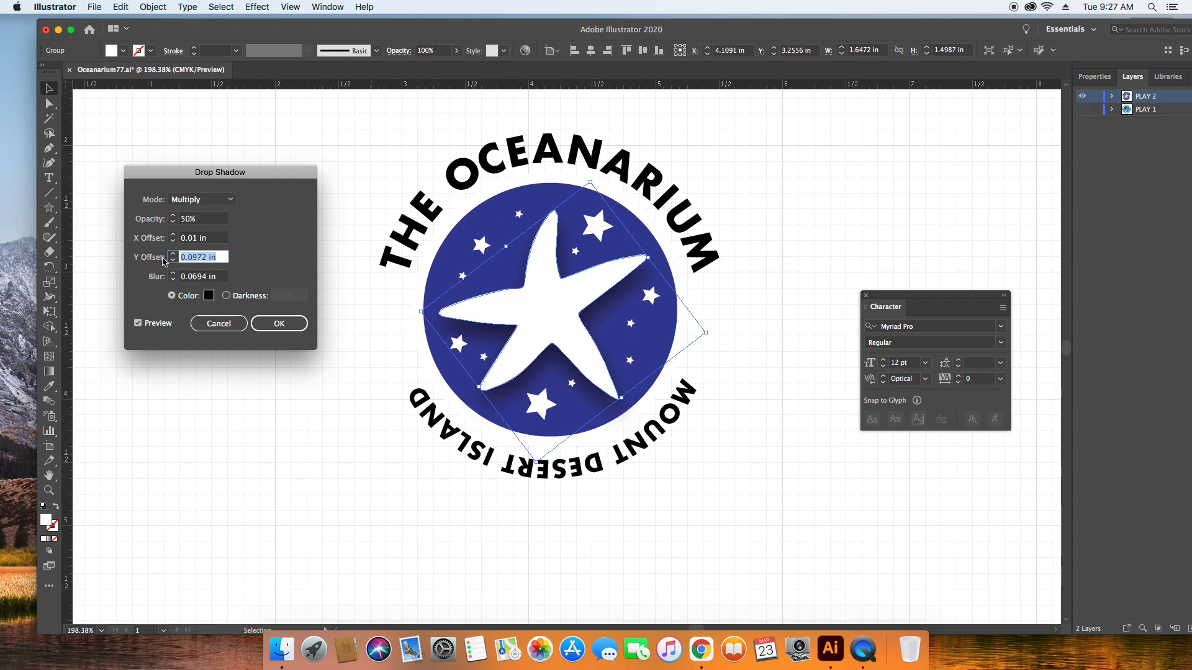
type(".01")
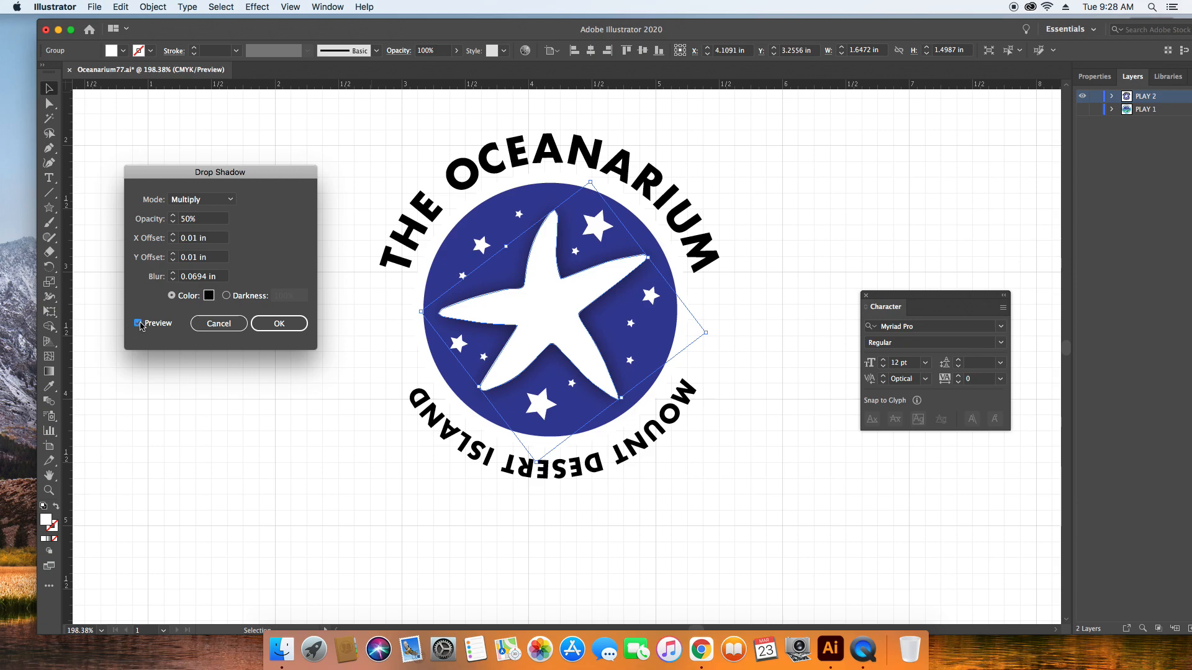
left_click(137, 323)
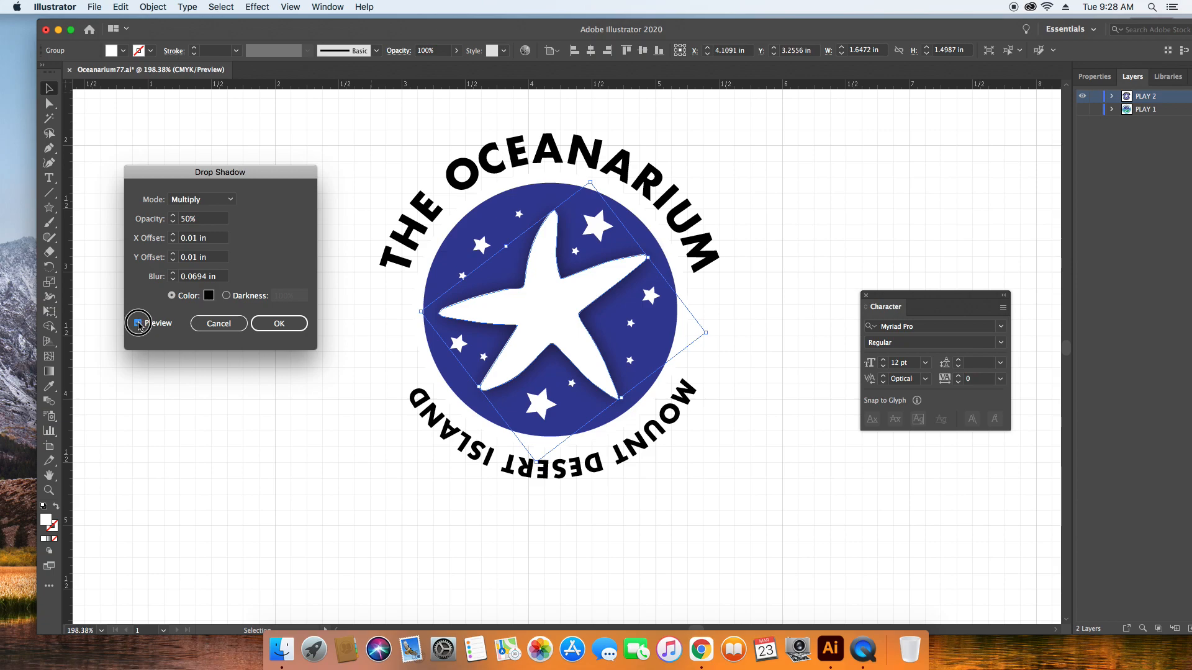
left_click(138, 322)
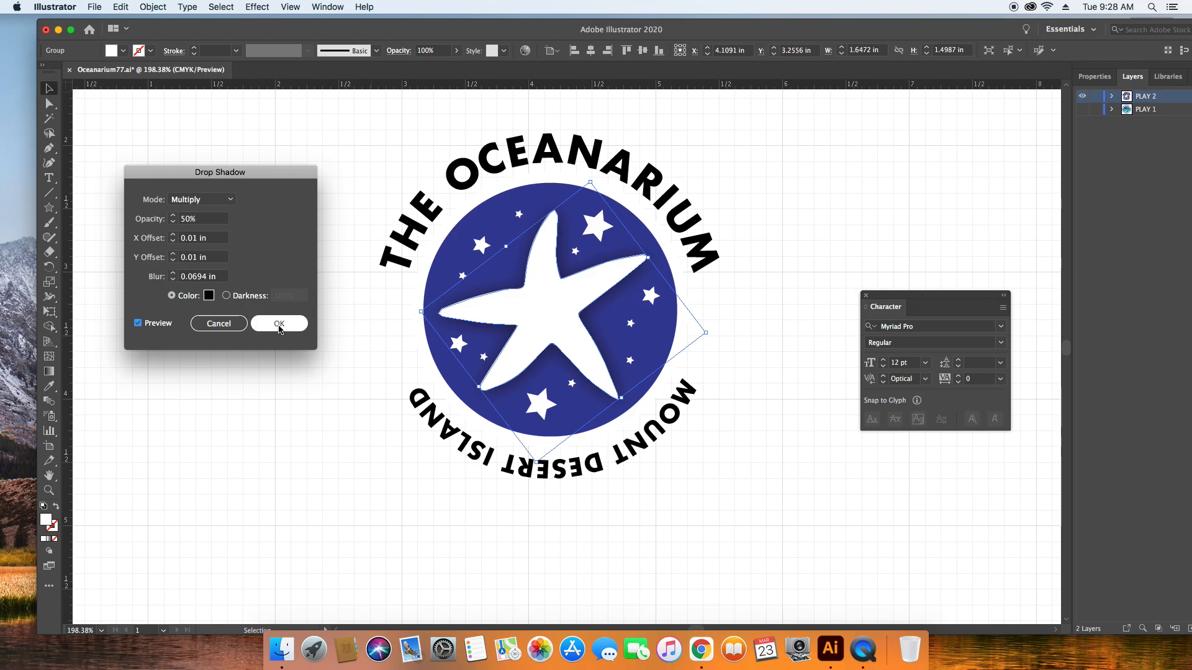
left_click(279, 322)
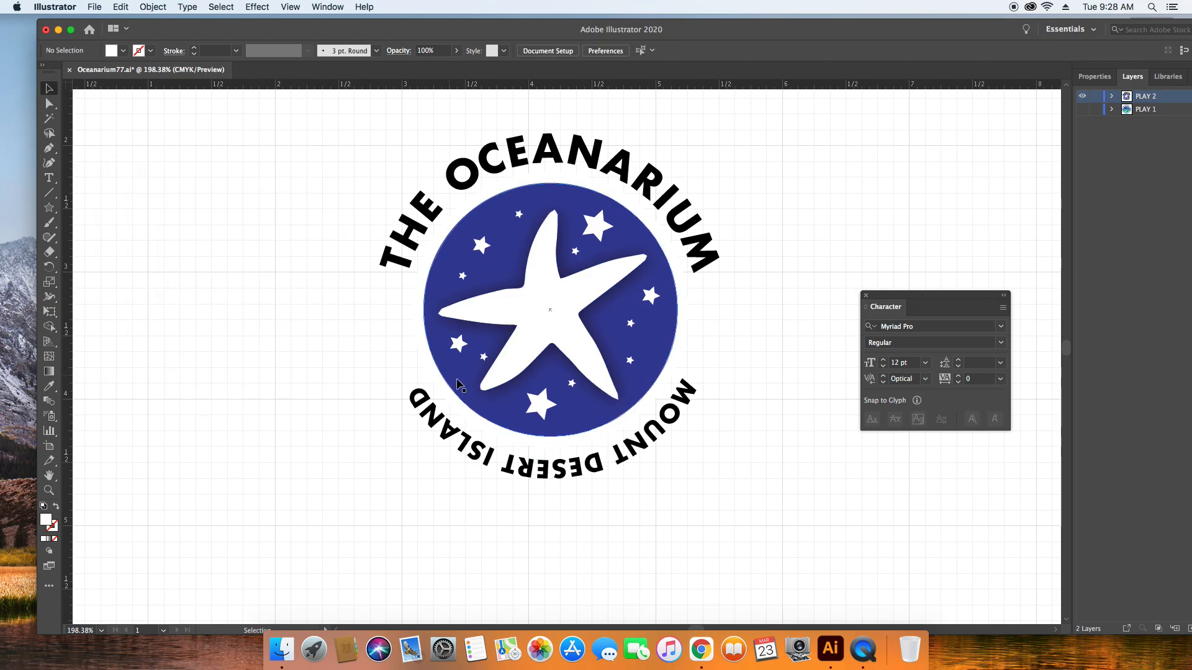
Reapply the starfish shadow with 0.02 in offsets and Hard Light blending mode, then deselect
left_click(548, 311)
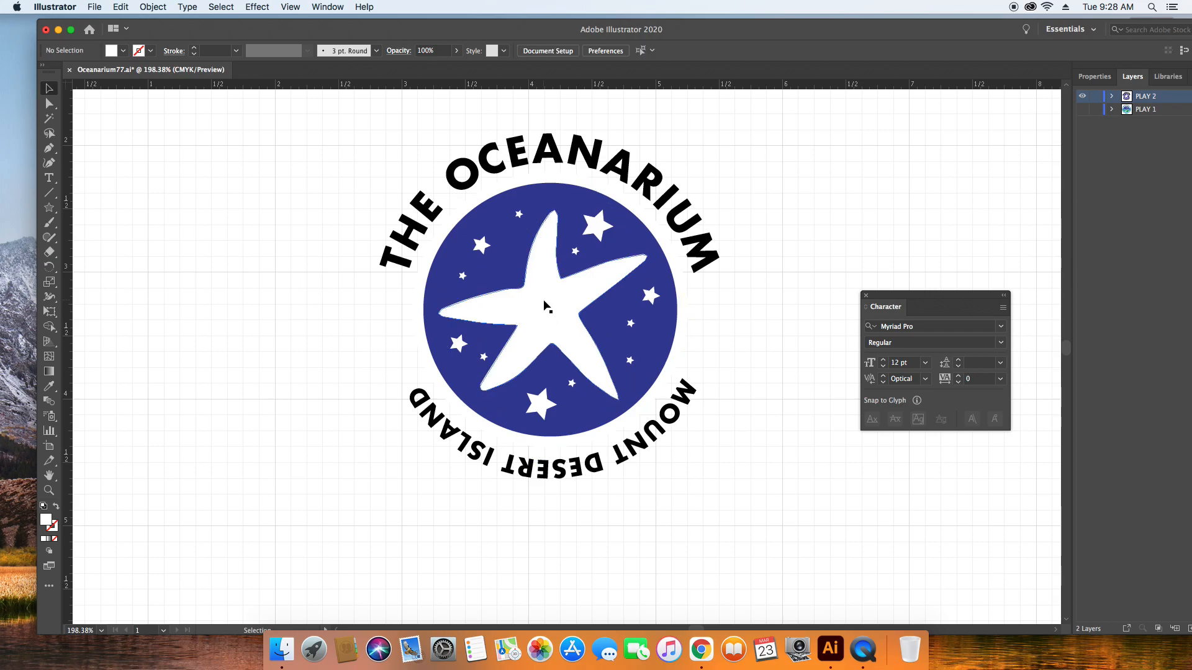
left_click(257, 7)
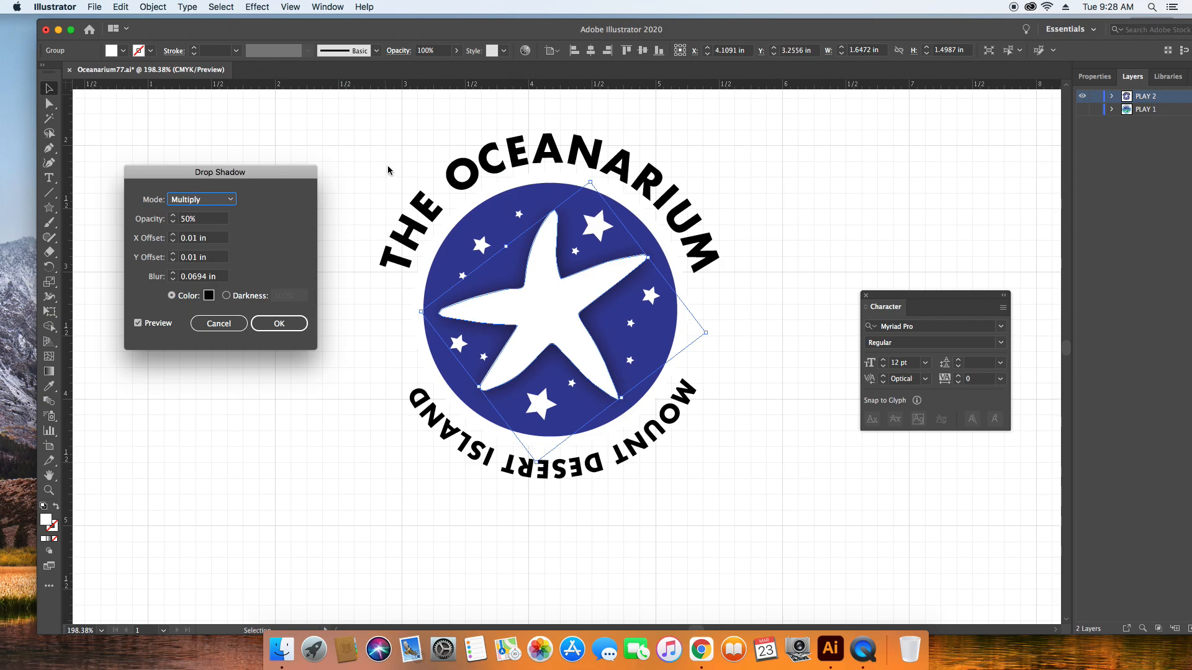
mouse_move(200, 254)
type("0.02")
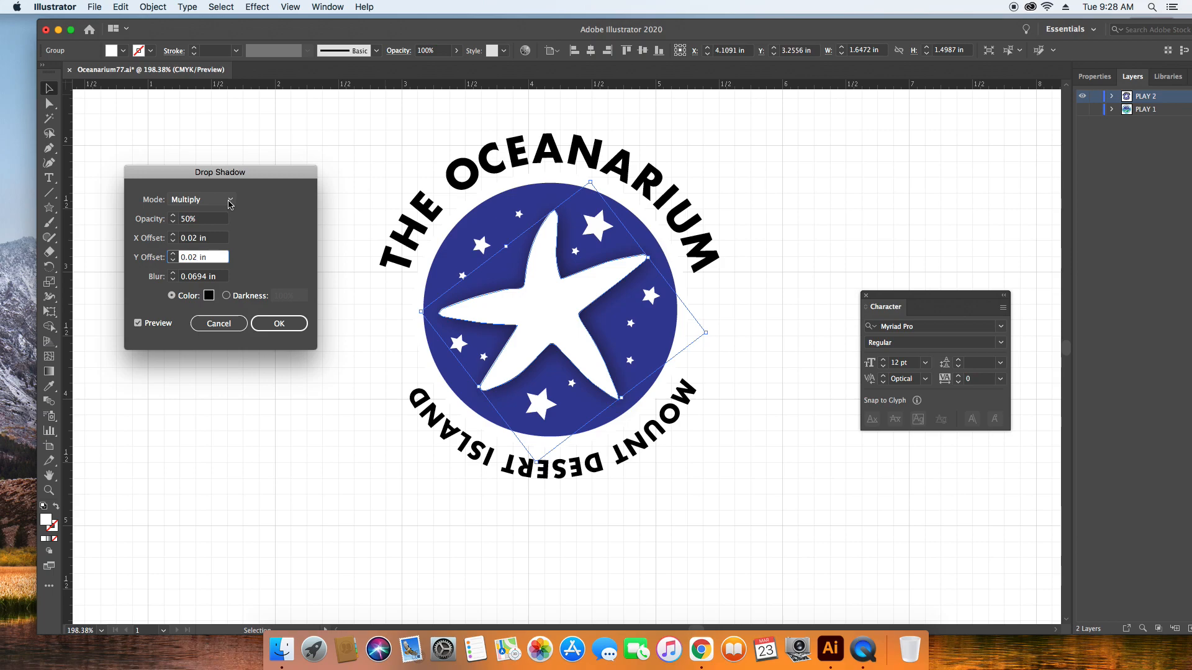
left_click(201, 199)
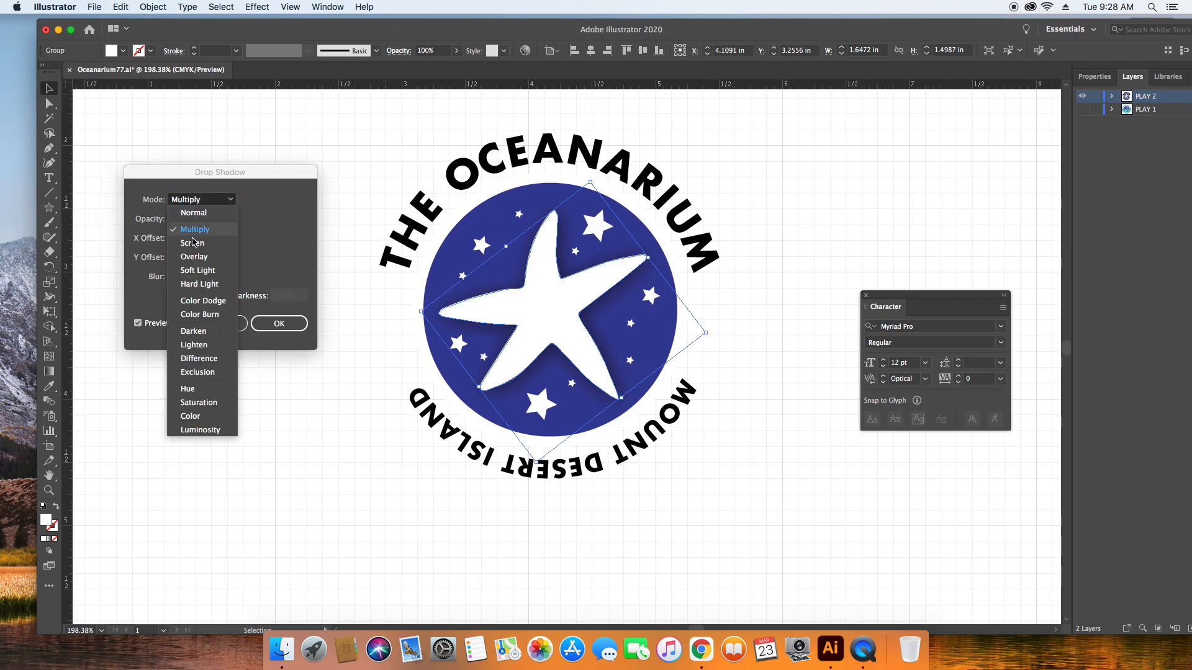
mouse_move(194, 256)
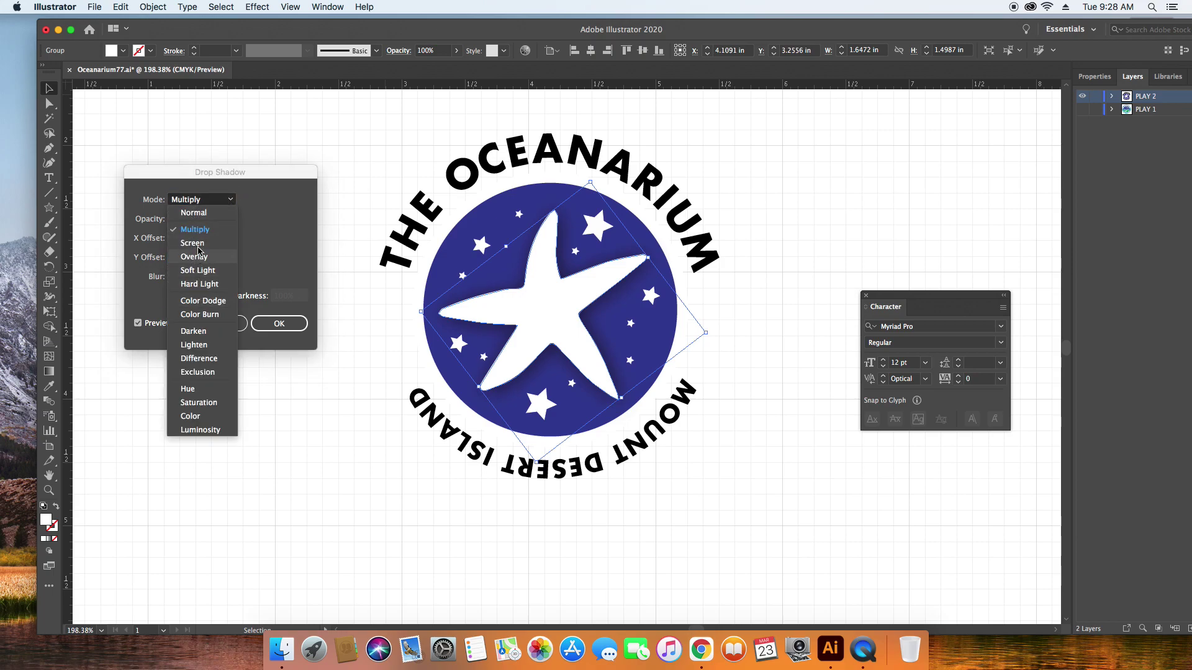
left_click(199, 283)
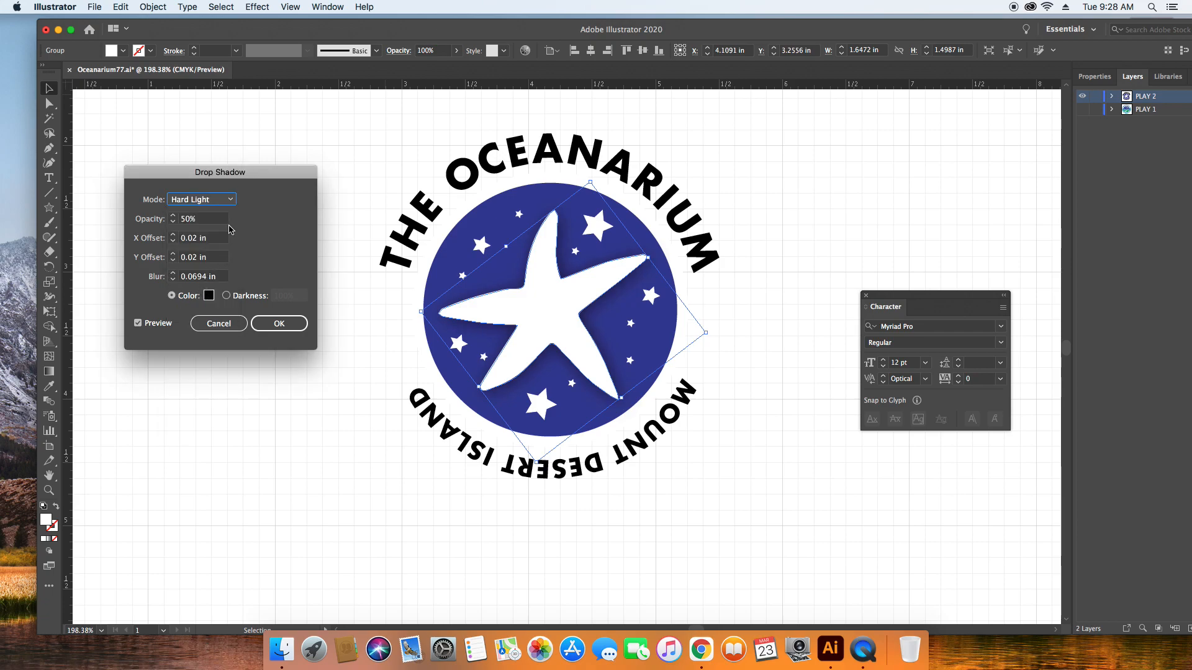
left_click(201, 198)
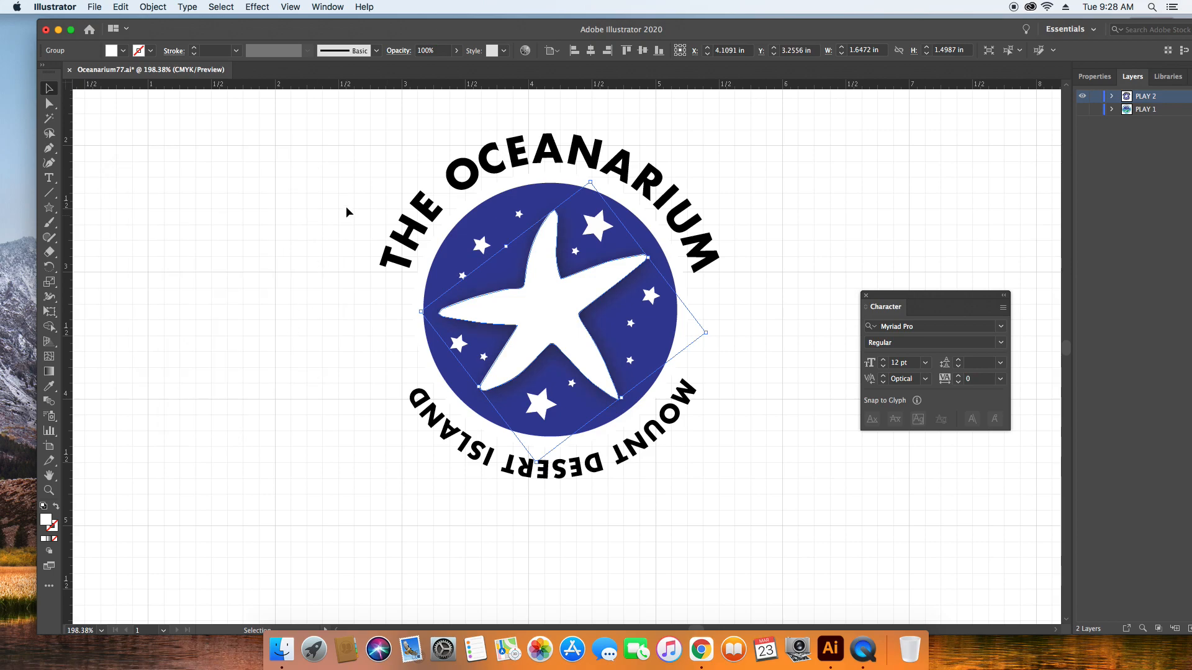
left_click(337, 203)
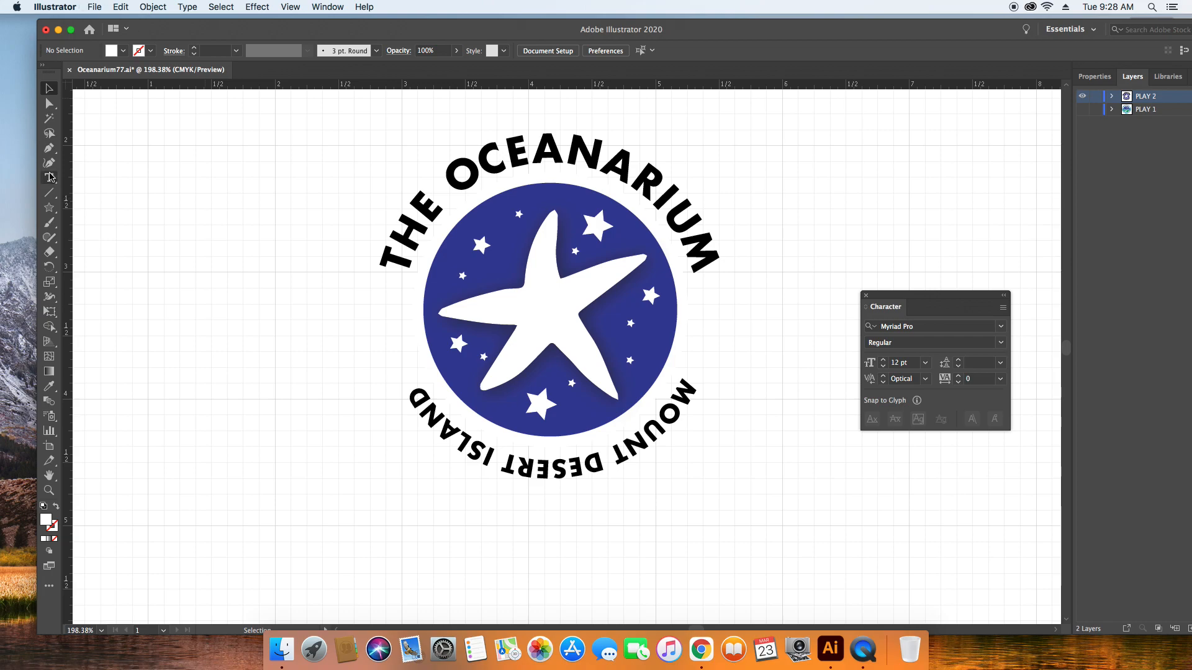
Recolour the MOUNT DESERT ISLAND path text fill to a dark gray
left_click(48, 178)
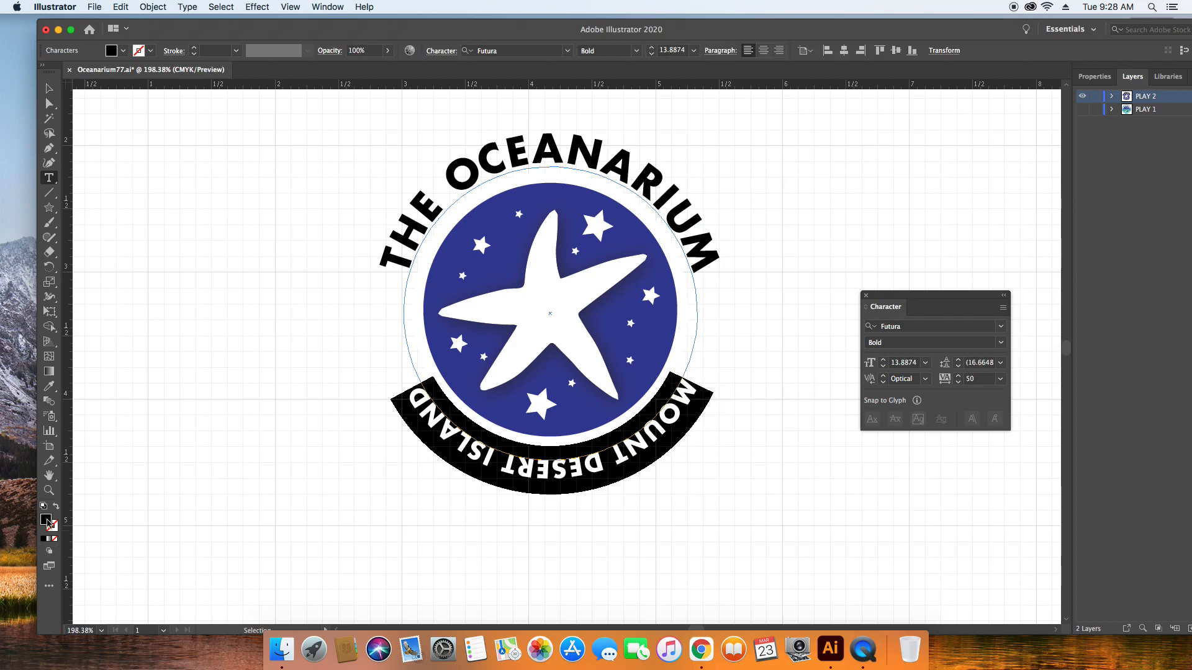
double_click(46, 520)
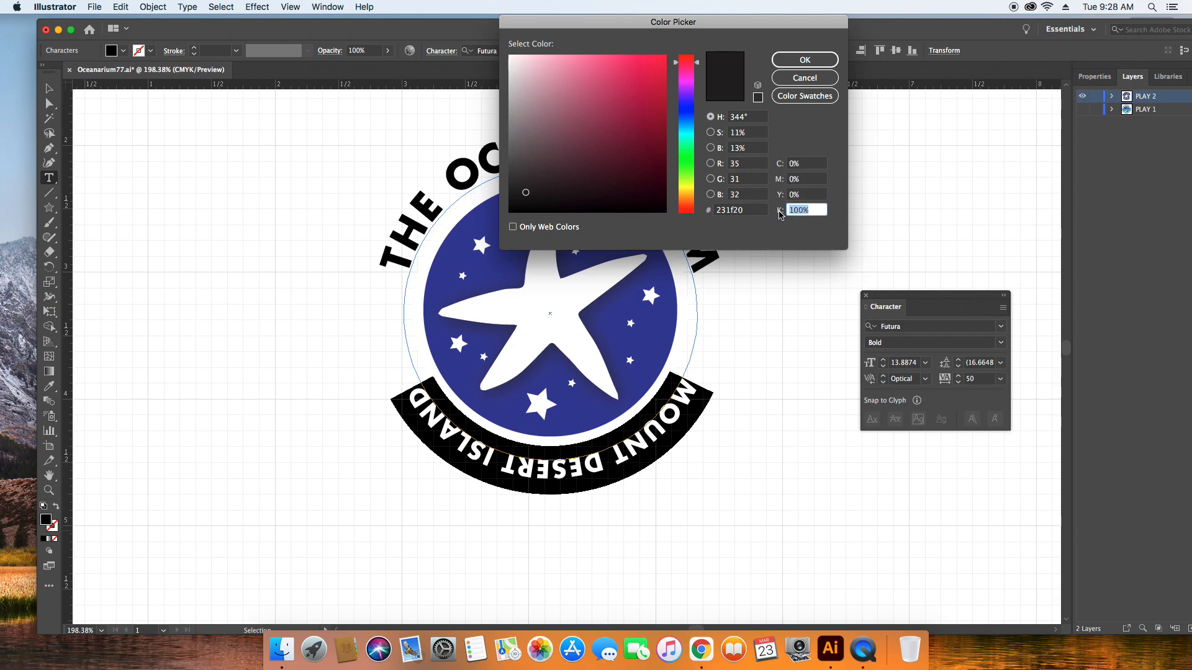
left_click(803, 59)
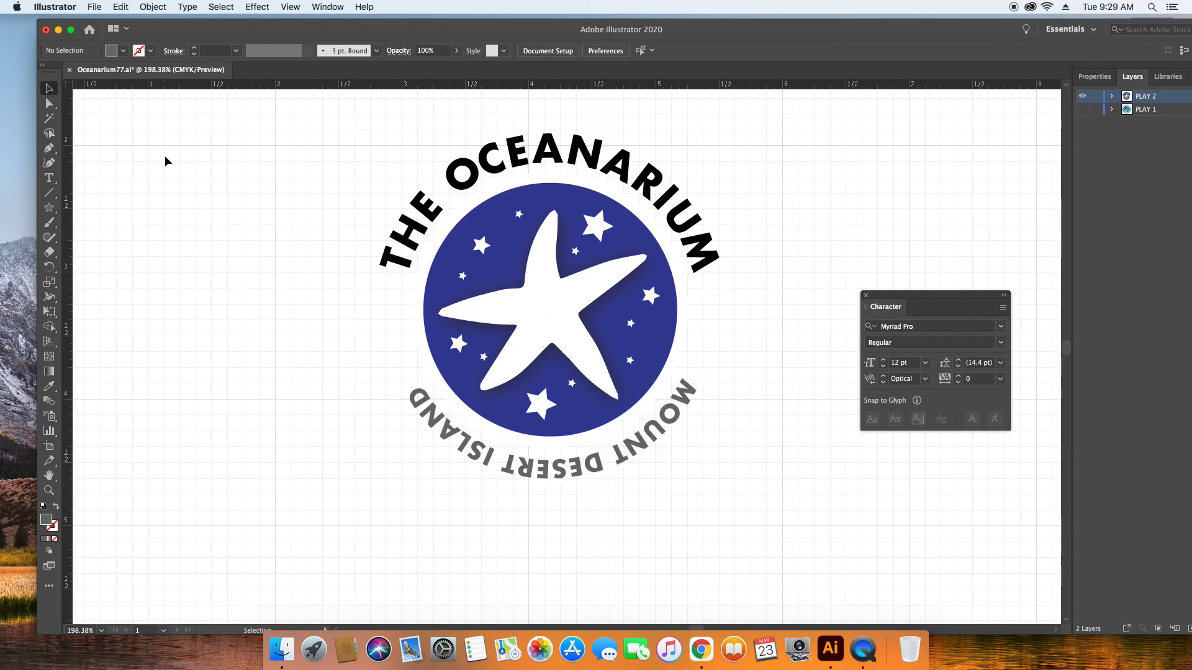
mouse_move(144, 363)
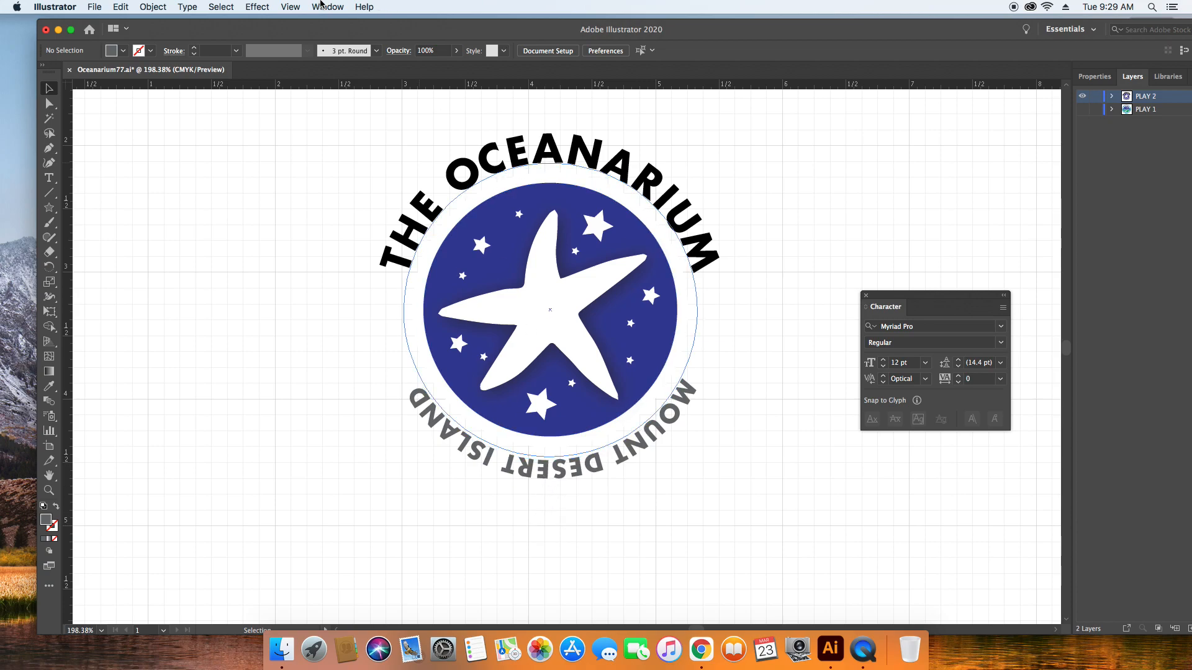
Zoom out to view the whole logo and switch to the screen recorder
left_click(290, 7)
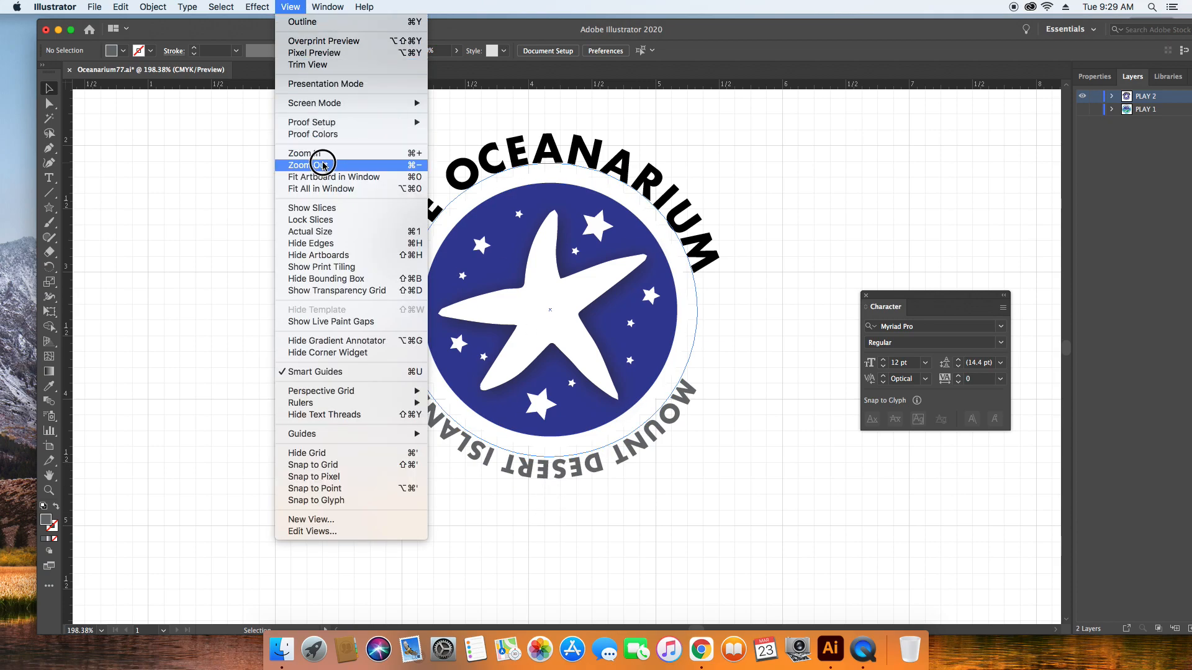
left_click(302, 165)
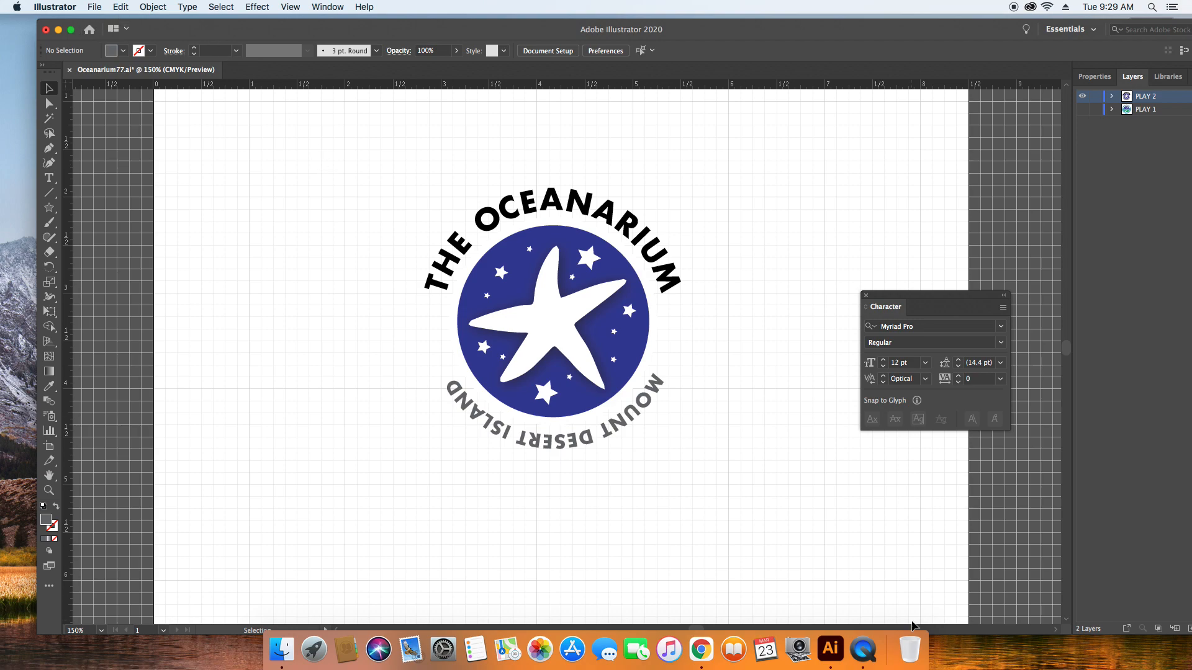
left_click(126, 7)
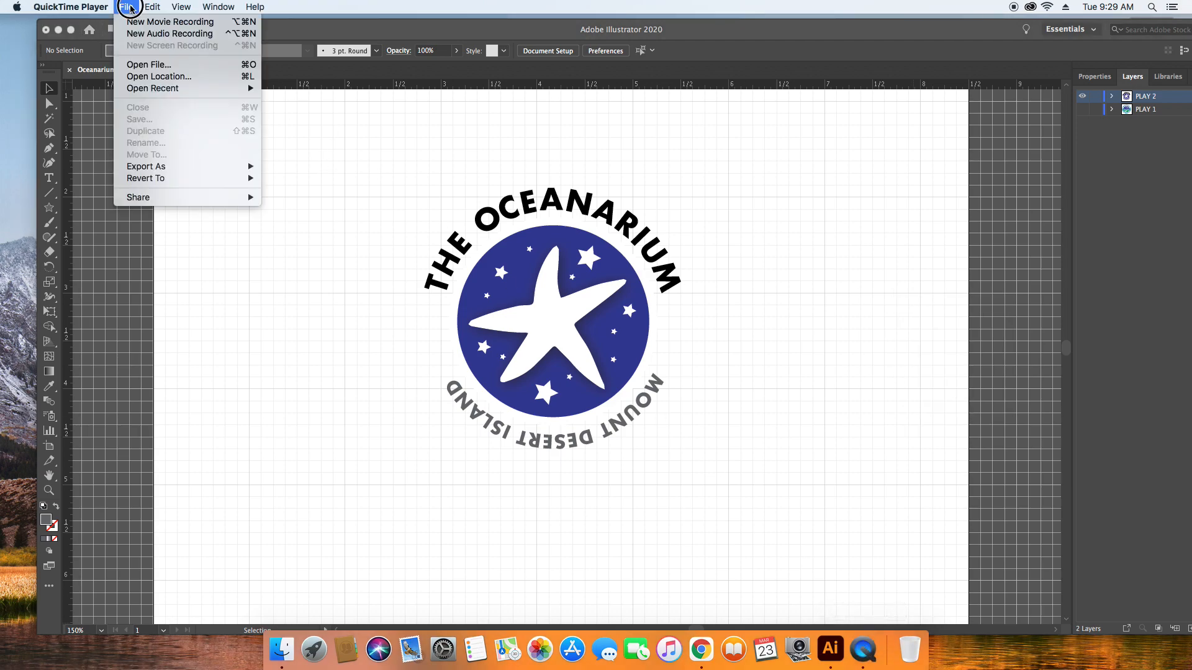
Stop the recording and name it 'Another Logo Tutorial' to save on the Desktop
left_click(71, 7)
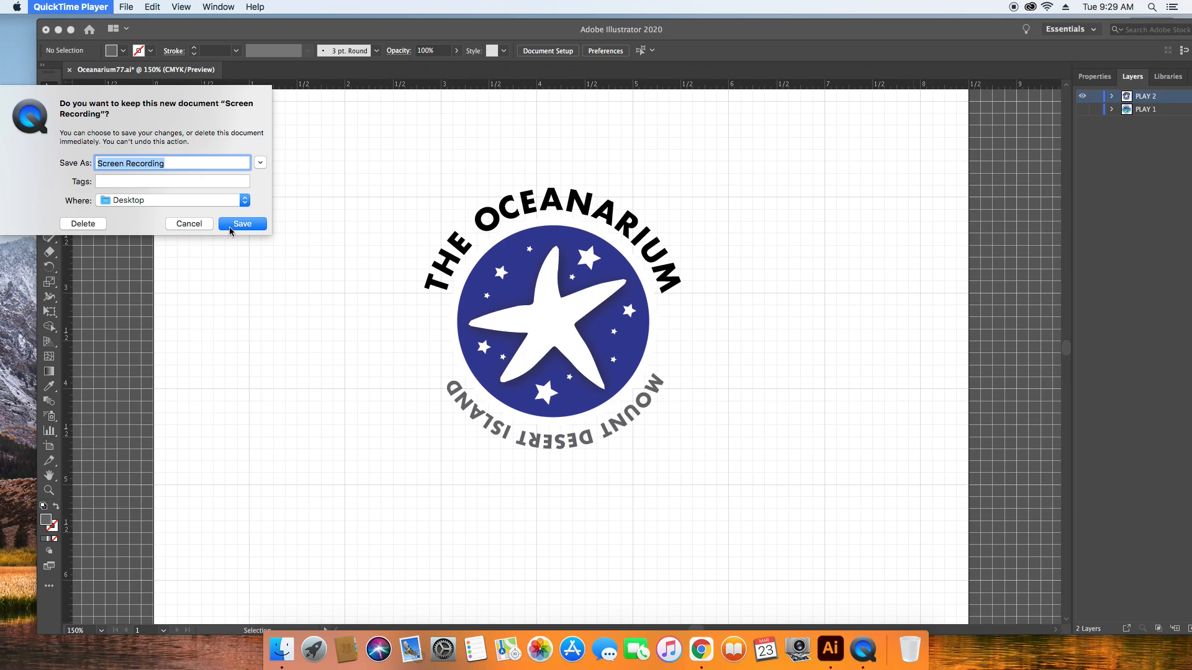
mouse_move(231, 231)
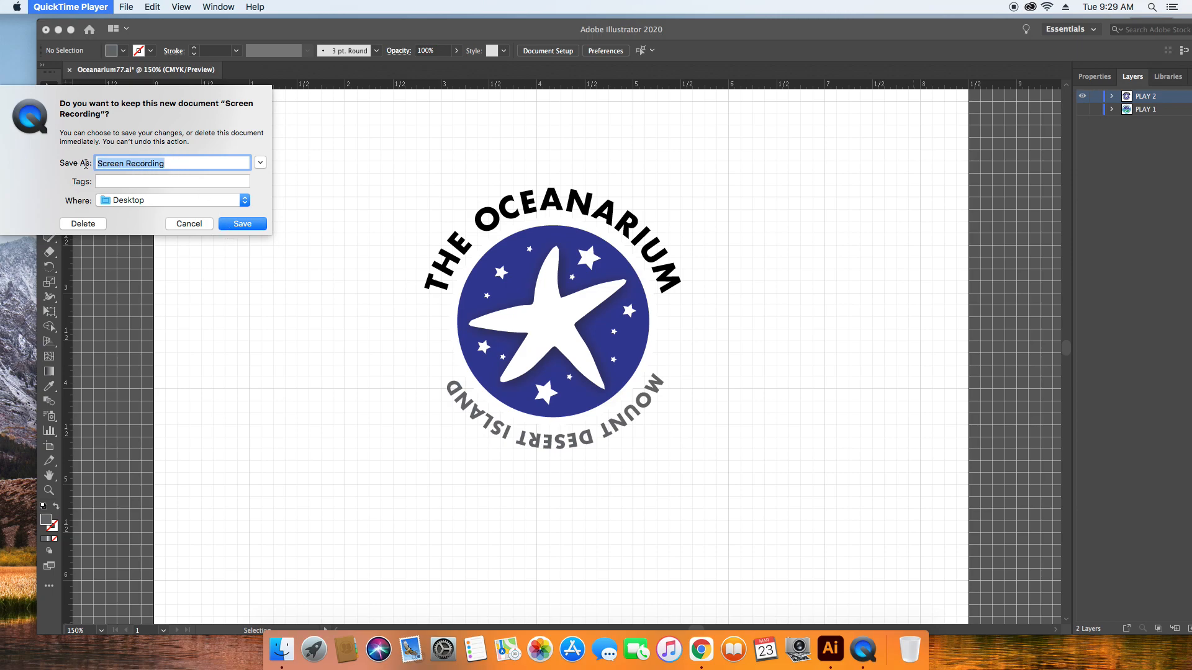
type("Another")
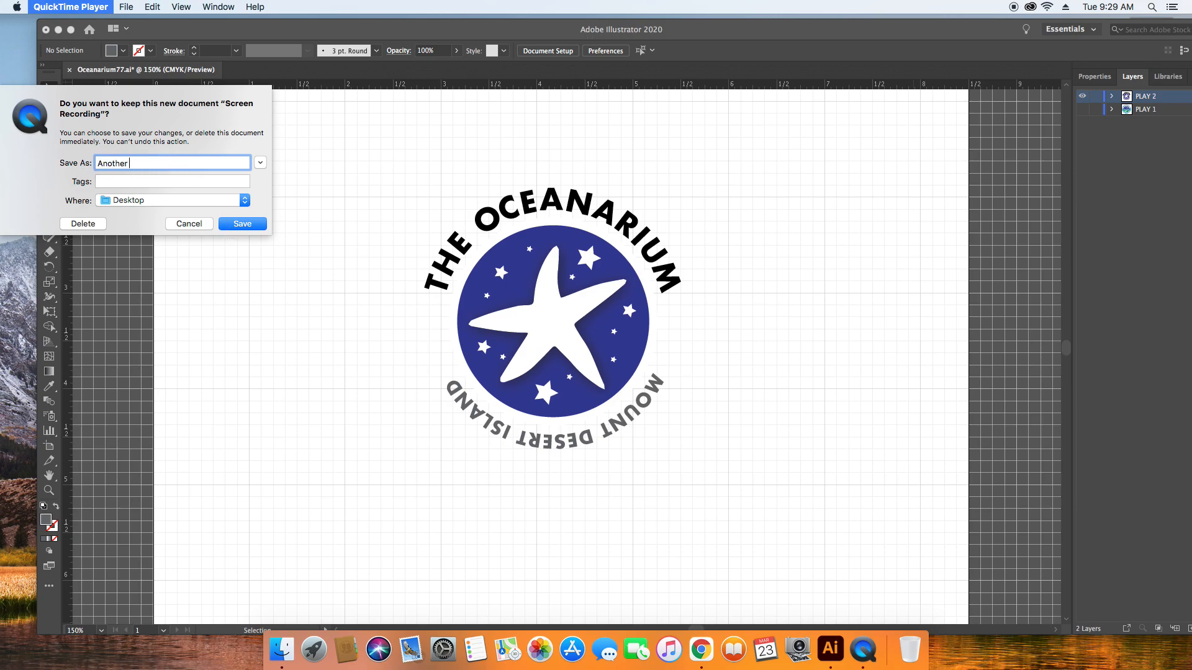
type("Logo")
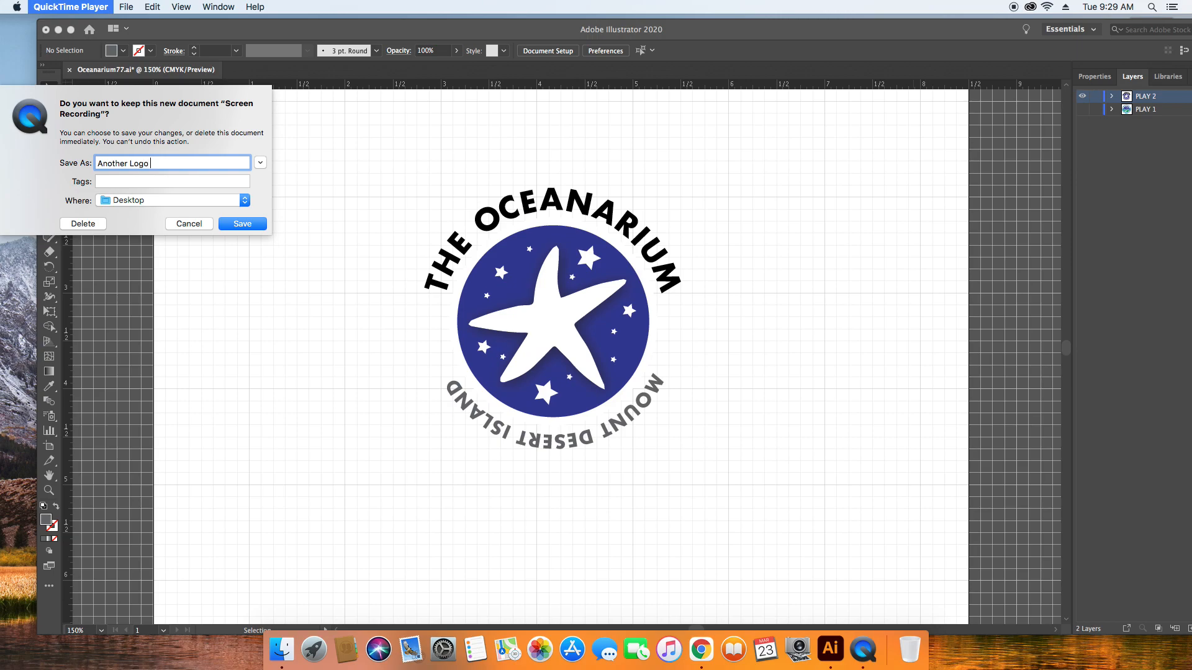
type("Tuto")
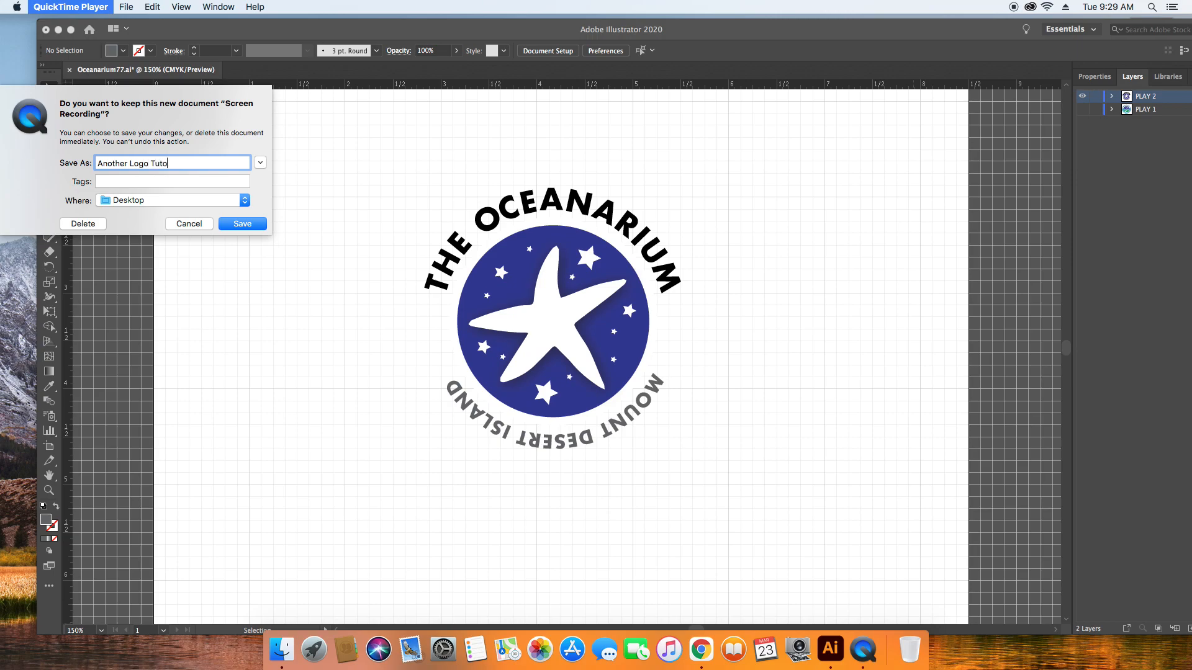
type("rial")
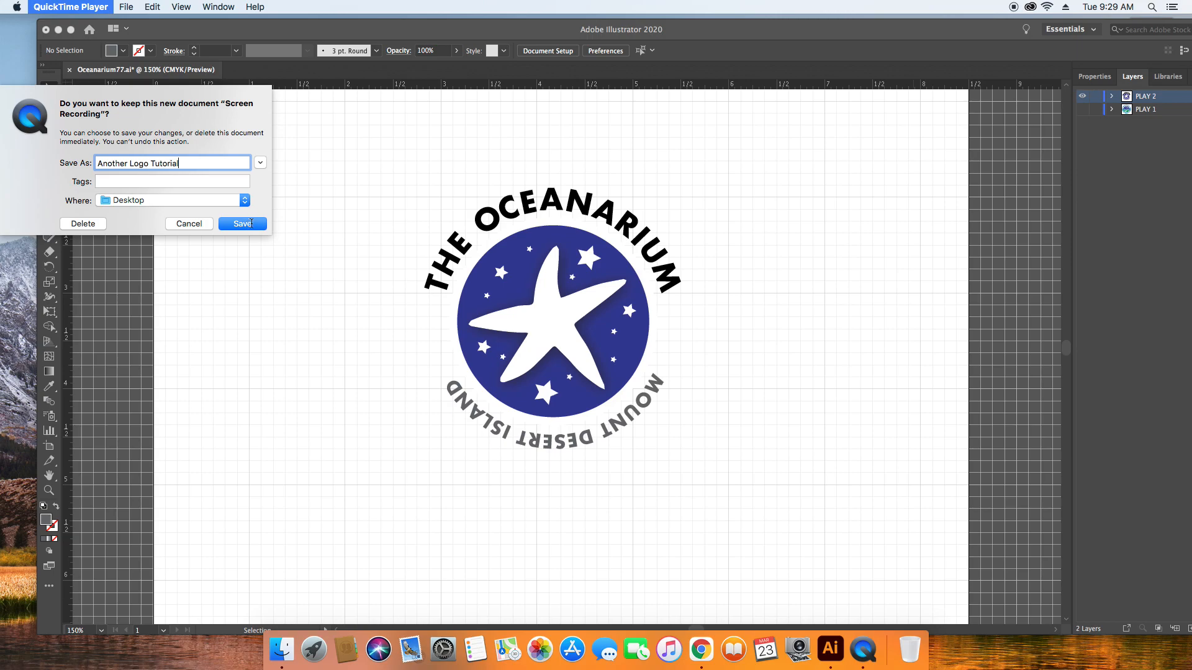